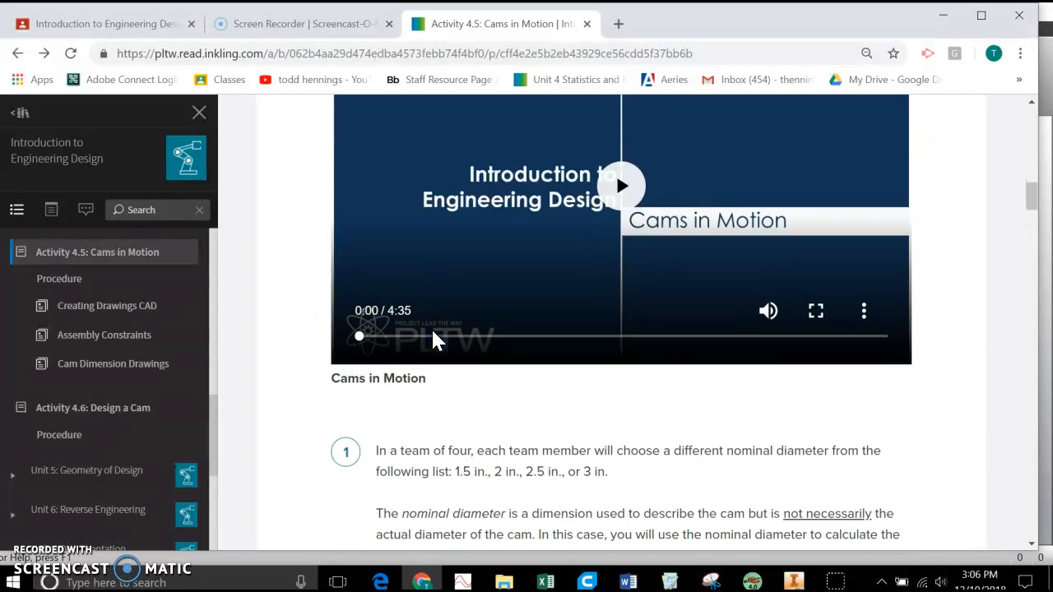
- Reach step 2 of Activity 4.5 and load the Cam Dimension Drawings page
scroll("down", 3)
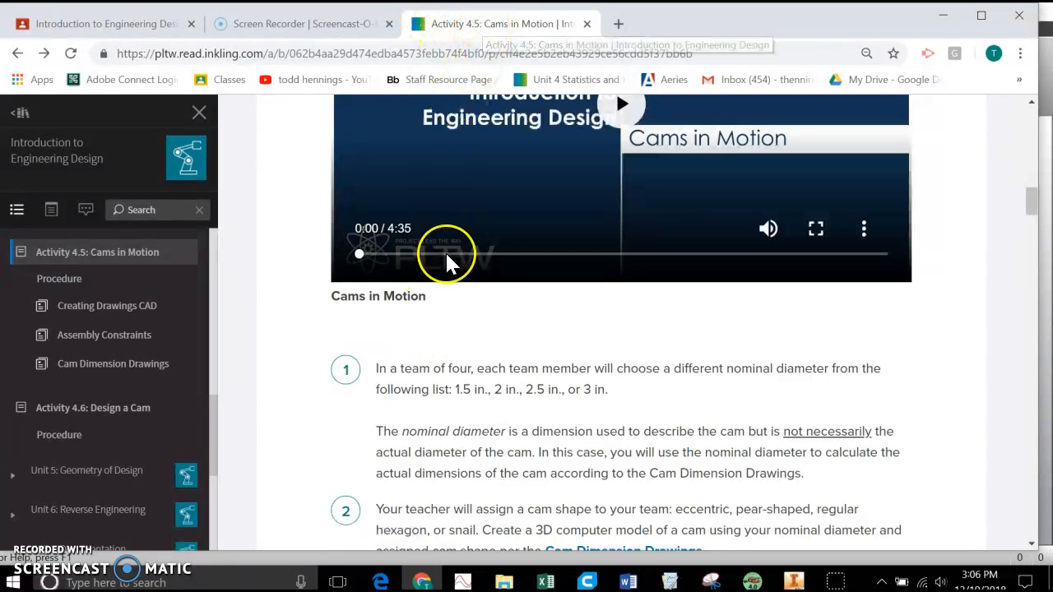
scroll("down", 3)
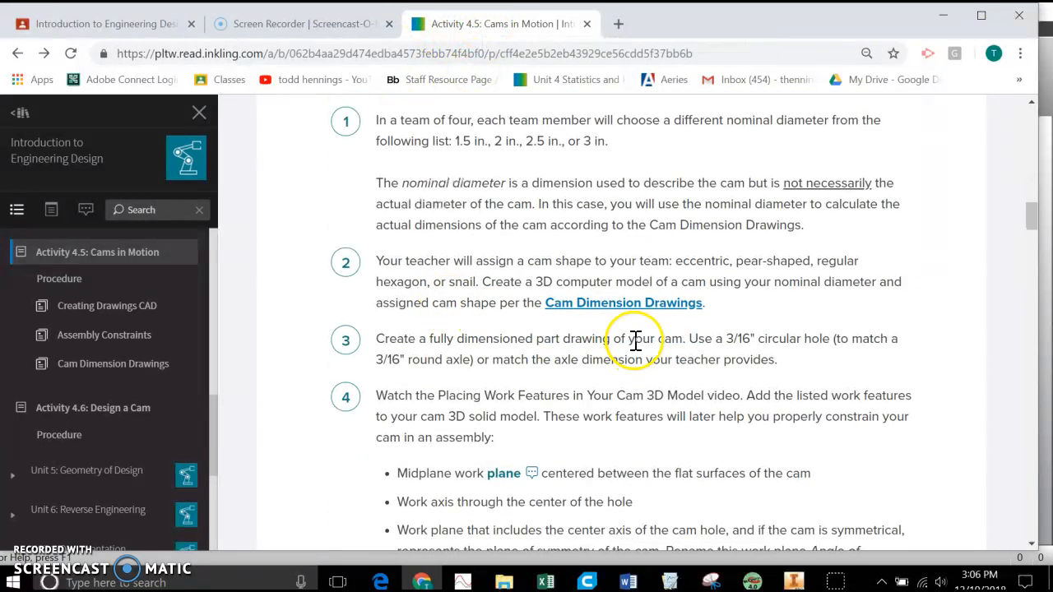
left_click(621, 303)
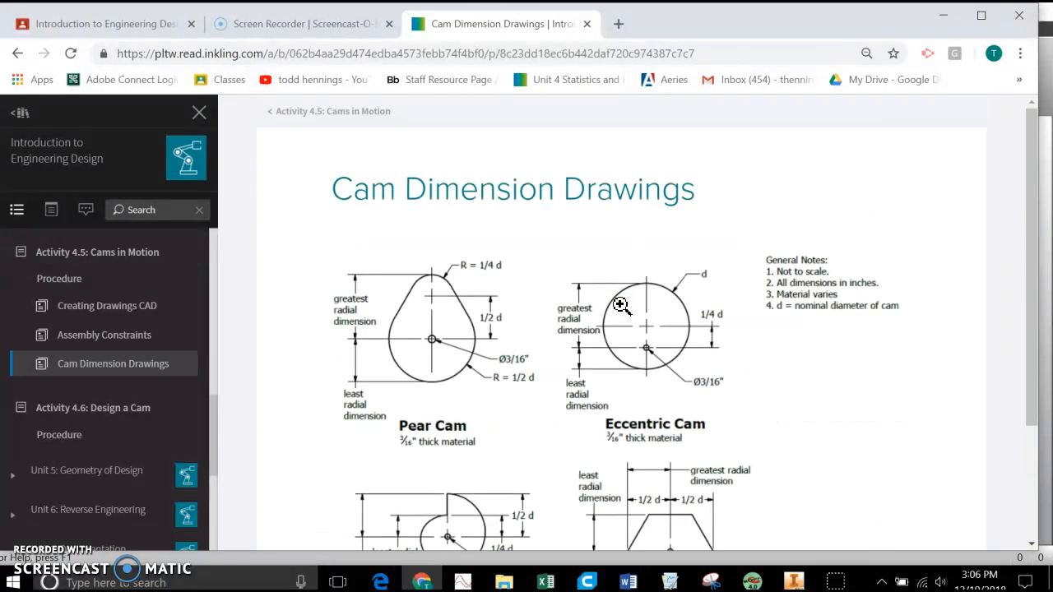
scroll("down", 3)
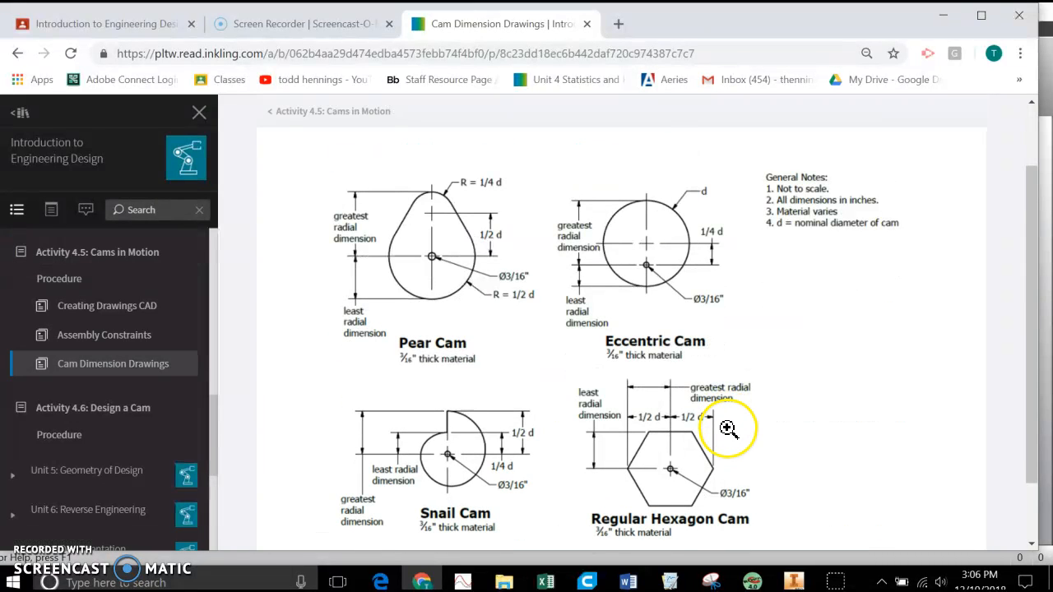
mouse_move(730, 250)
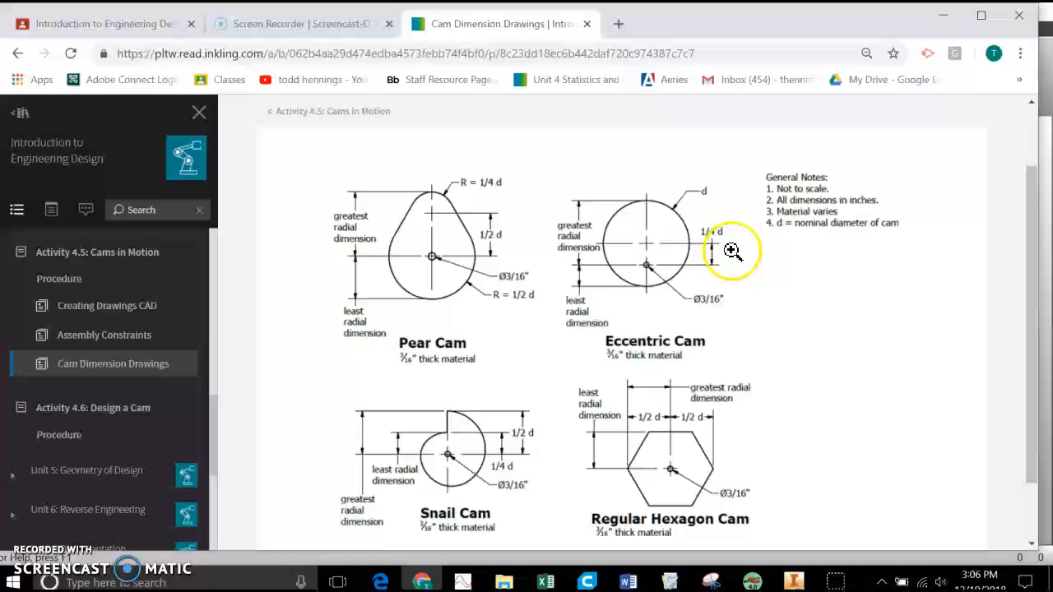
mouse_move(727, 311)
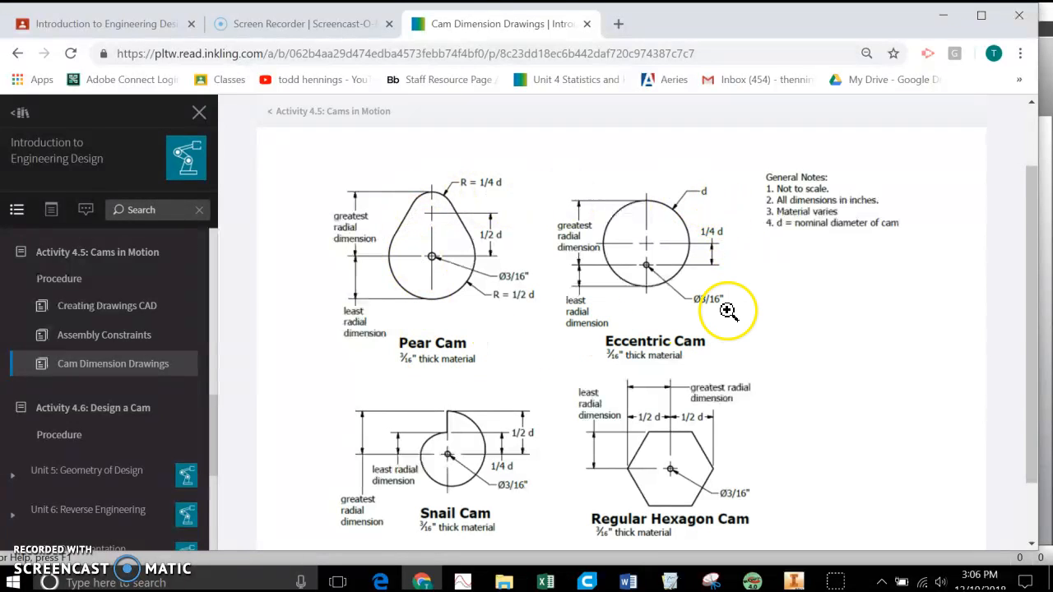
mouse_move(712, 306)
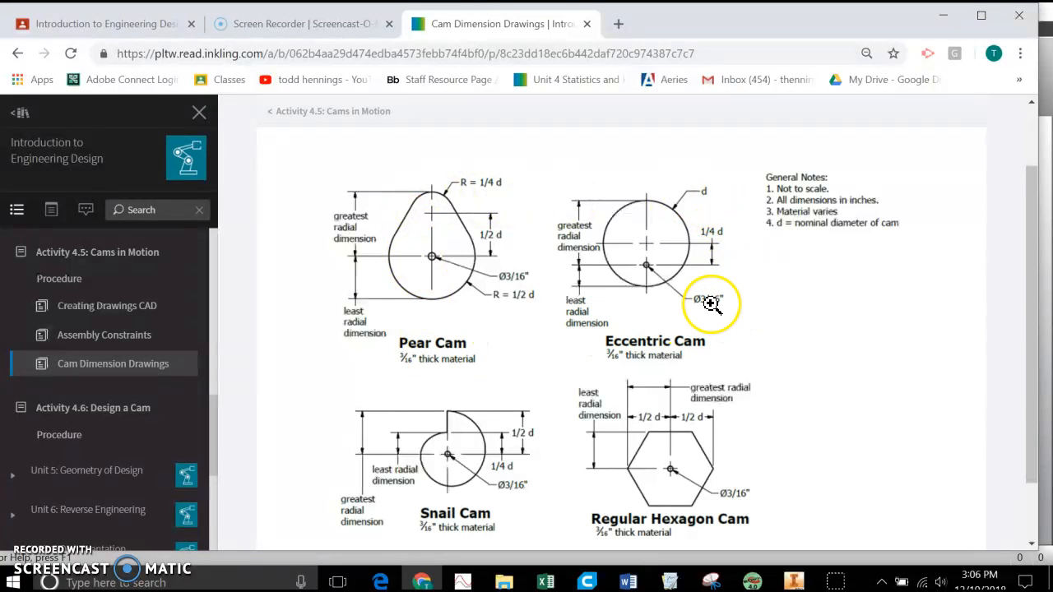
mouse_move(520, 222)
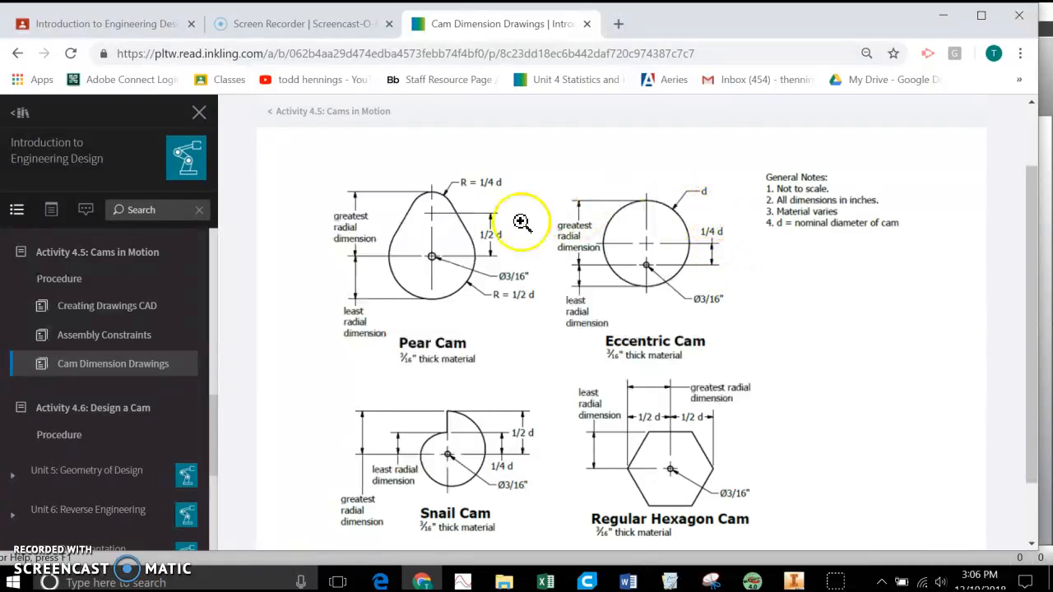
mouse_move(447, 244)
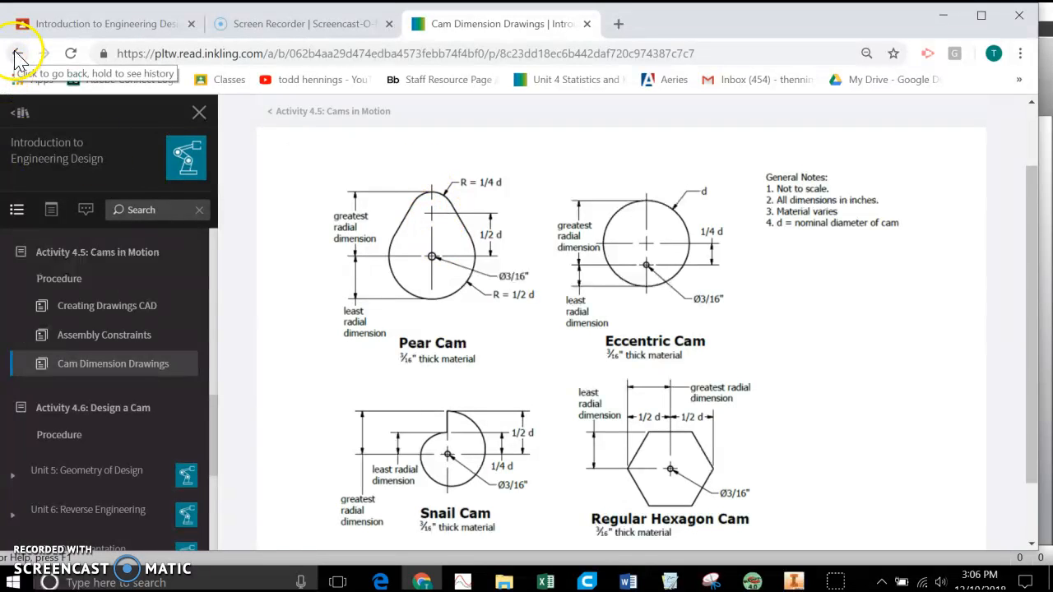
- Go back in the browser to the Activity 4.5 Cams in Motion page
left_click(18, 53)
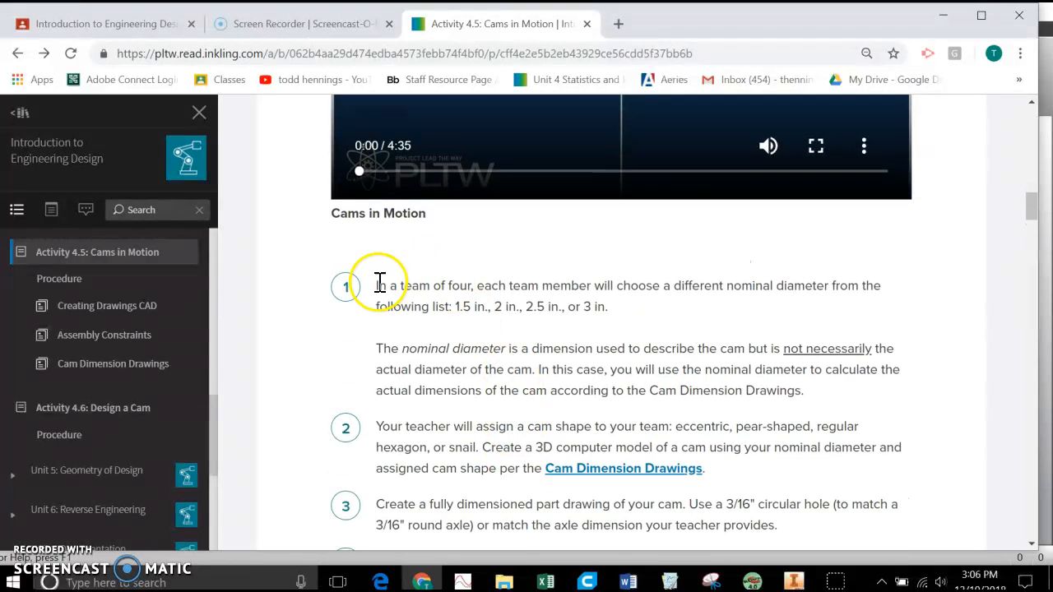
mouse_move(633, 293)
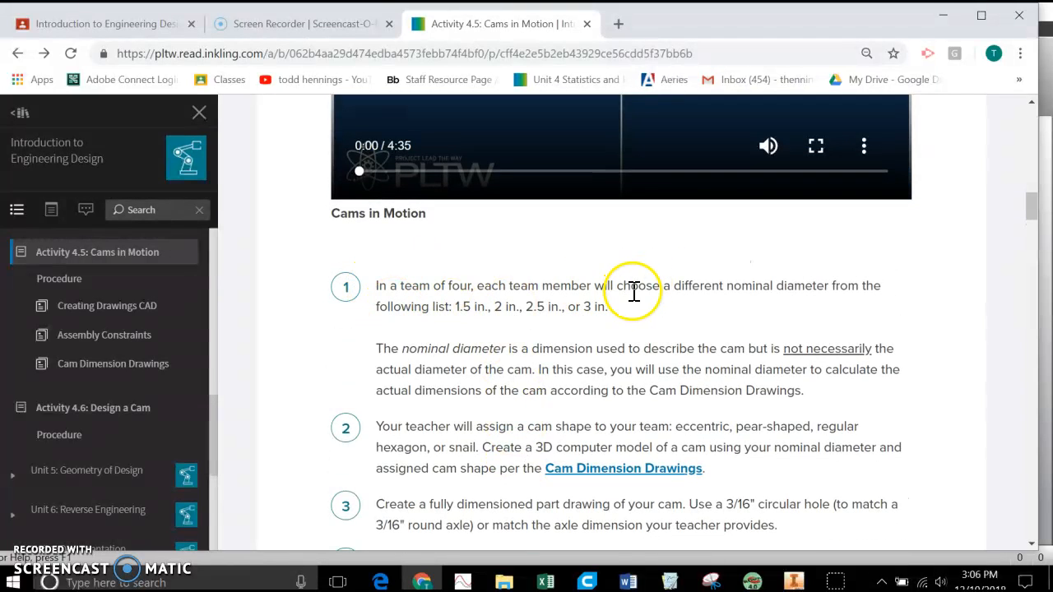
mouse_move(473, 311)
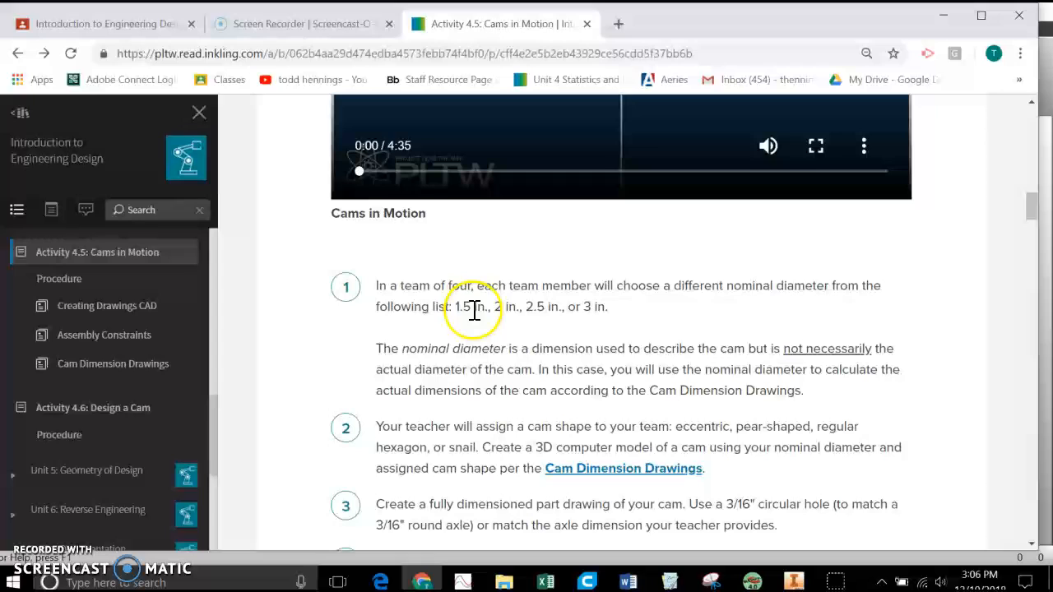
mouse_move(507, 326)
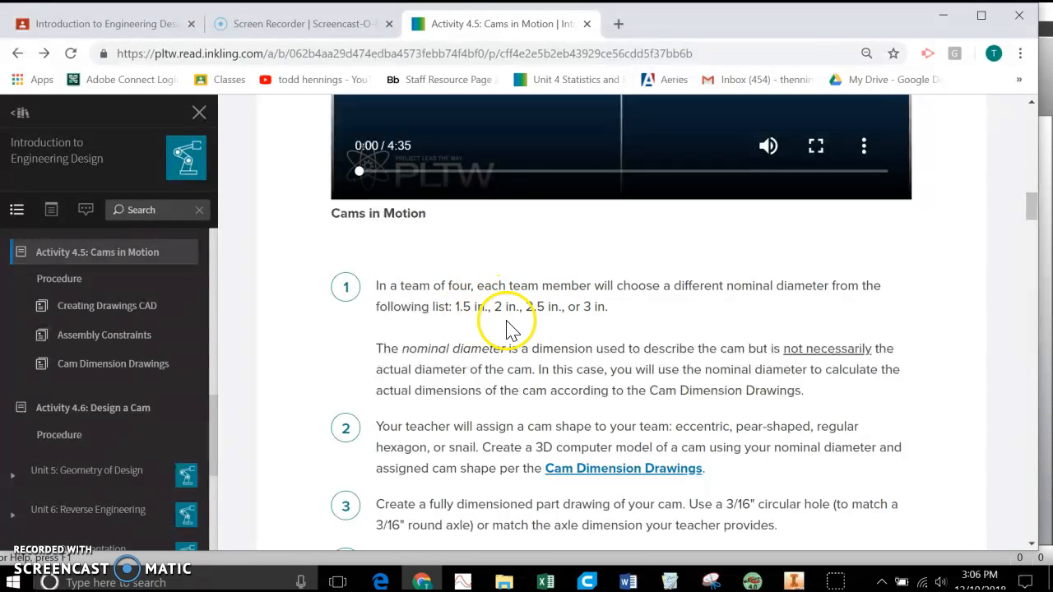
mouse_move(508, 343)
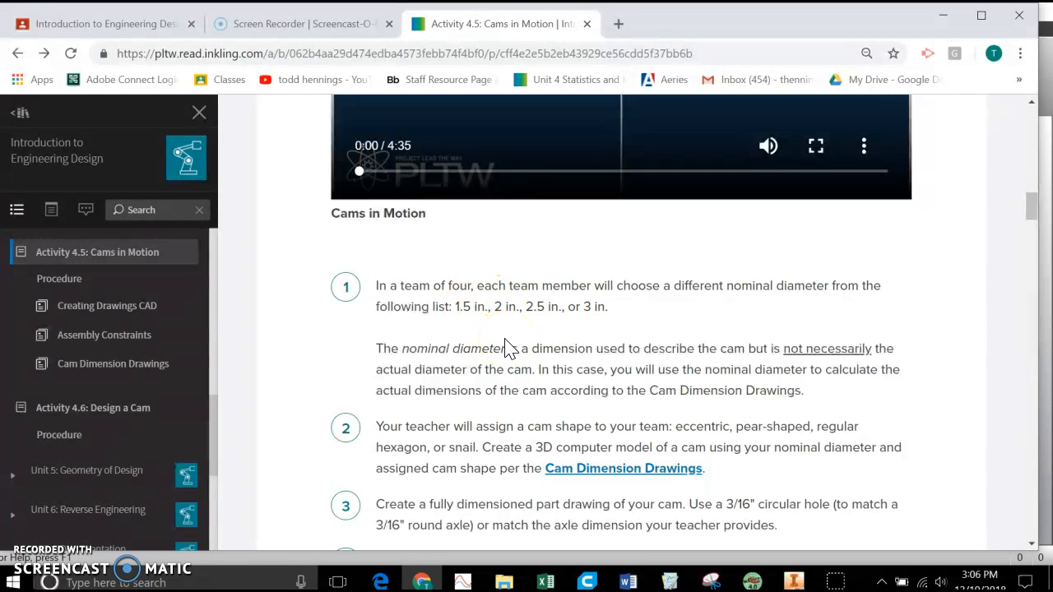
mouse_move(502, 307)
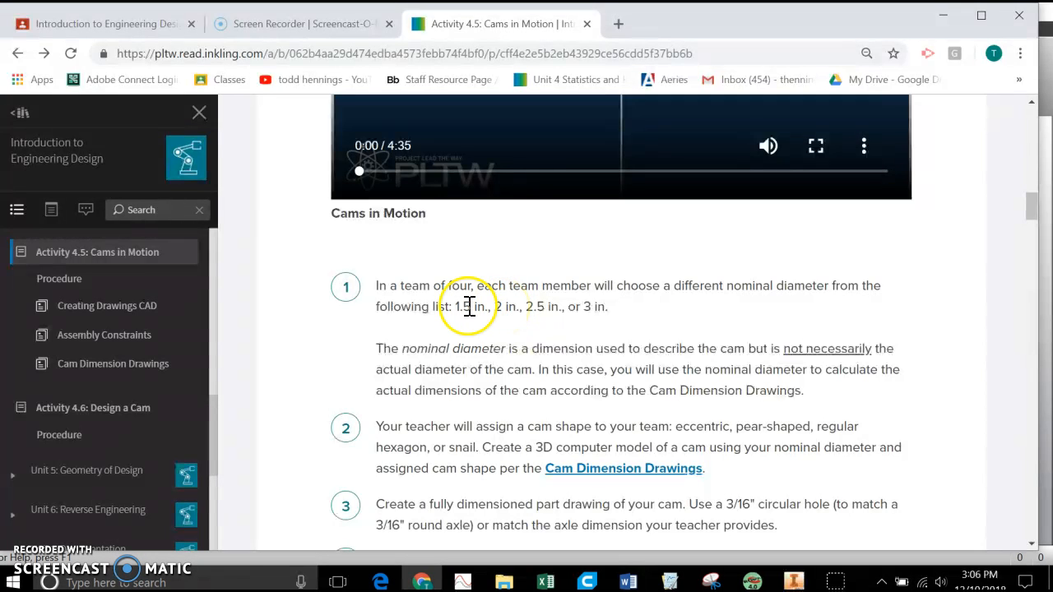
mouse_move(591, 305)
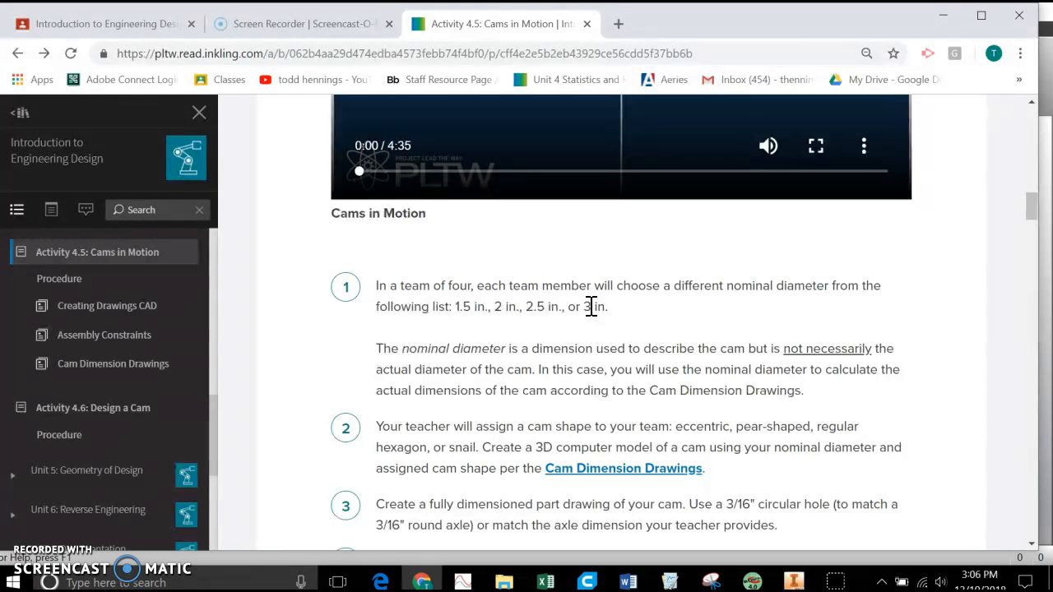
- Enlarge the step 4 cam work-plane illustration, zoom out to see it whole, then close the viewer
scroll("down", 3)
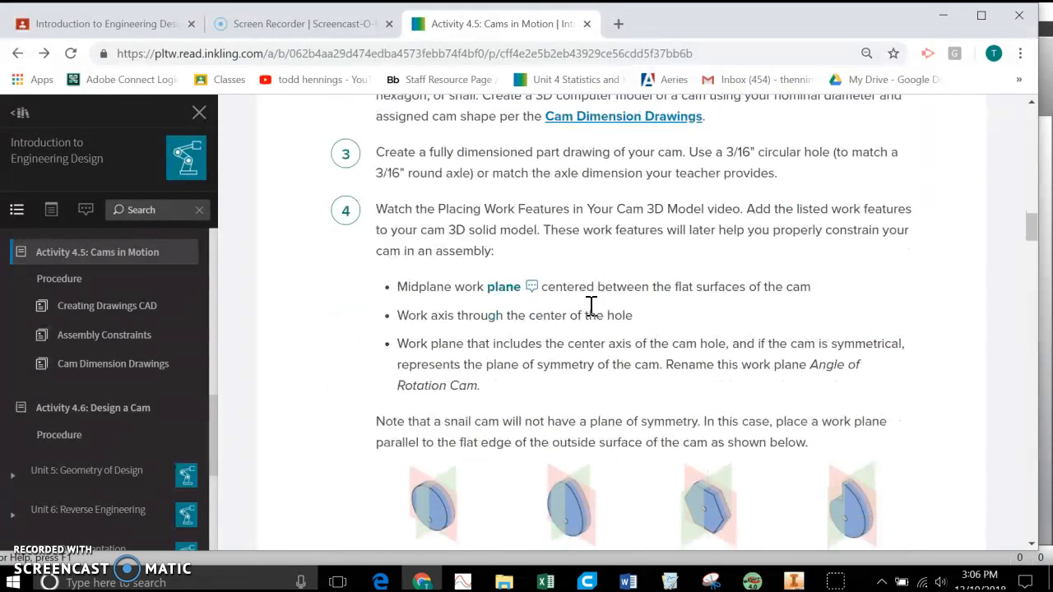
scroll("down", 3)
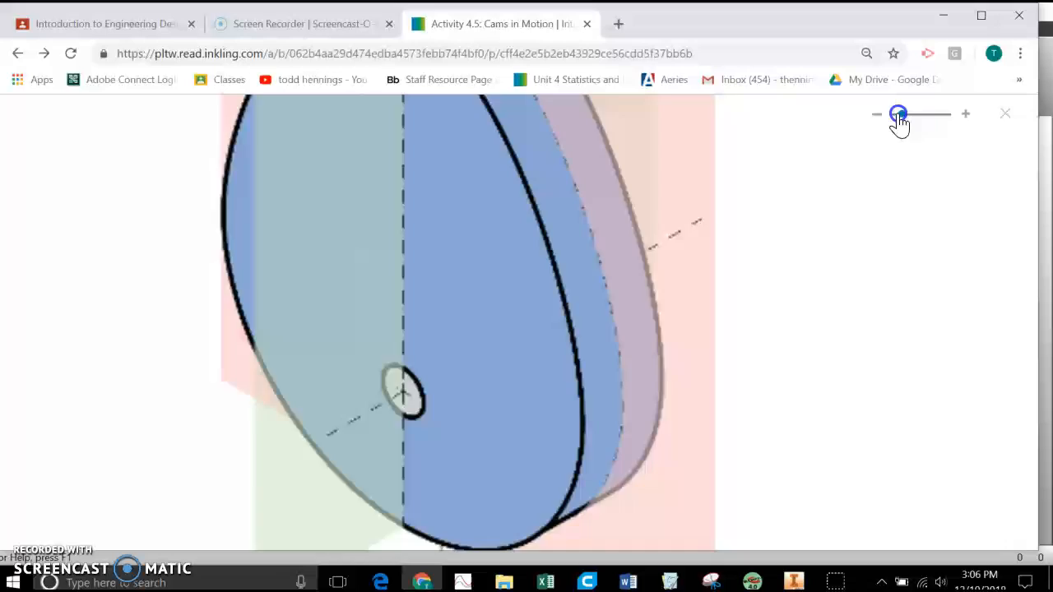
left_click(877, 113)
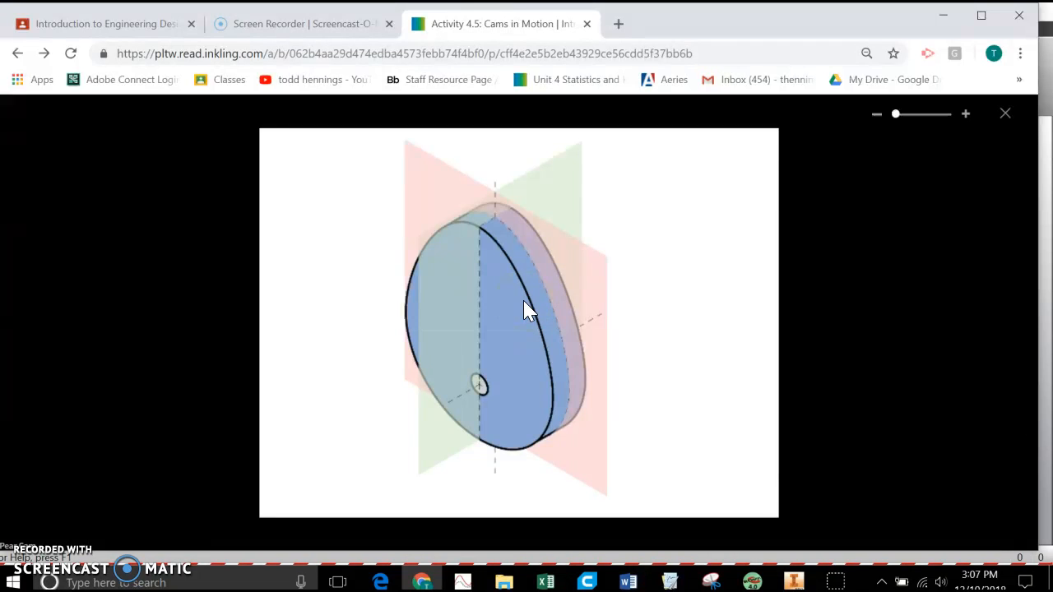
left_click(543, 296)
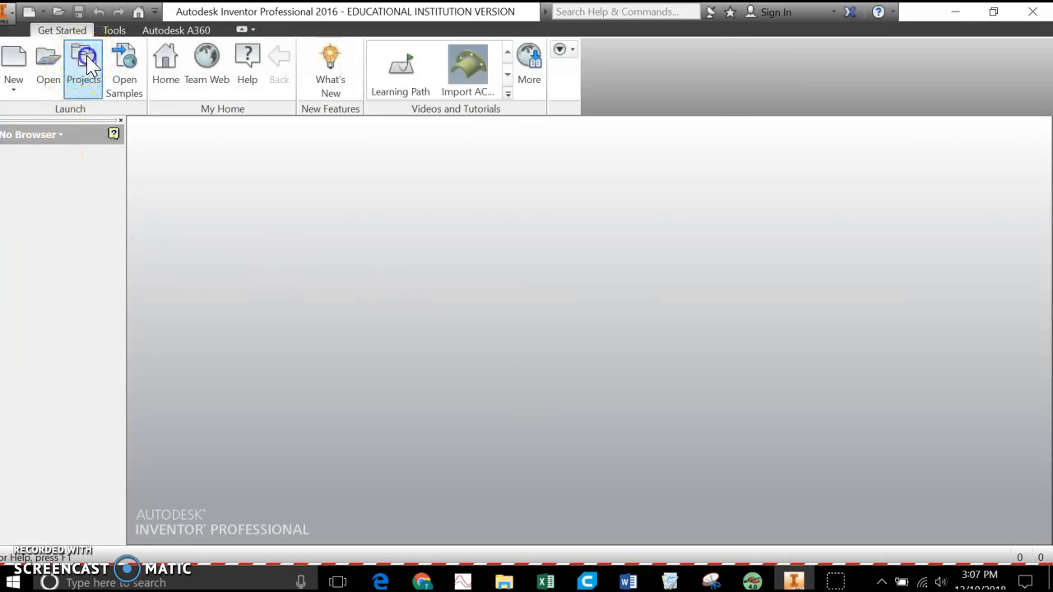
- Confirm Act 4.5 as the active project and create a new Standard.ipt part
left_click(82, 67)
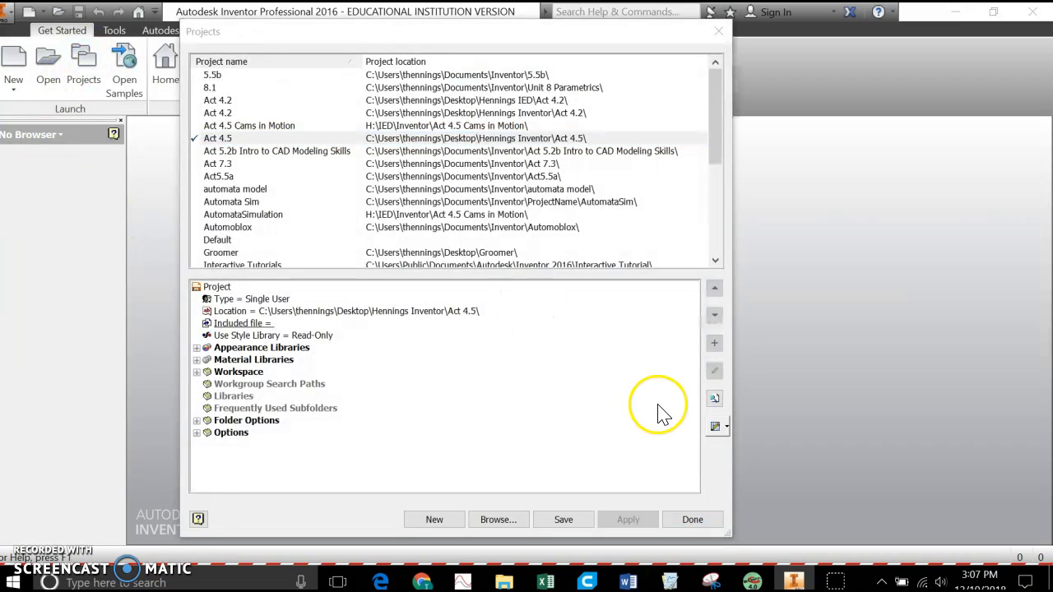
mouse_move(231, 151)
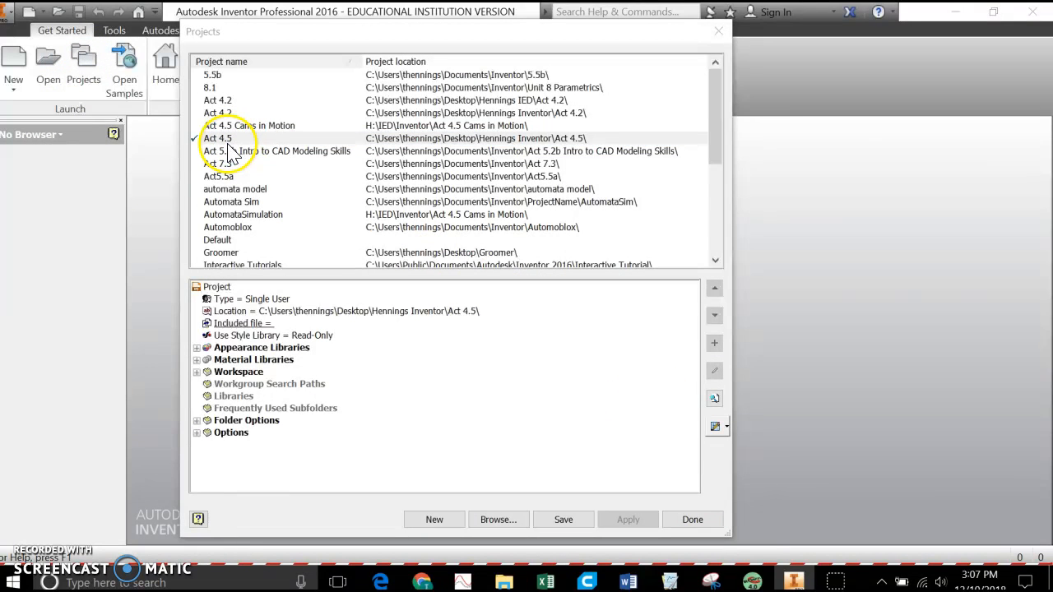
mouse_move(232, 151)
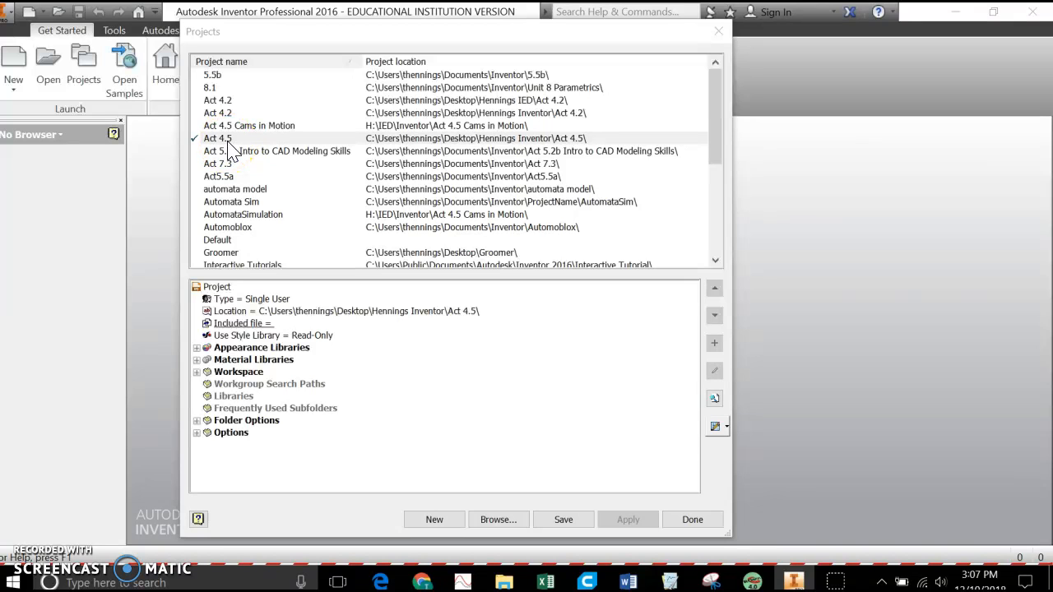
left_click(691, 520)
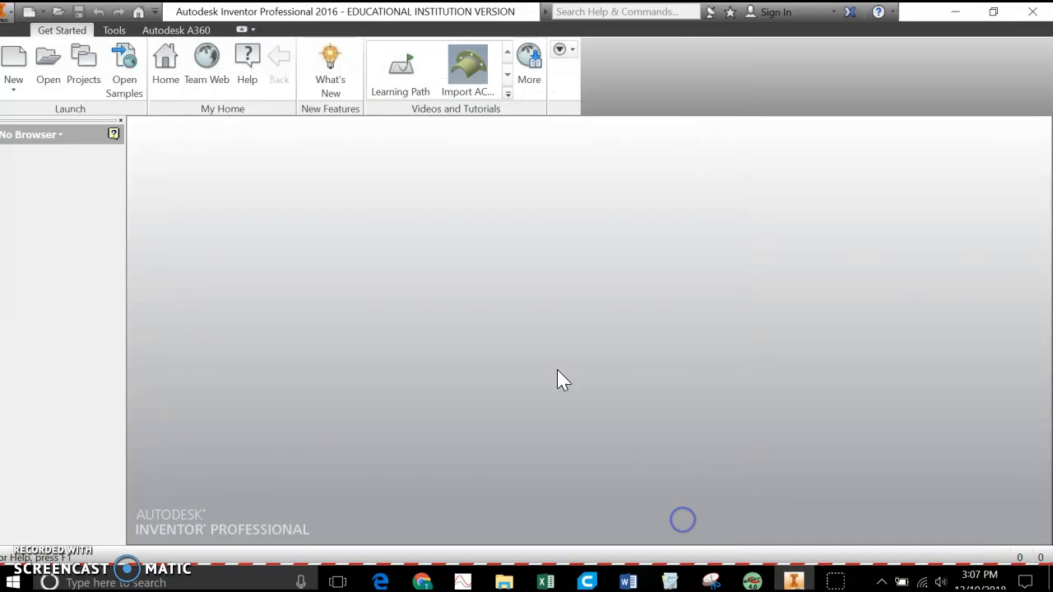
left_click(14, 63)
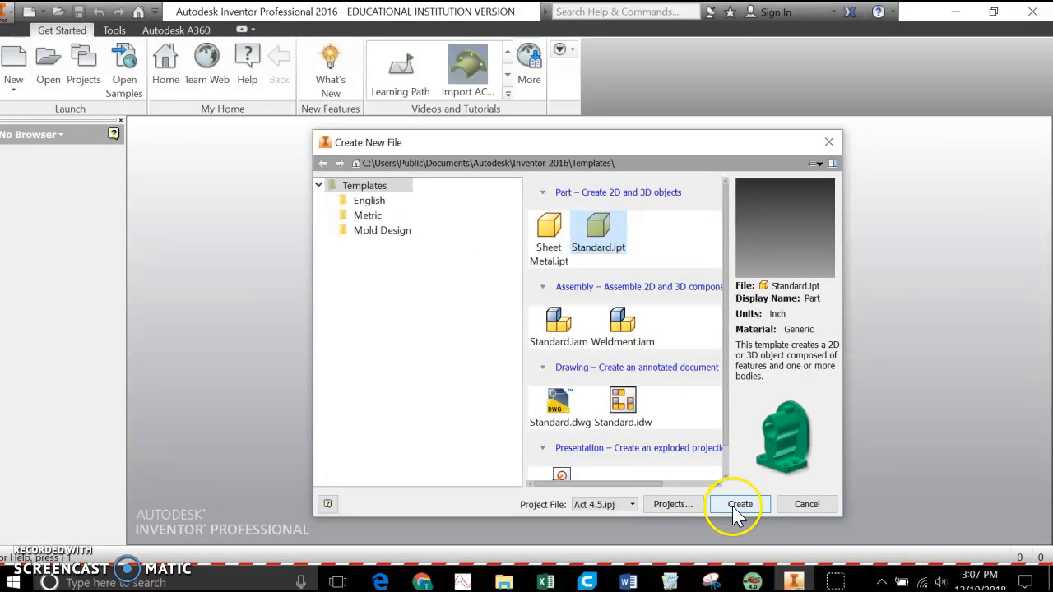
left_click(740, 503)
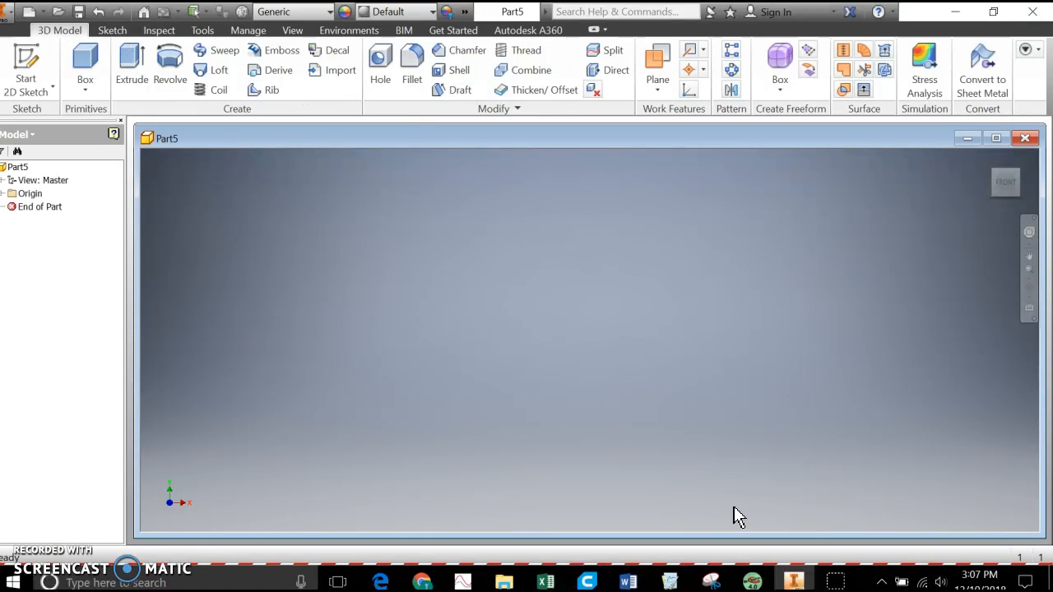
- Start a 2D sketch on the XY origin plane
left_click(26, 69)
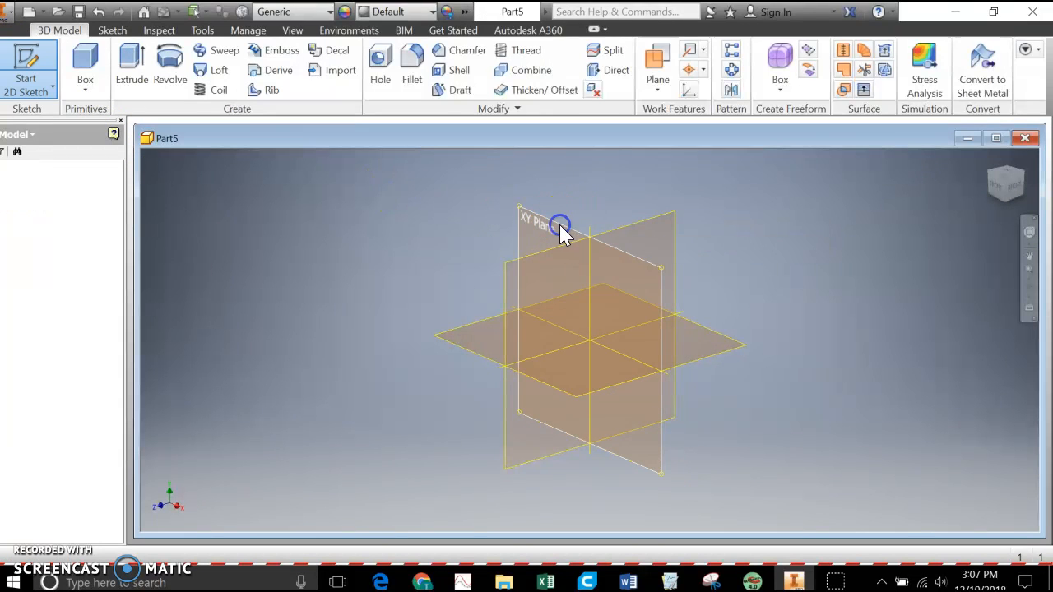
left_click(559, 224)
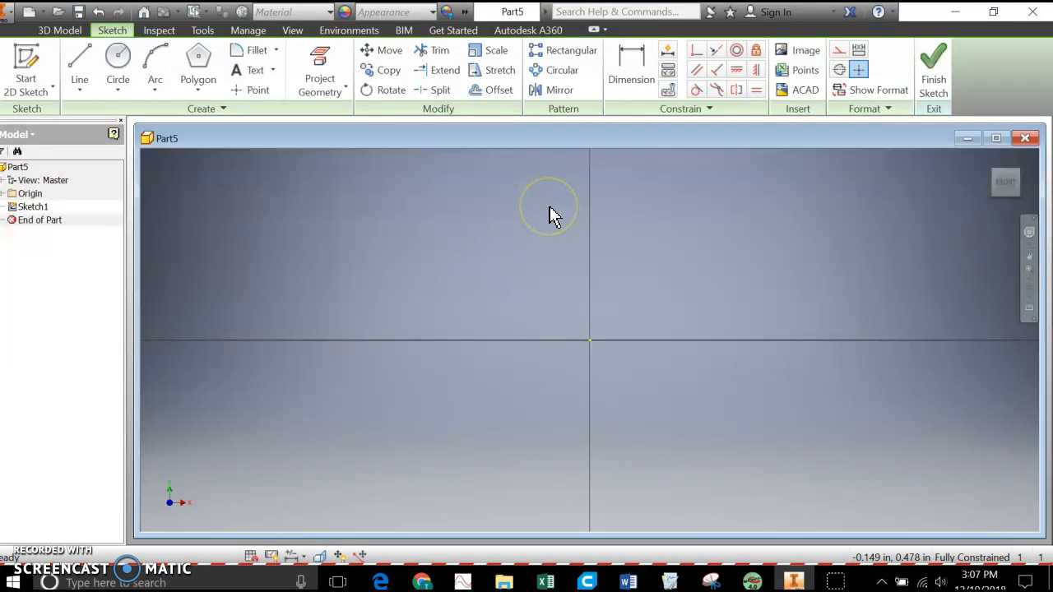
mouse_move(272, 253)
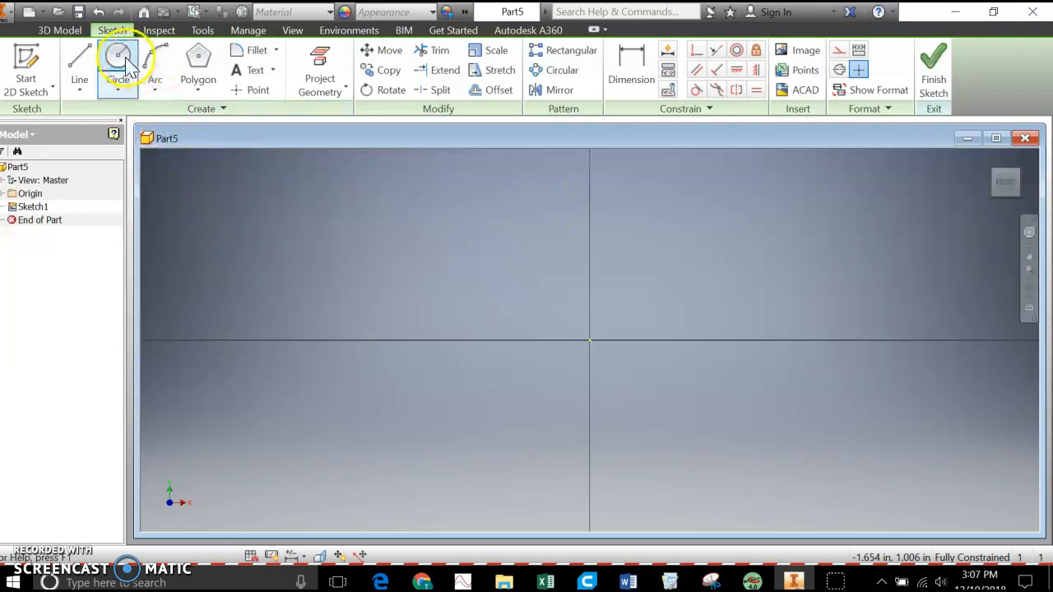
mouse_move(119, 58)
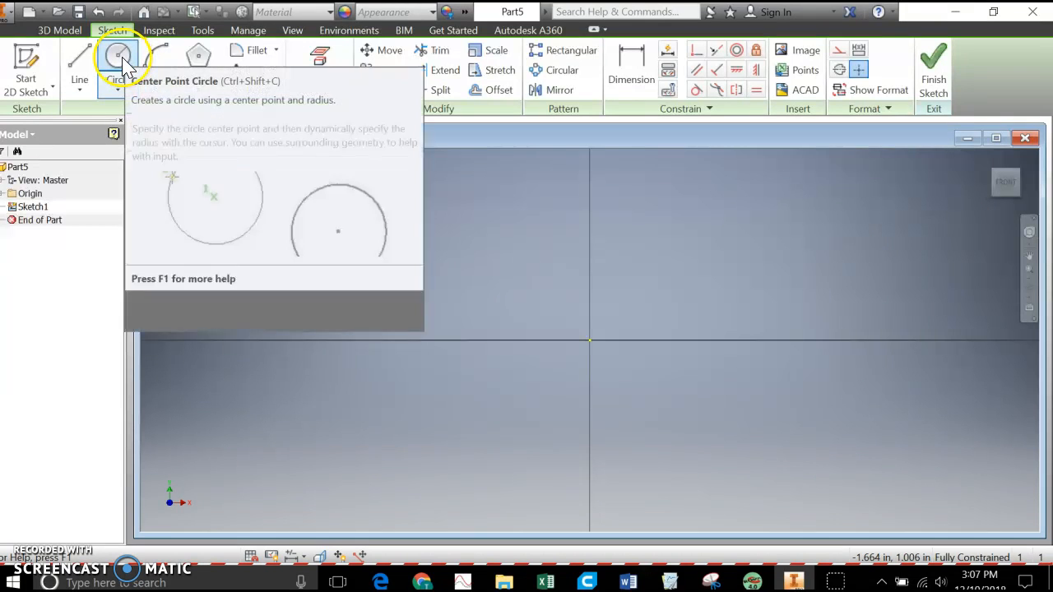
- Draw a 2.000 in diameter circle centred on the origin and finish the sketch
left_click(119, 58)
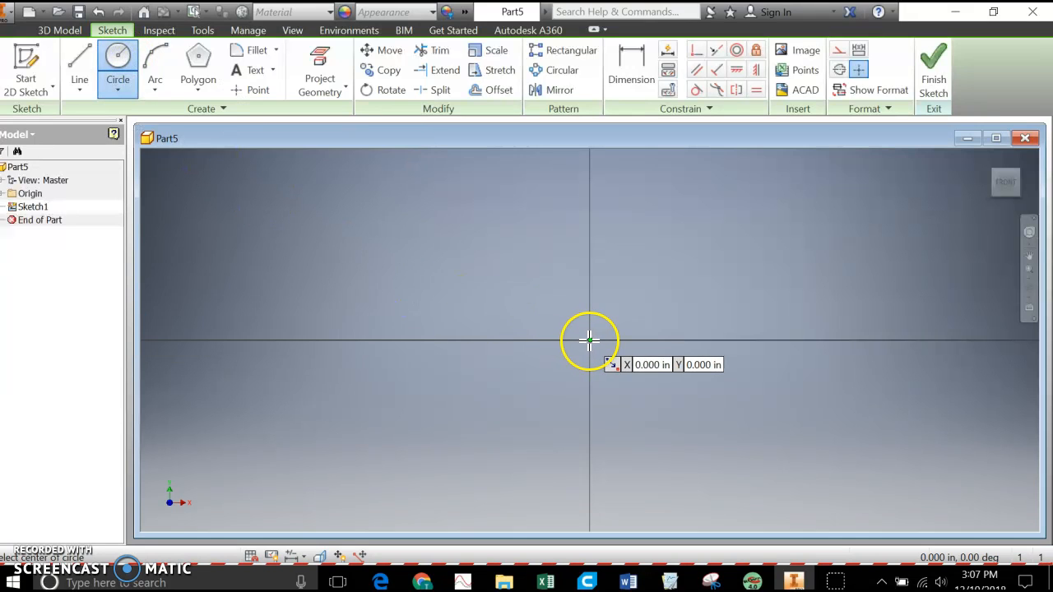
left_click(588, 338)
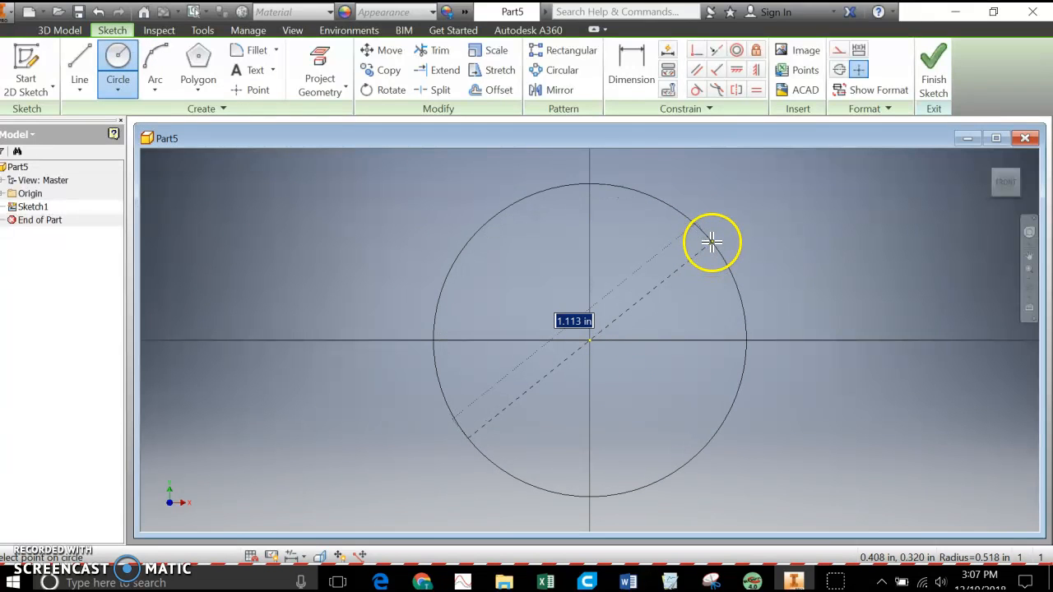
mouse_move(688, 270)
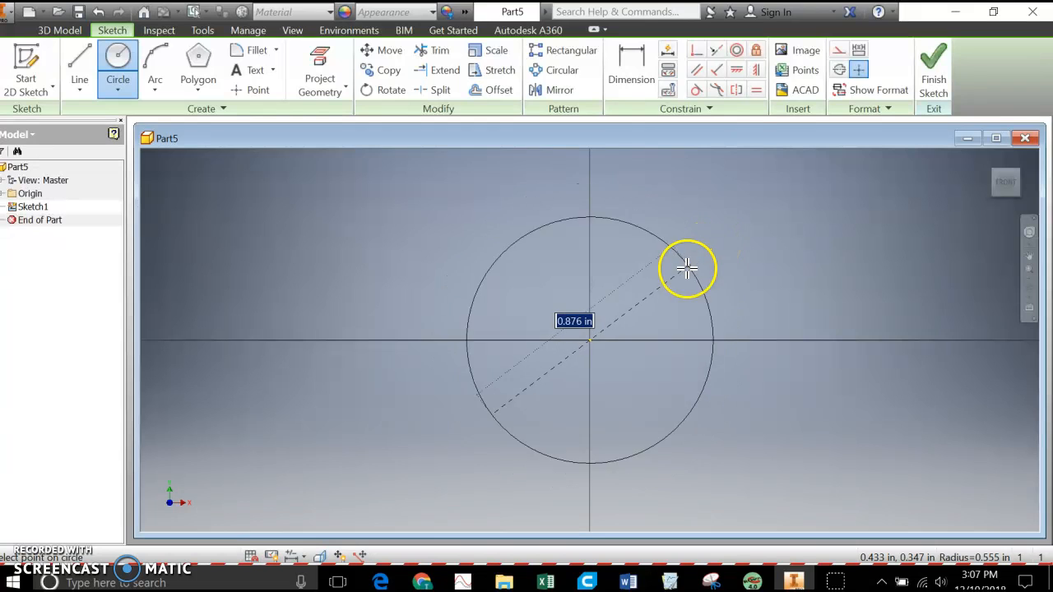
mouse_move(730, 233)
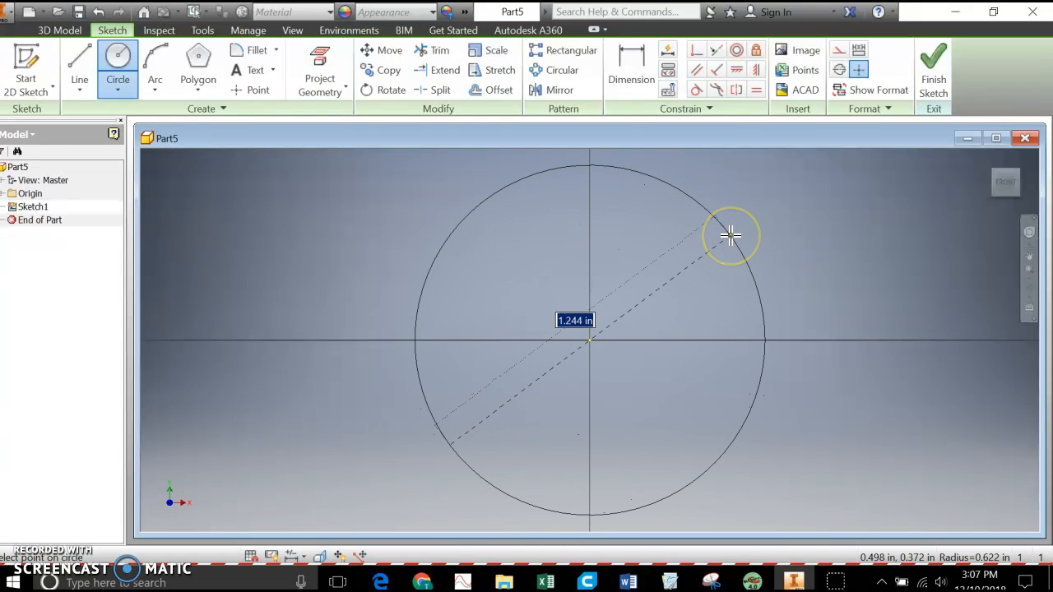
mouse_move(720, 240)
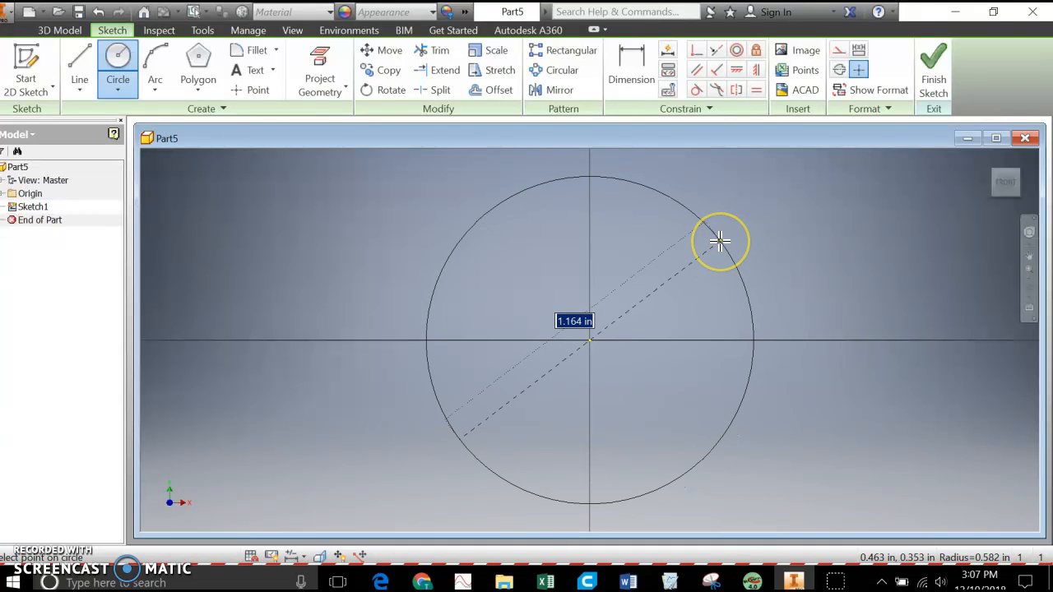
left_click(720, 240)
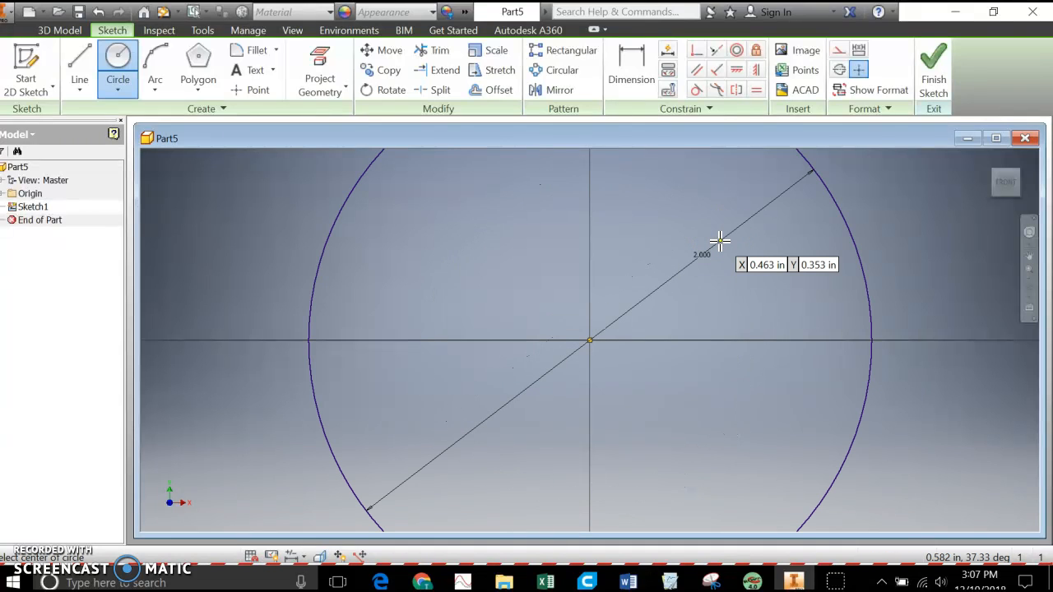
left_click(720, 240)
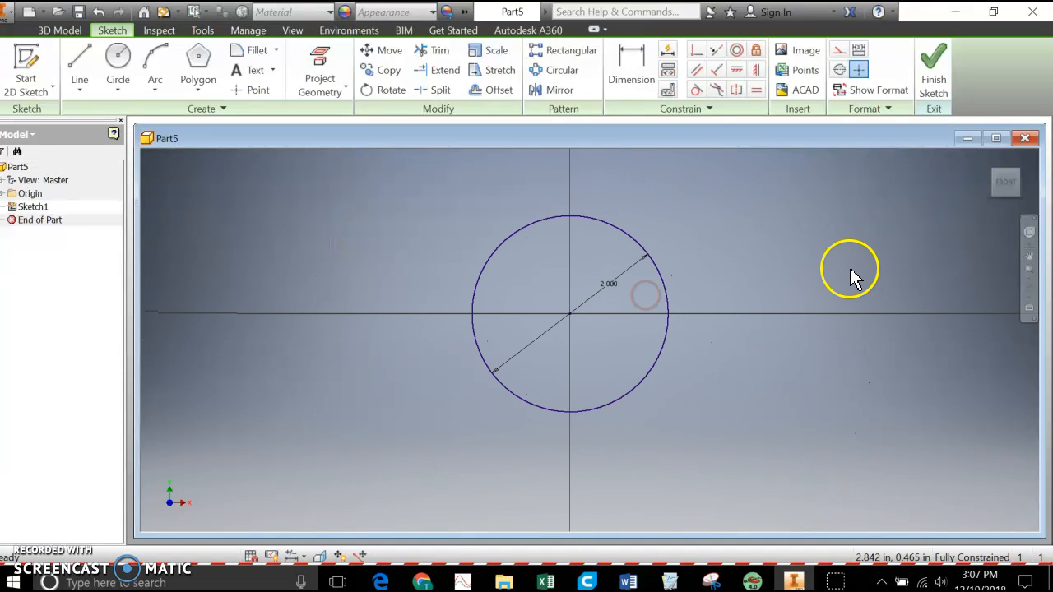
mouse_move(835, 287)
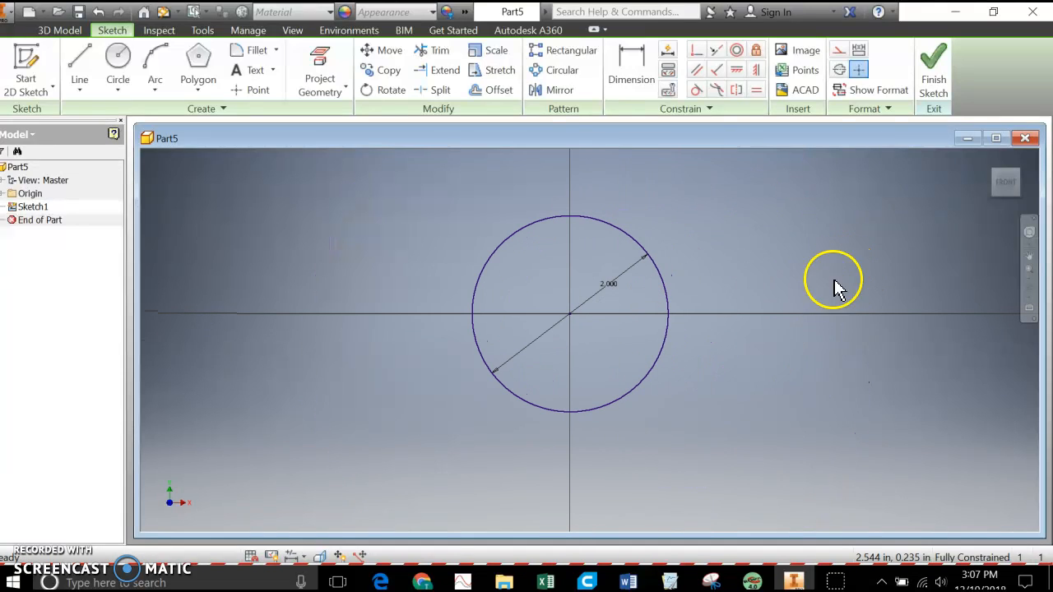
left_click(932, 69)
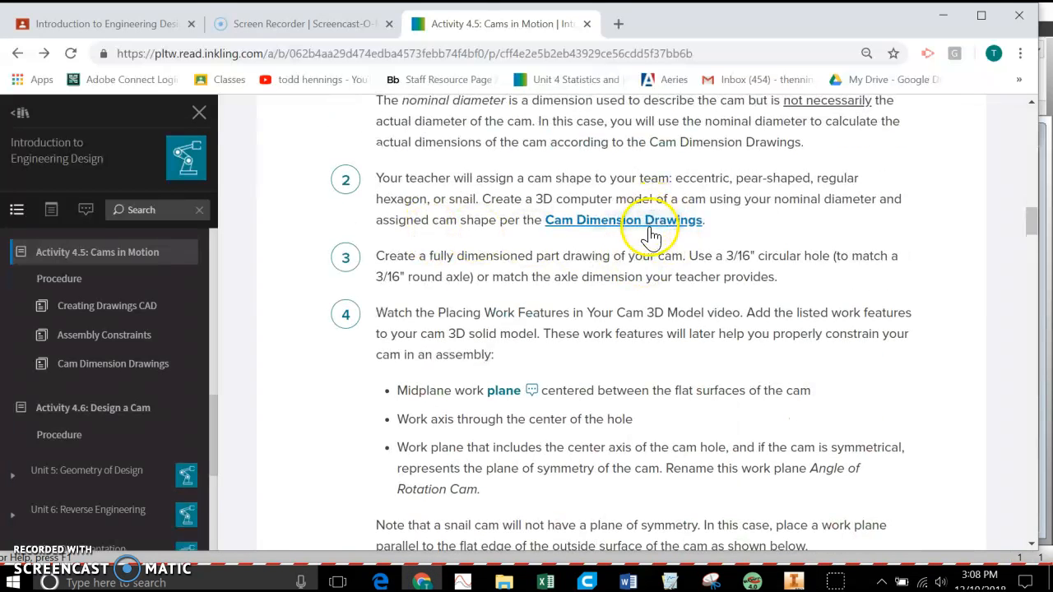
- Load the Cam Dimension Drawings page from step 2 of Activity 4.5
left_click(621, 220)
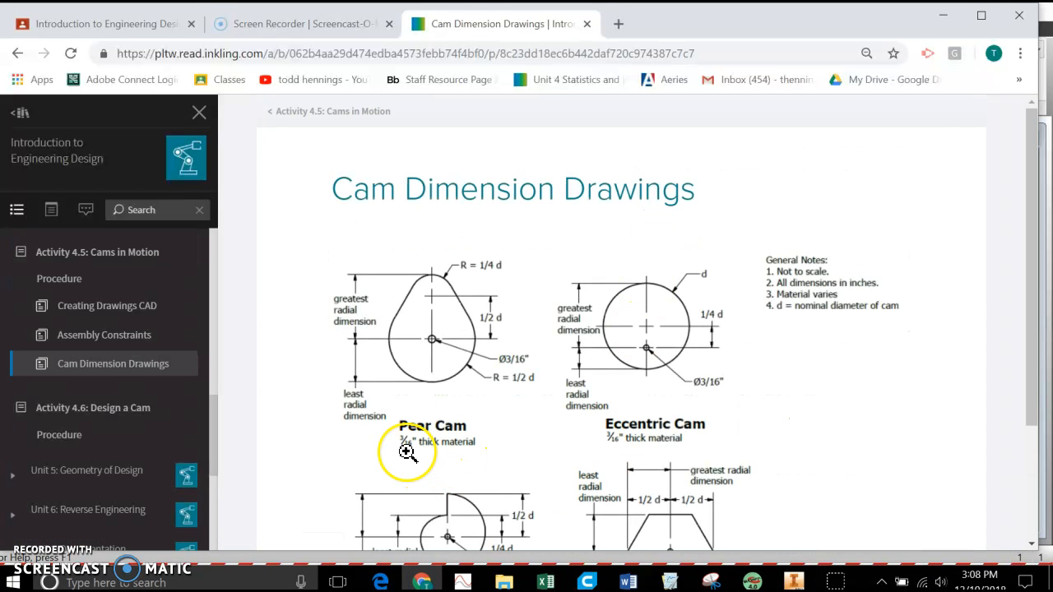
mouse_move(628, 440)
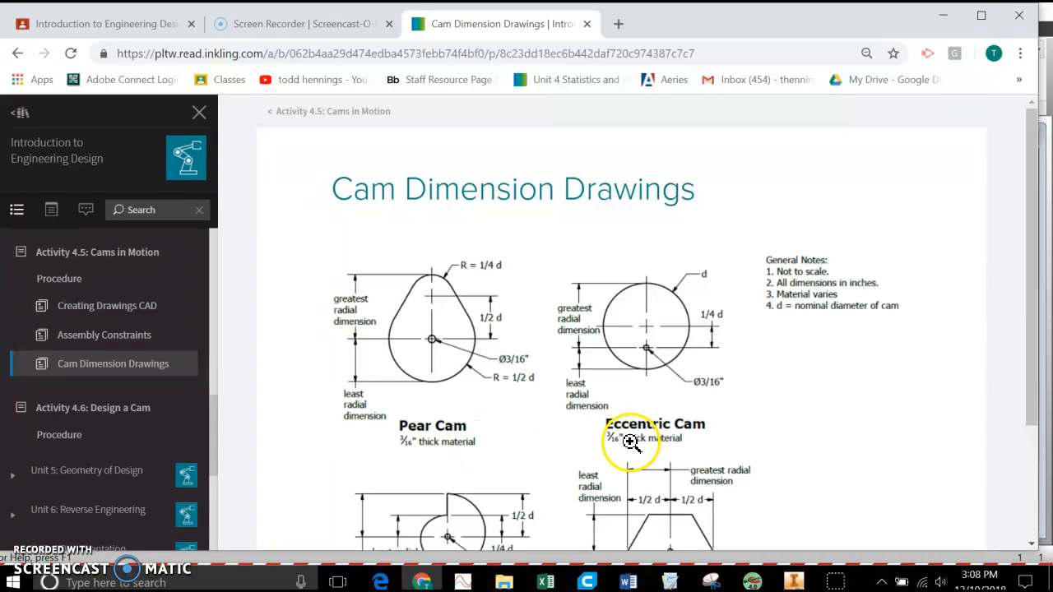
mouse_move(579, 454)
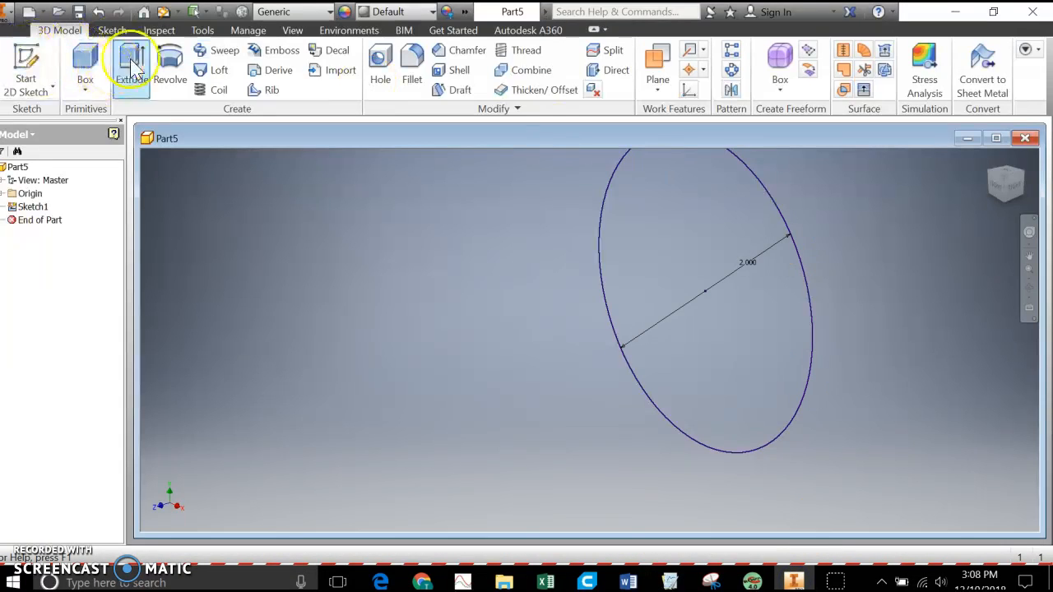
- Extrude the 2-inch circle 3/16 in into a disc and start a new sketch on it
left_click(132, 66)
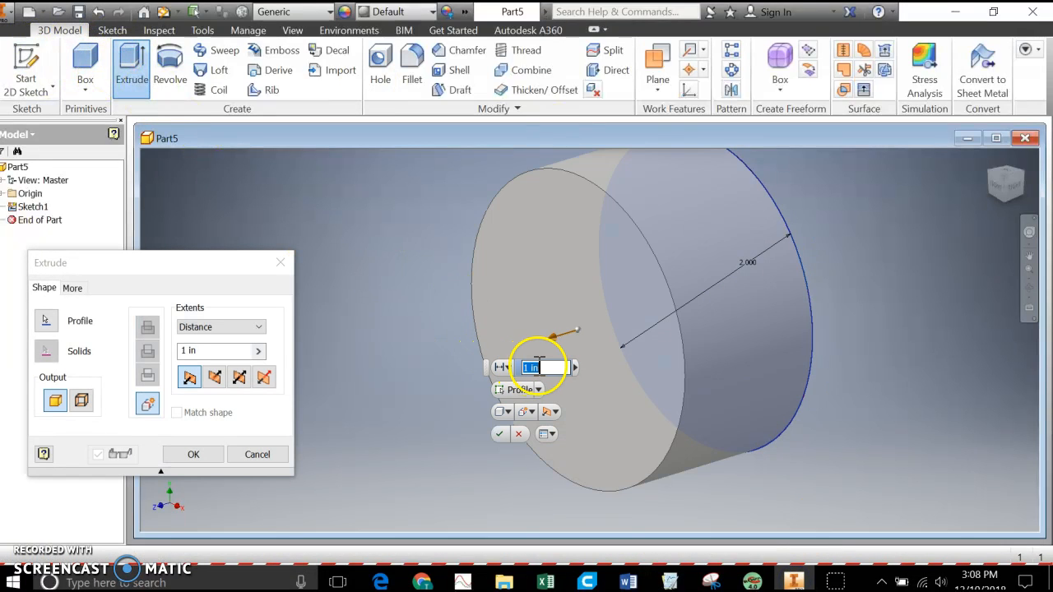
type("3/16")
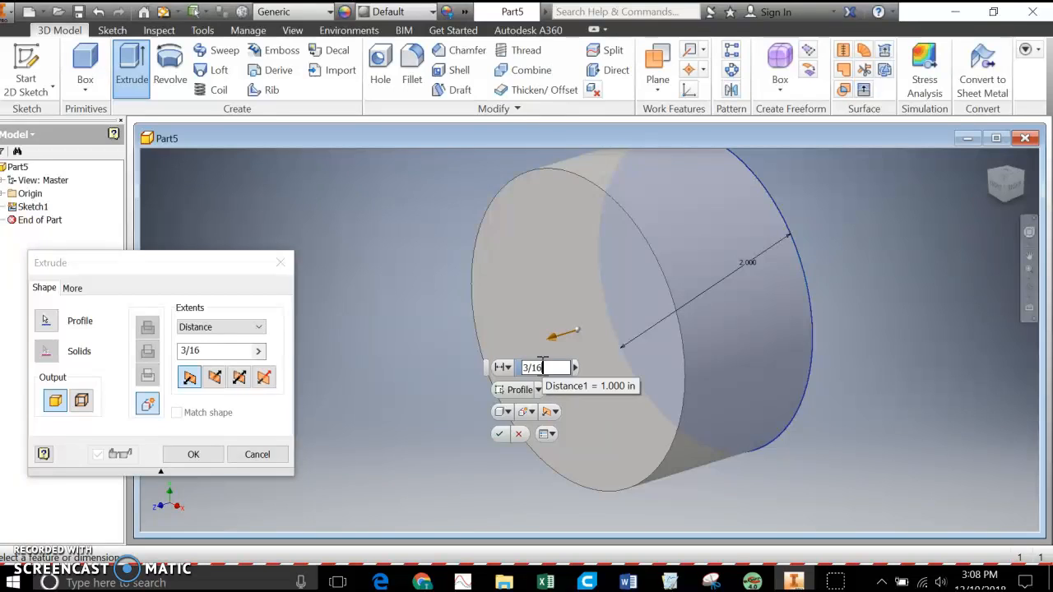
left_click(192, 454)
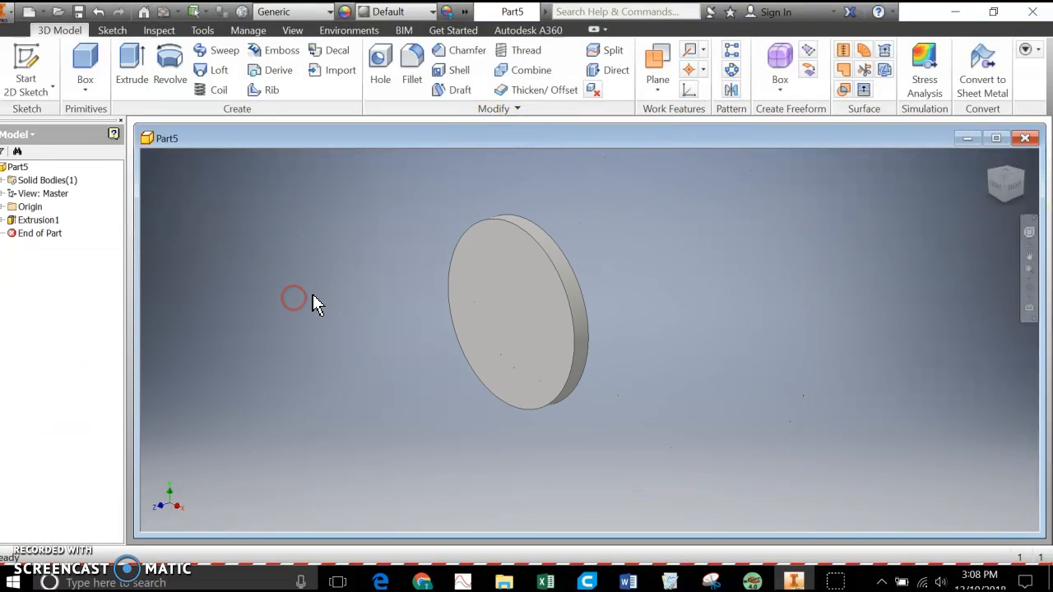
left_click(26, 68)
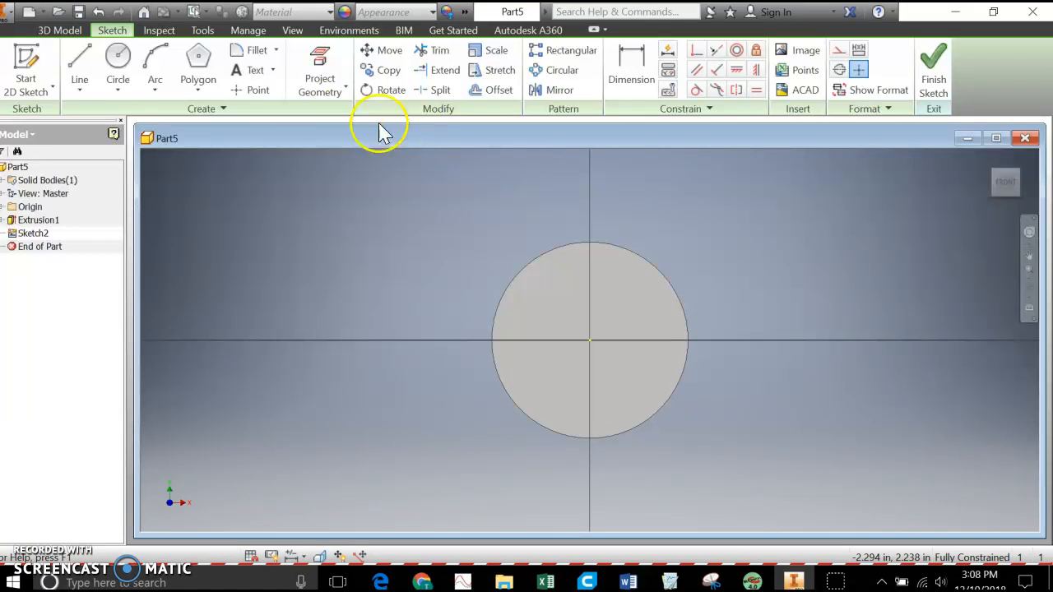
- Draw a small hole circle .5 in below the disc centre and finish the sketch
left_click(118, 61)
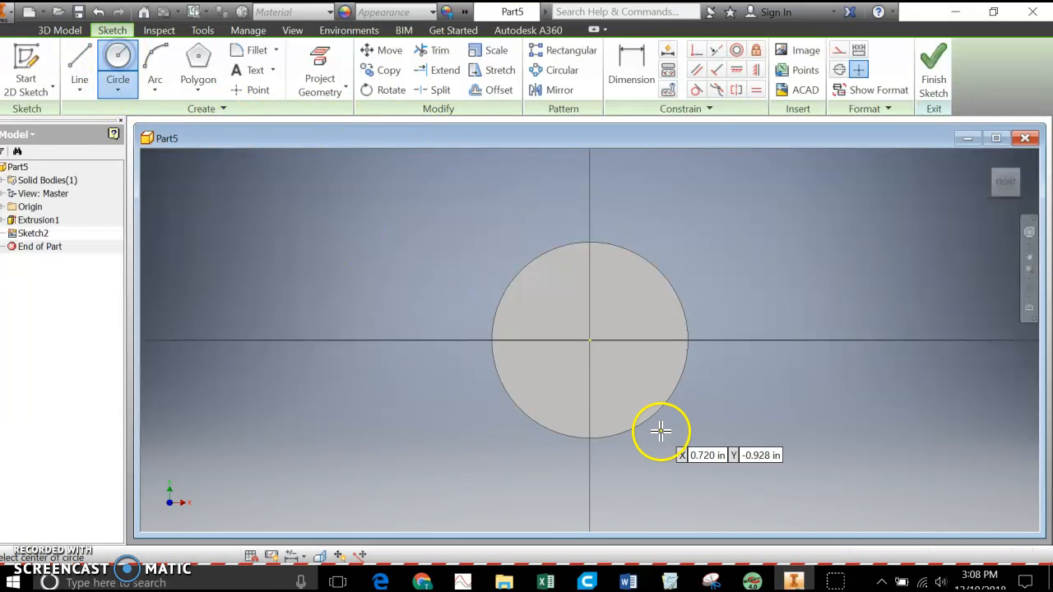
left_click(589, 395)
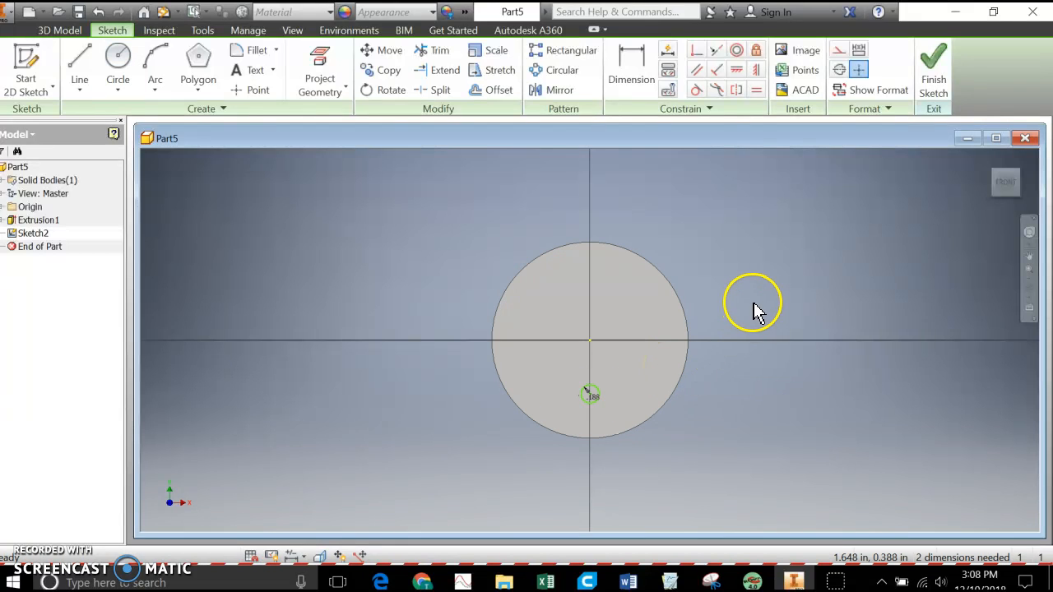
mouse_move(601, 341)
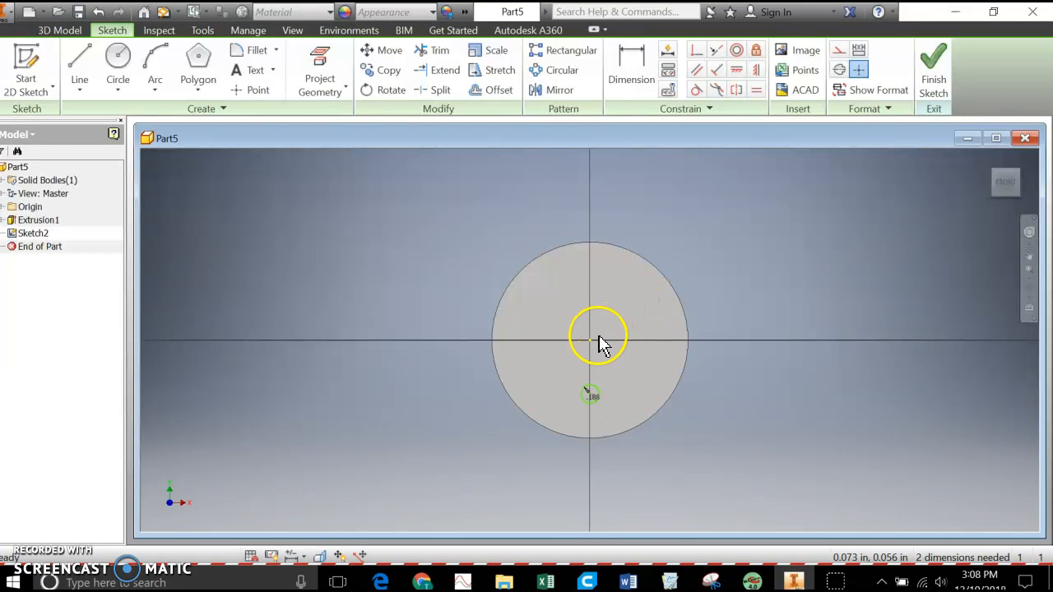
left_click(631, 69)
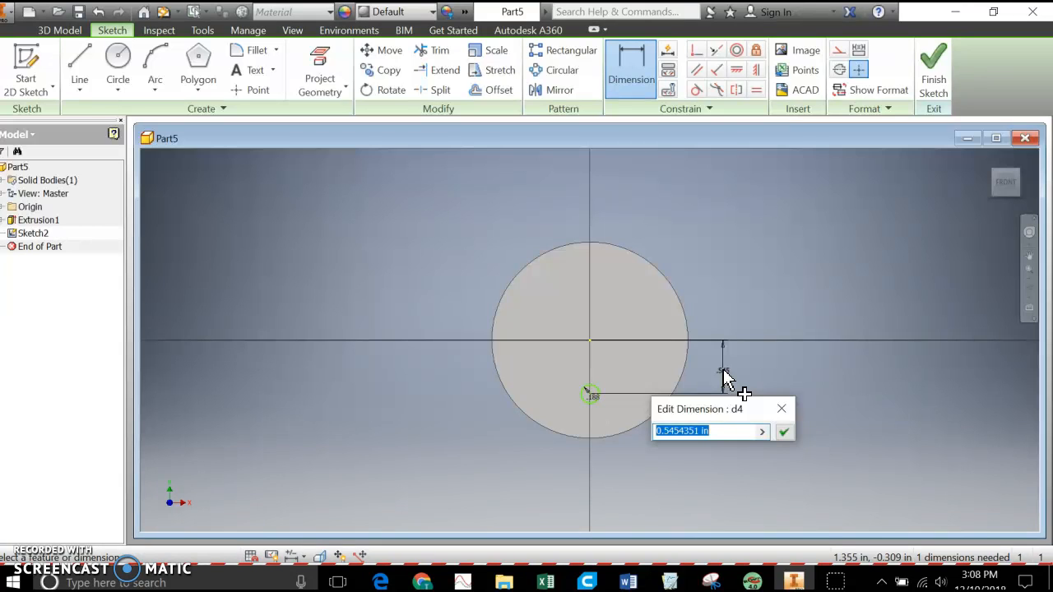
type(".5")
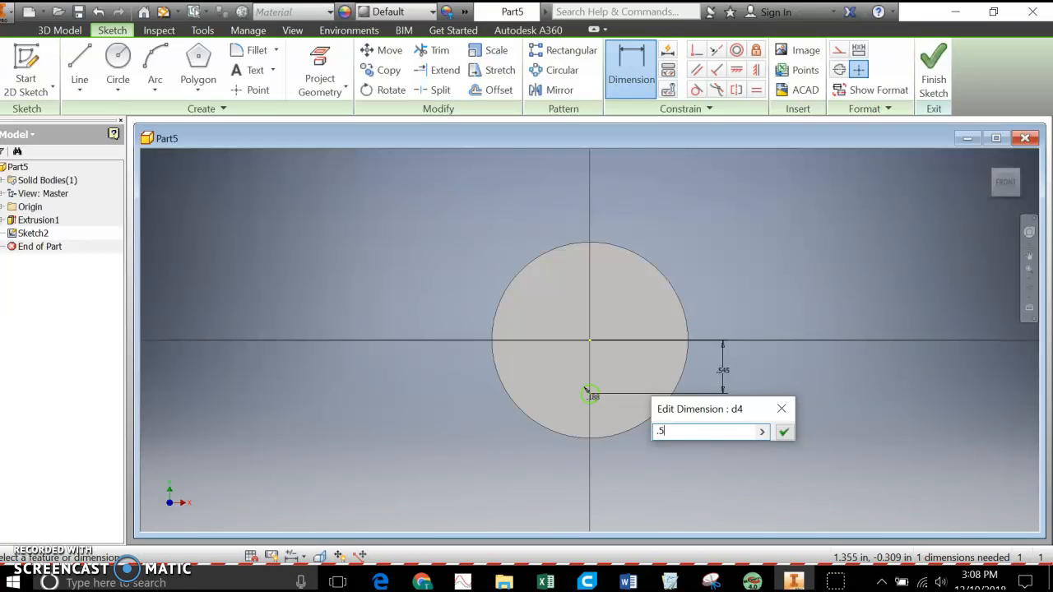
left_click(783, 431)
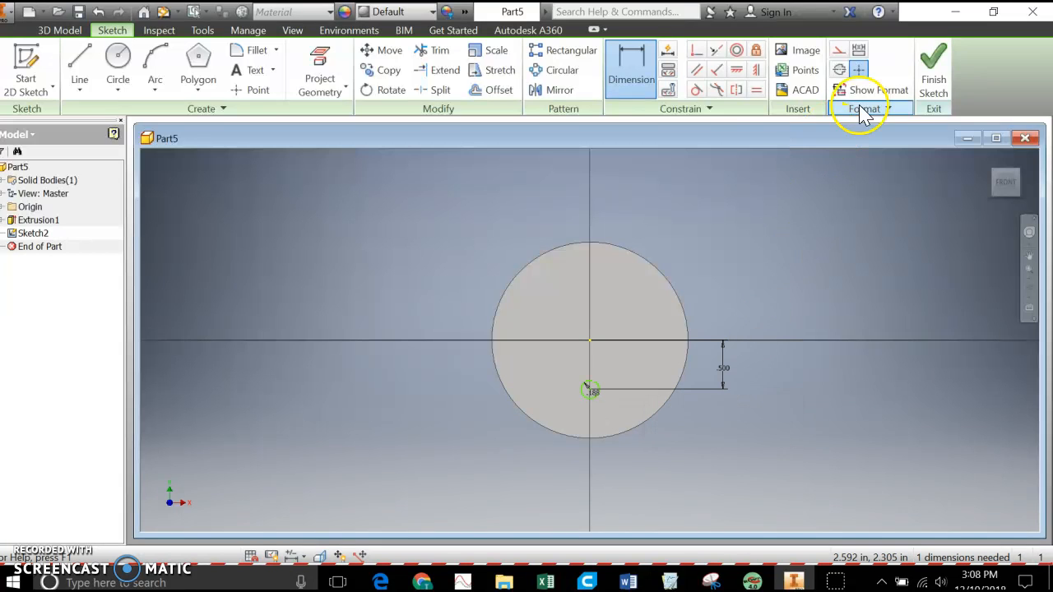
left_click(933, 69)
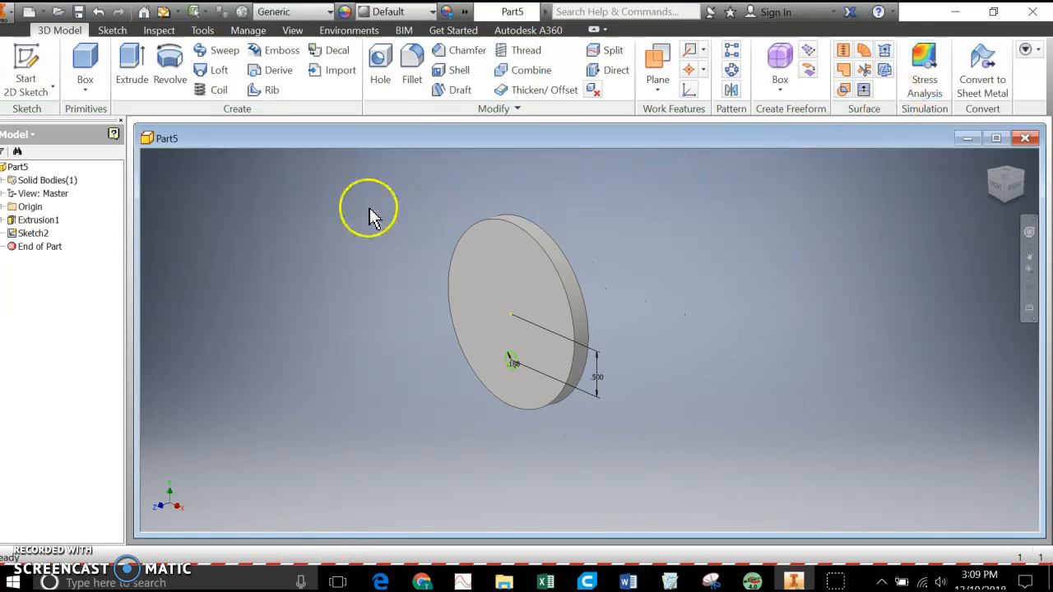
- Extrude the small circle as a Cut through the disc
left_click(131, 68)
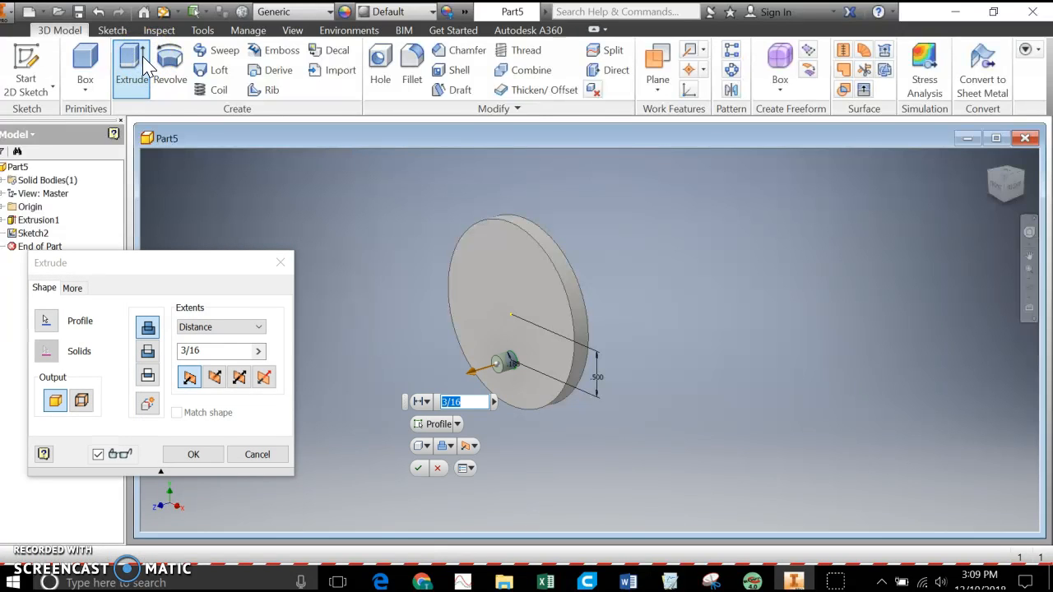
left_click(148, 350)
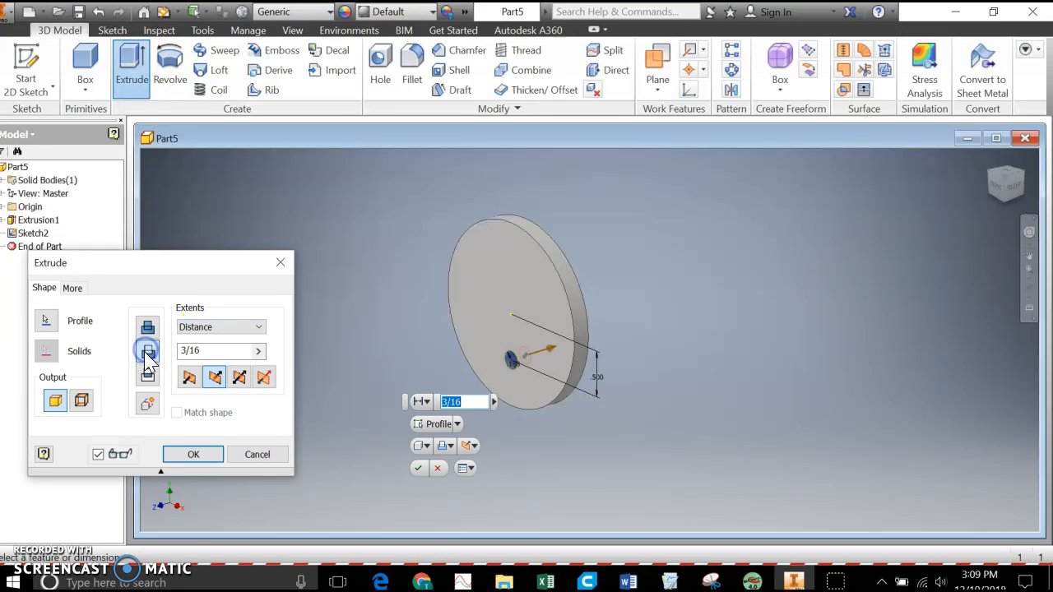
left_click(192, 454)
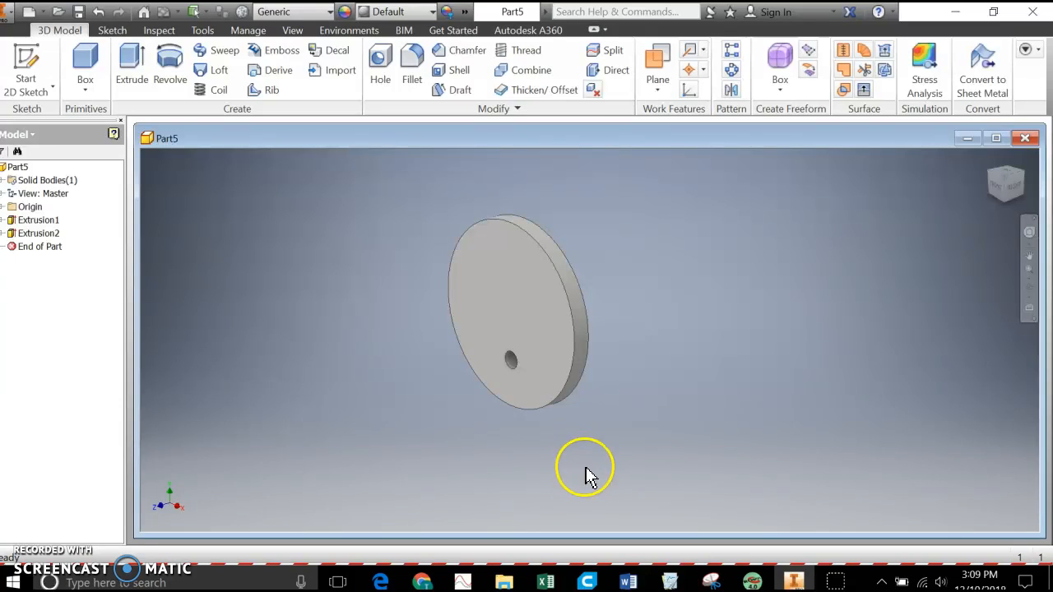
mouse_move(650, 468)
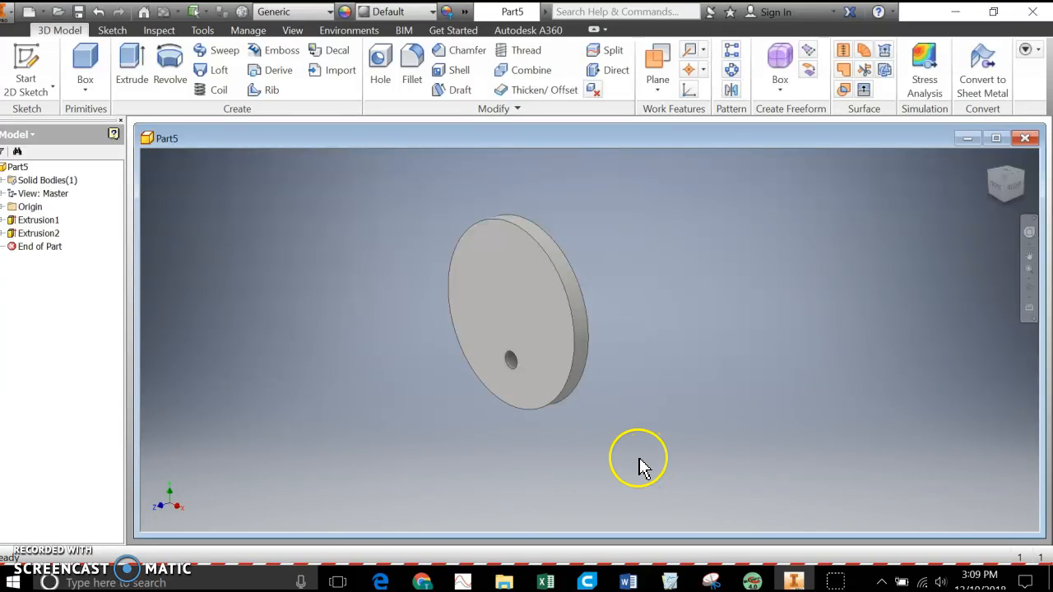
mouse_move(579, 457)
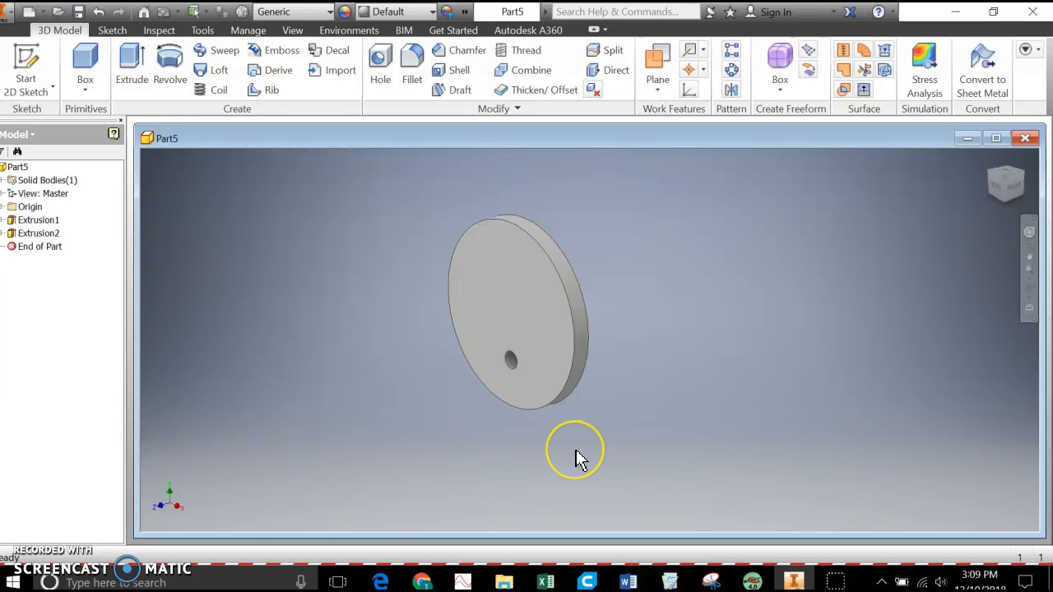
mouse_move(417, 442)
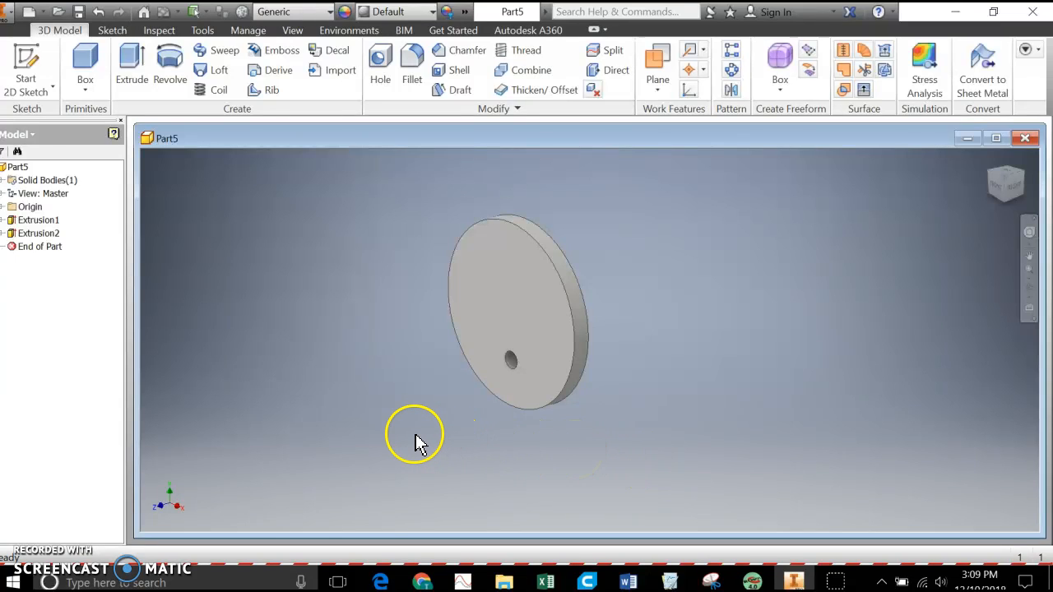
mouse_move(418, 442)
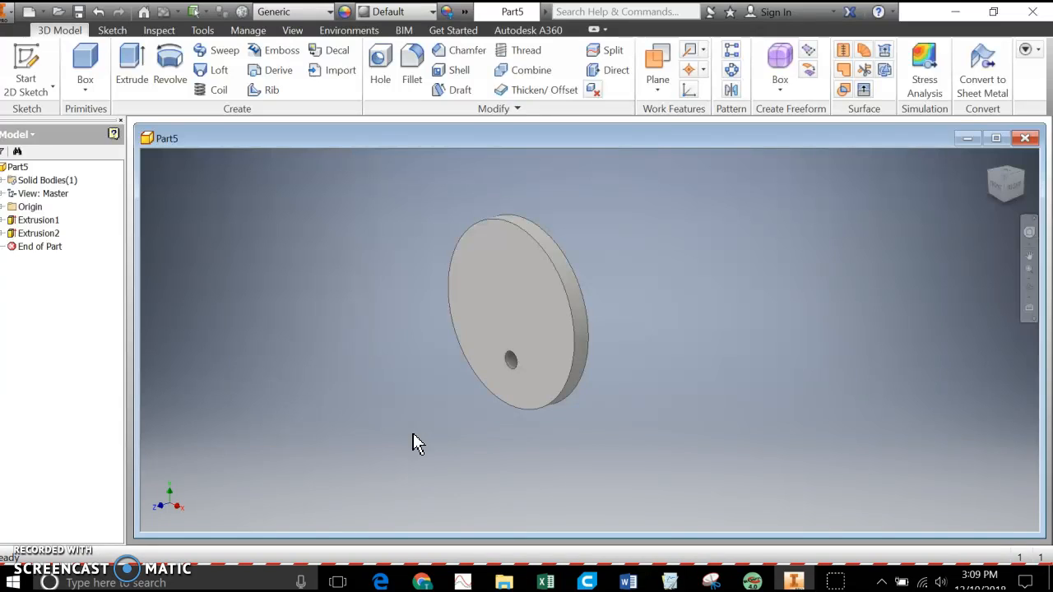
mouse_move(184, 410)
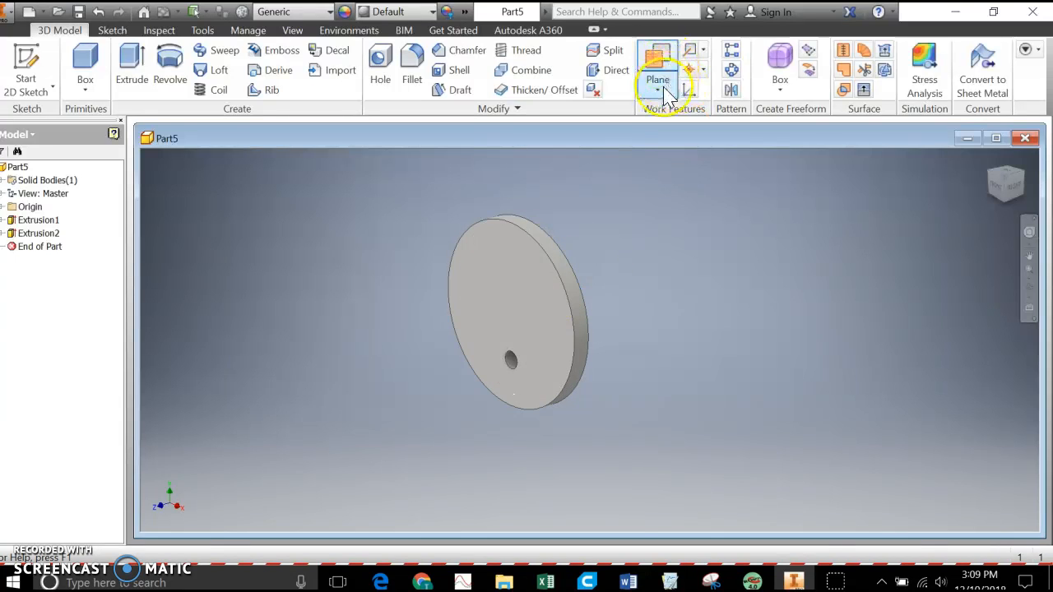
left_click(669, 94)
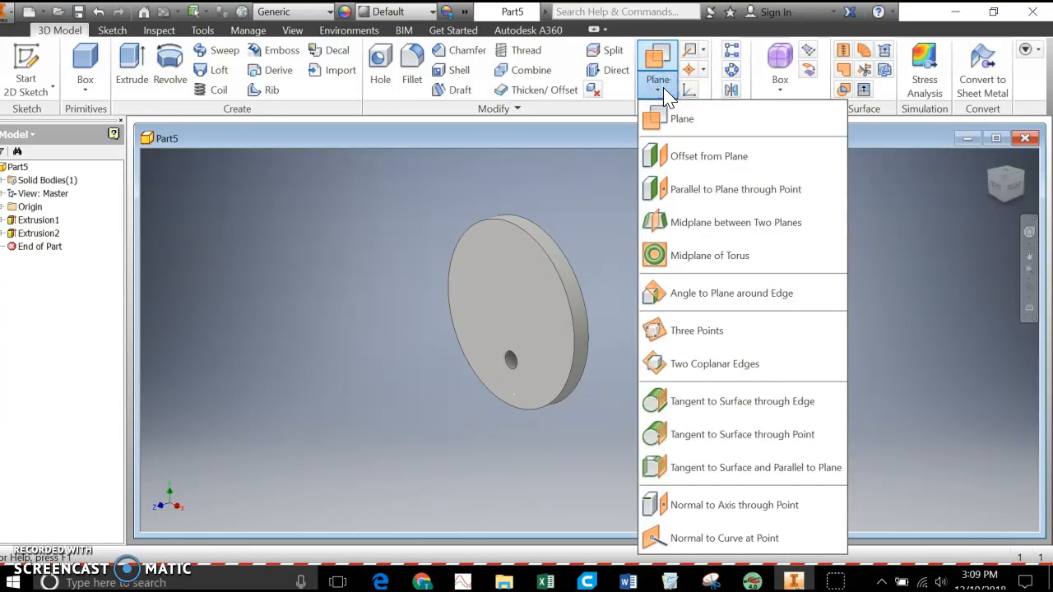
mouse_move(704, 156)
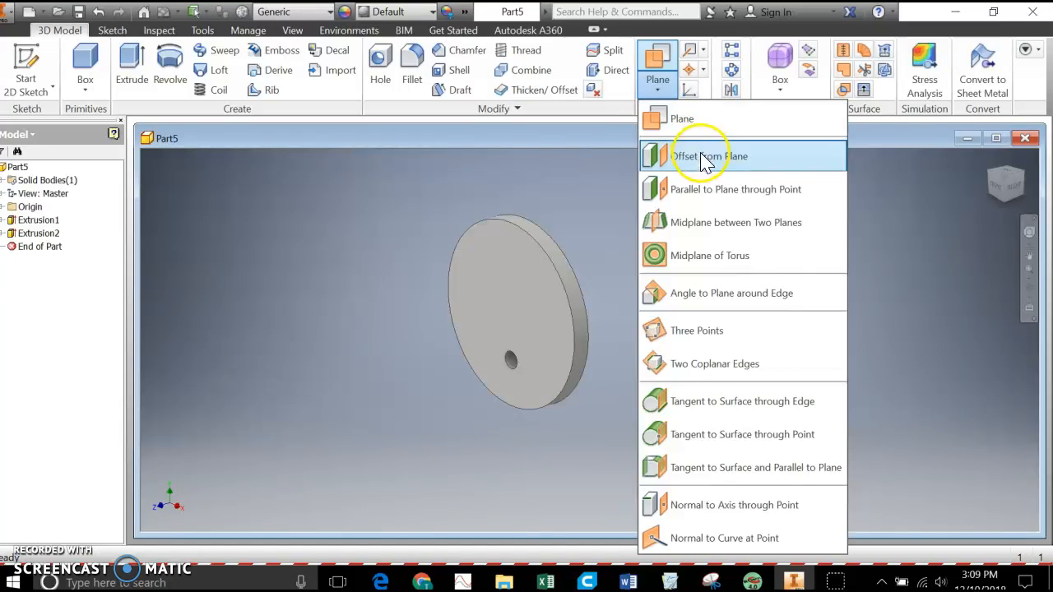
left_click(710, 156)
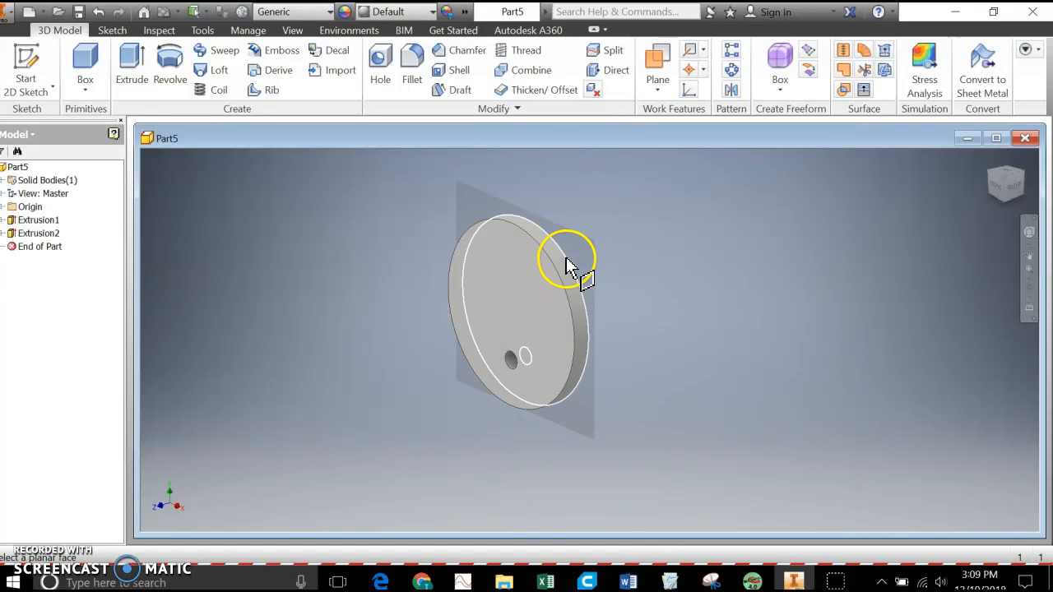
mouse_move(588, 296)
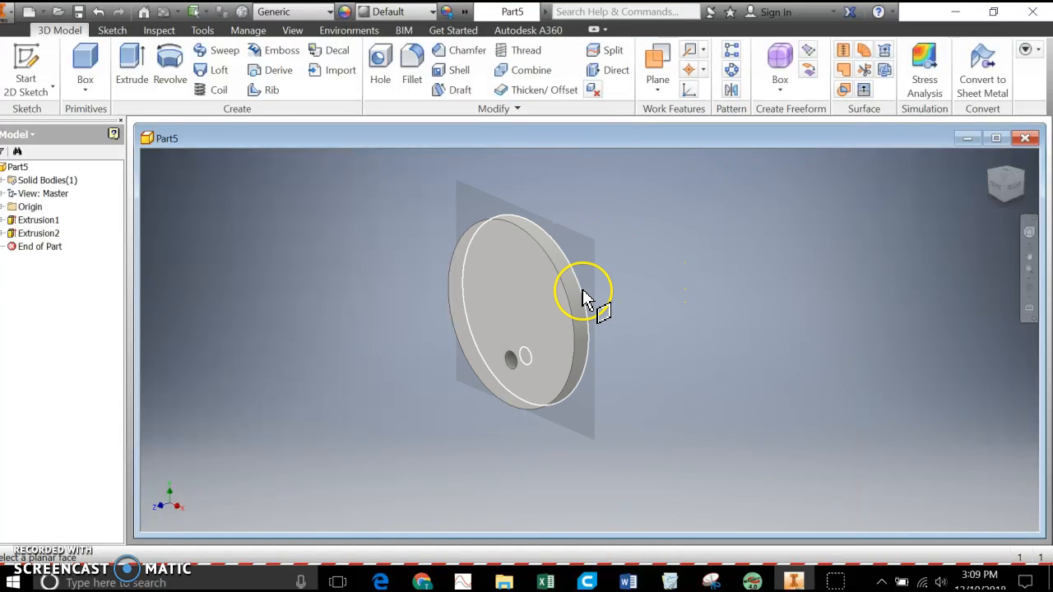
mouse_move(584, 296)
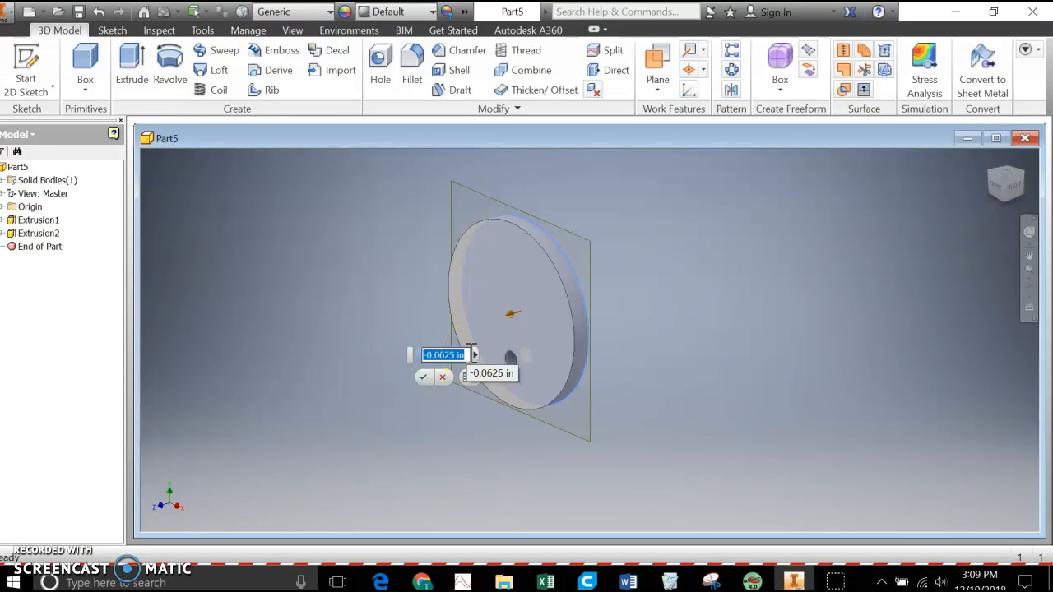
type("1.5/")
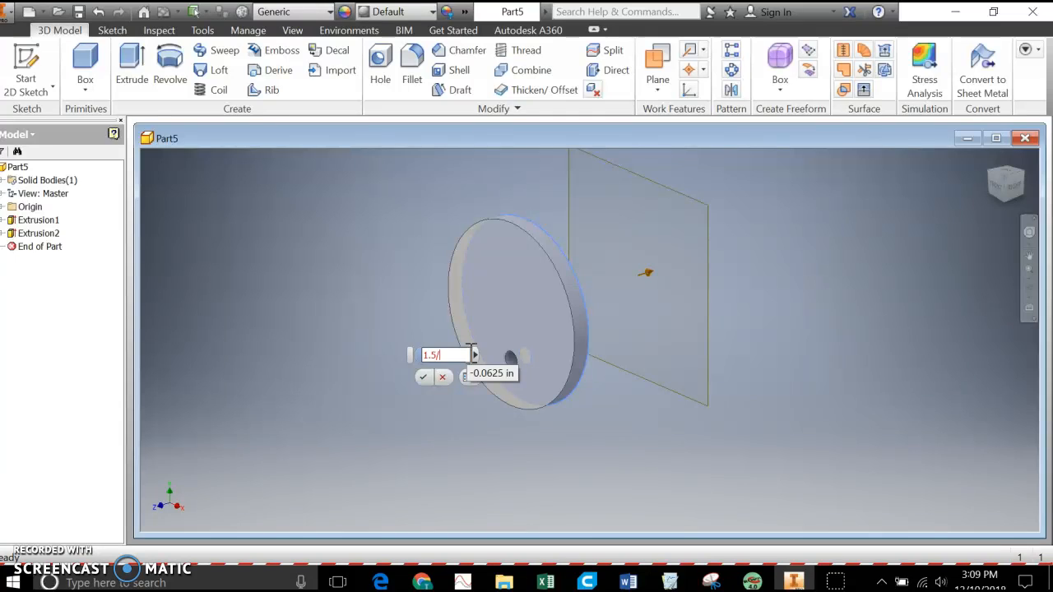
left_click(423, 376)
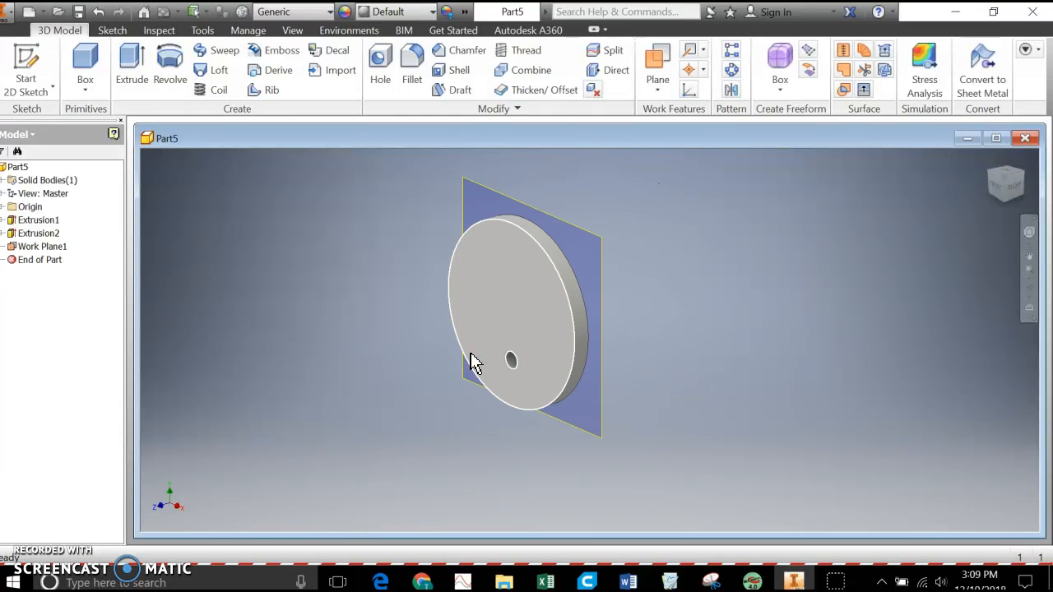
left_click_drag(477, 362, 709, 414)
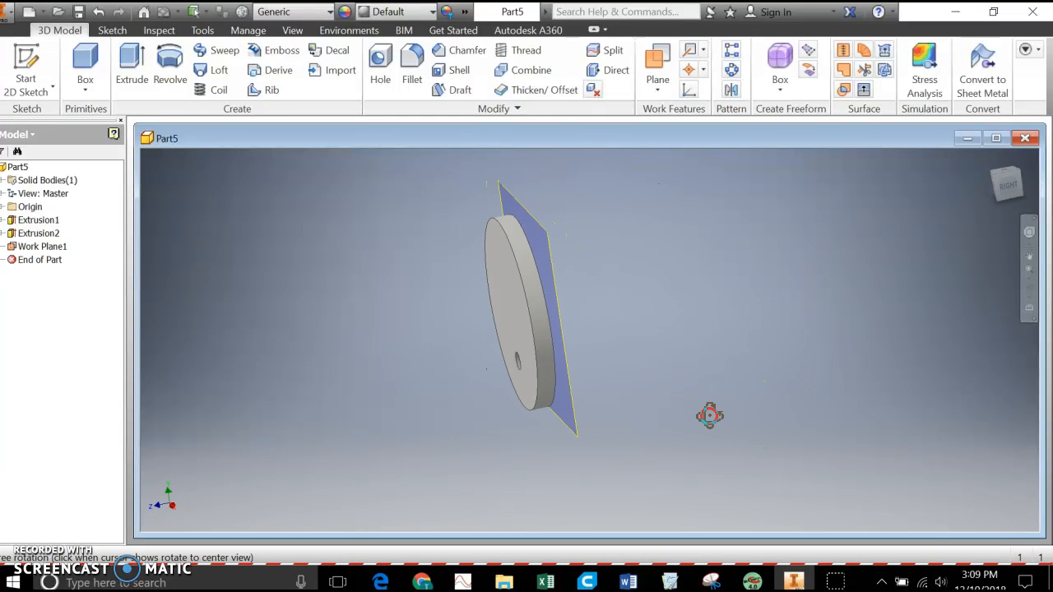
left_click_drag(710, 414, 737, 420)
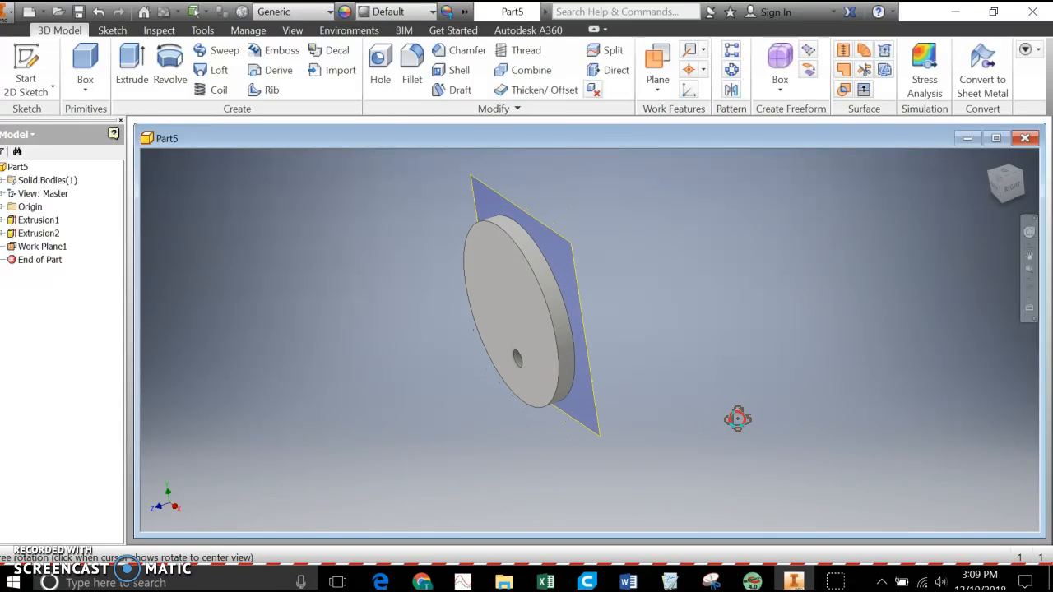
left_click(42, 247)
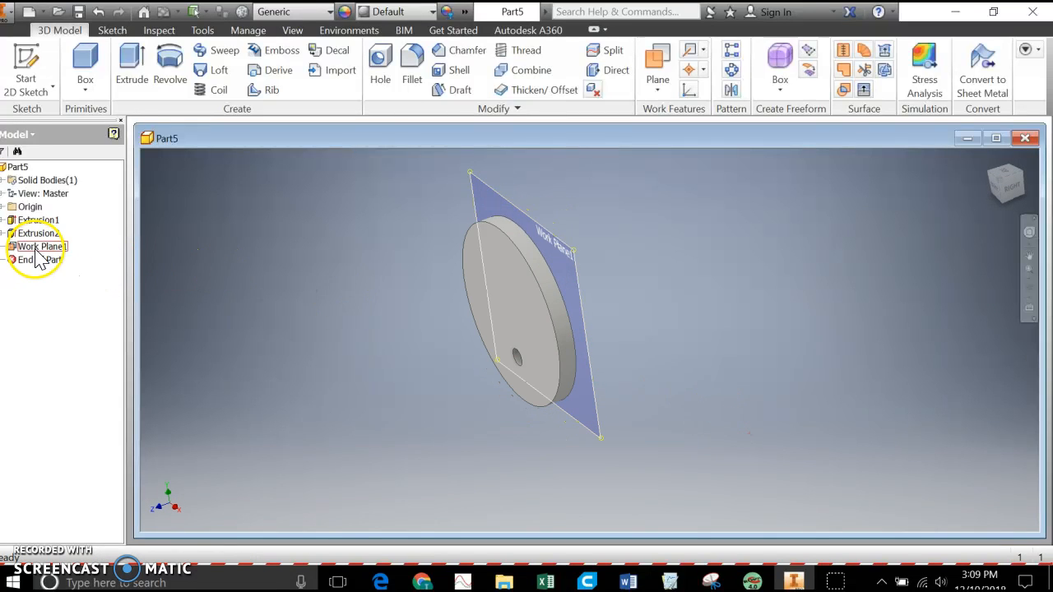
right_click(38, 246)
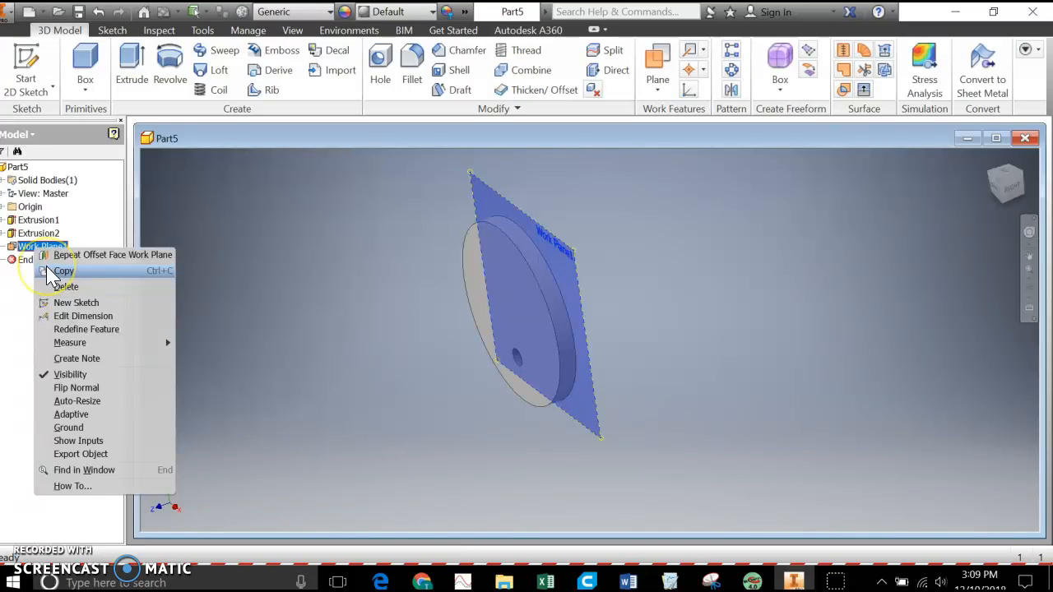
mouse_move(62, 303)
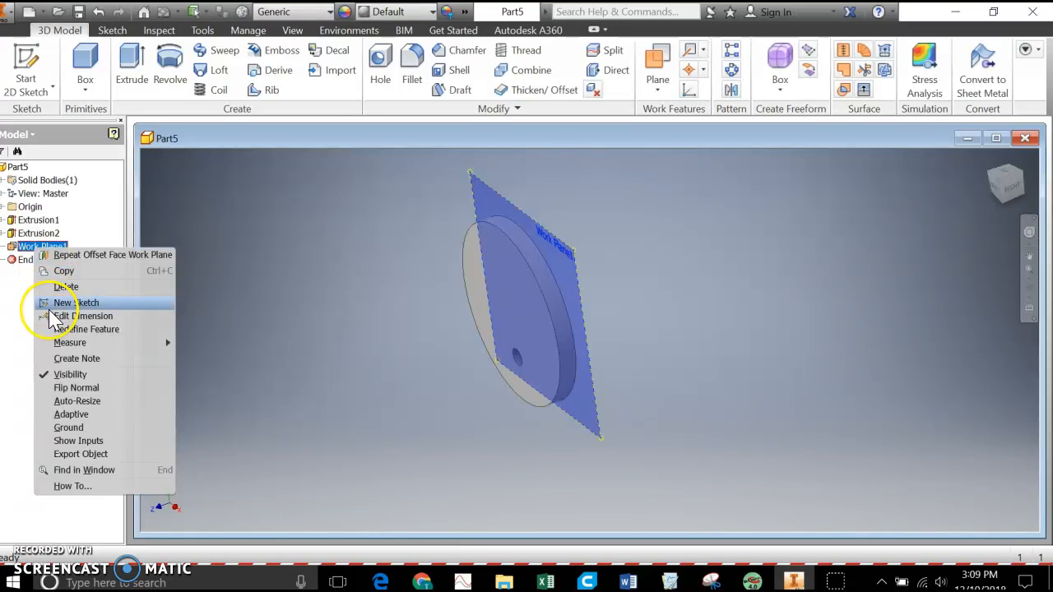
left_click(76, 303)
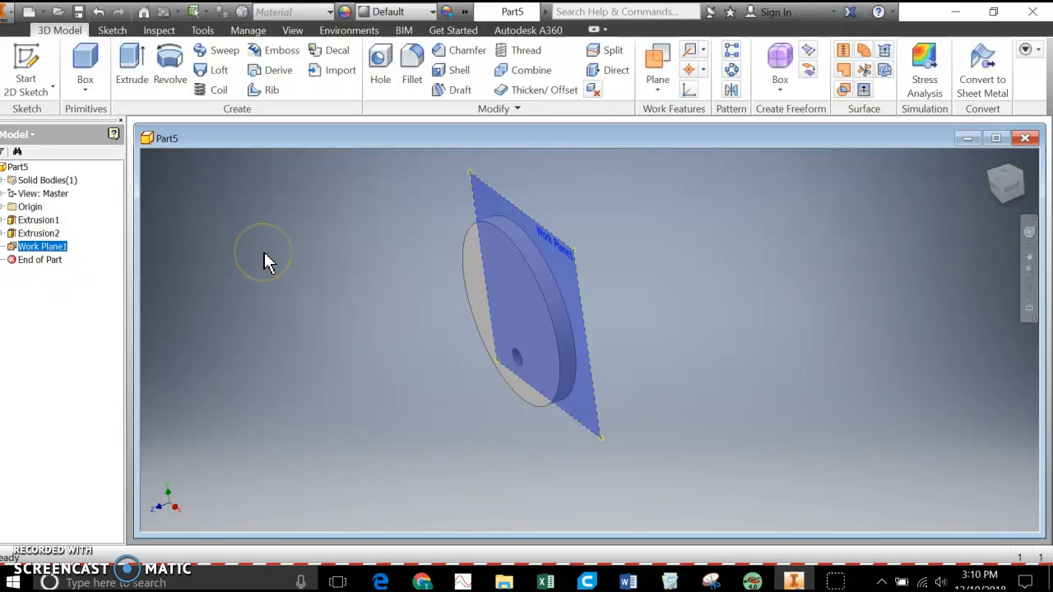
left_click(658, 62)
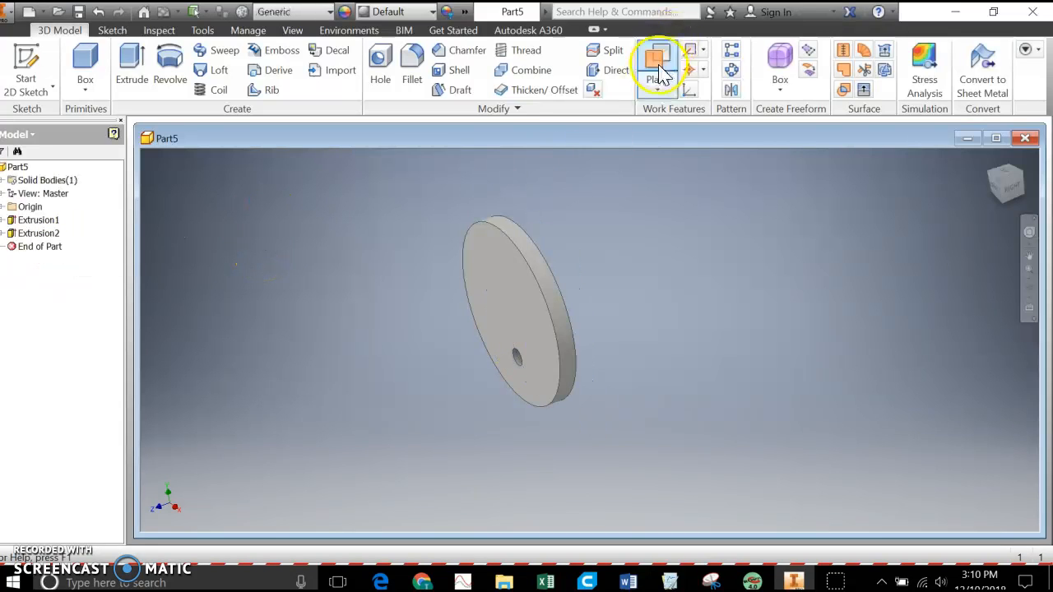
mouse_move(658, 66)
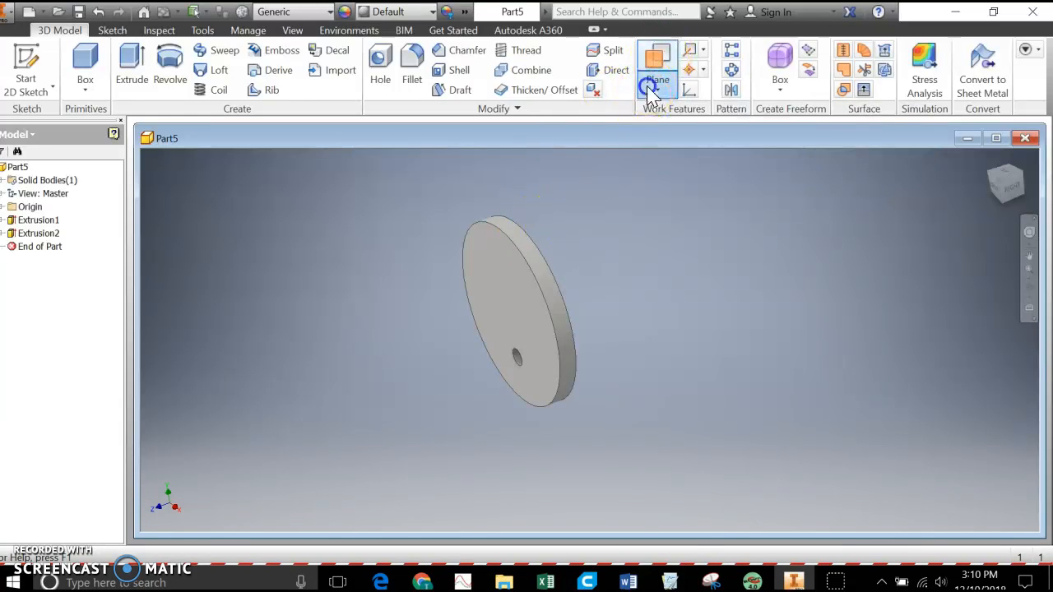
- Create a work plane offset -1.5 in from the disc face
left_click(658, 69)
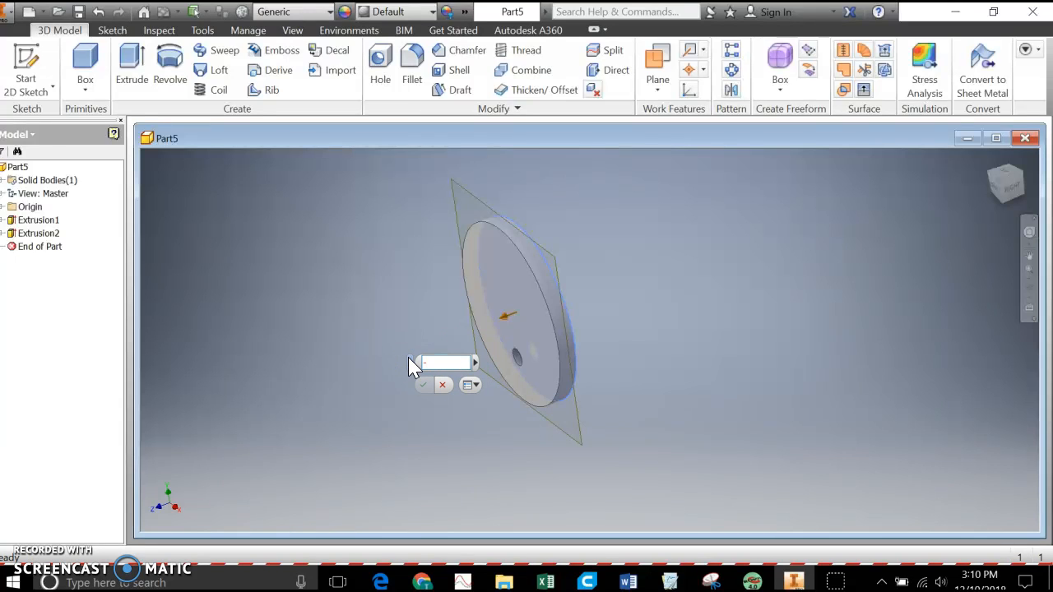
type("-1.5")
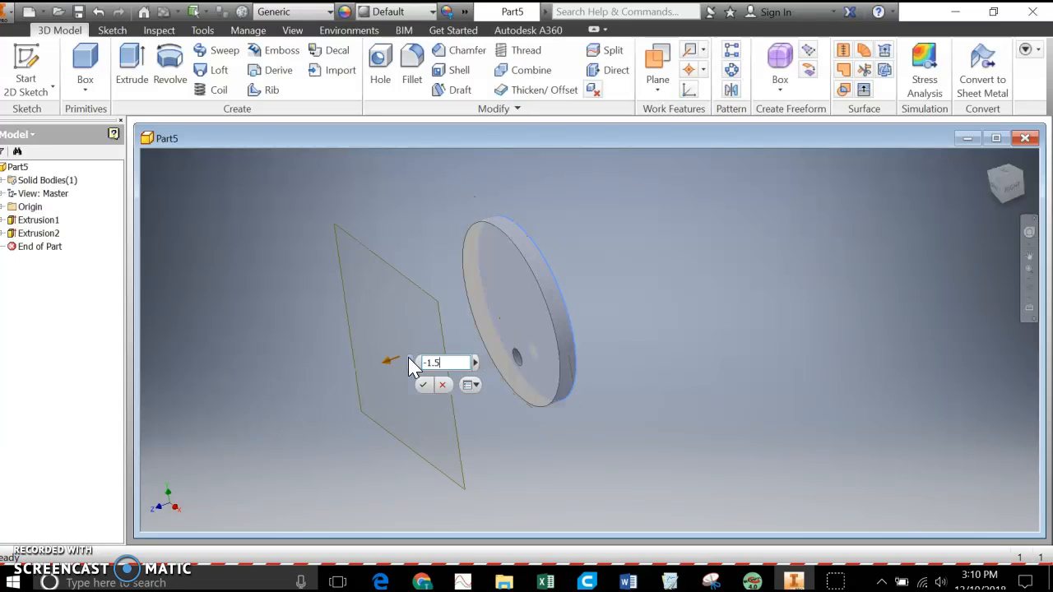
type("/")
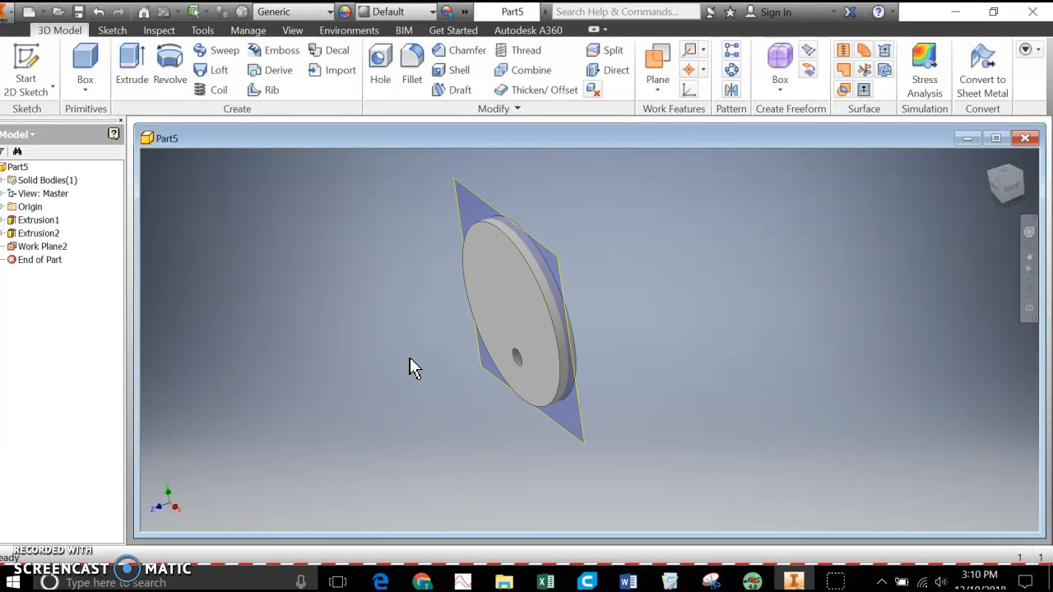
mouse_move(717, 452)
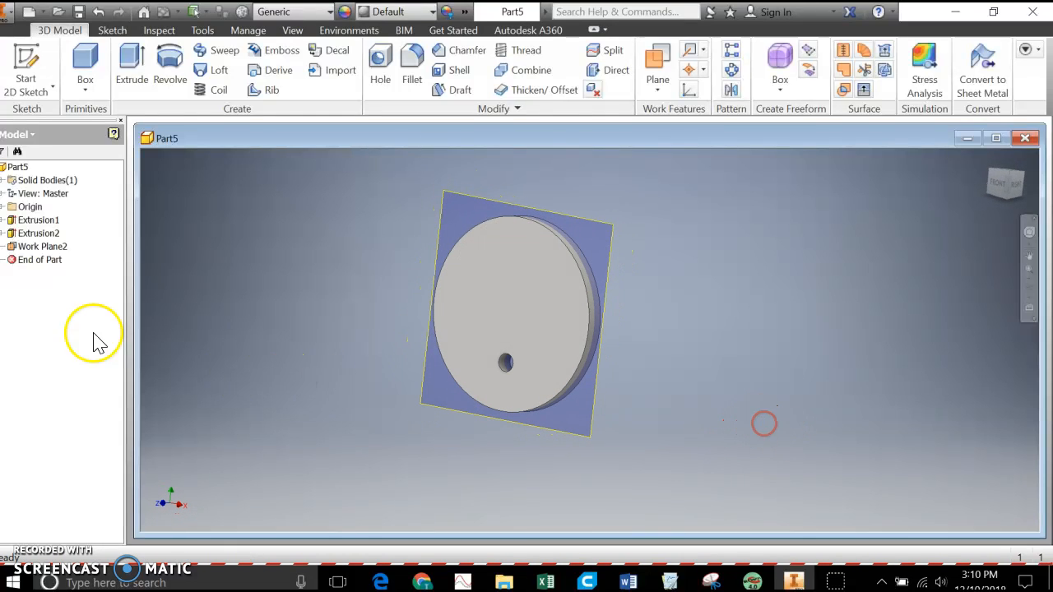
- Show the origin XZ Plane through the eccentric disc from the model browser
left_click(6, 207)
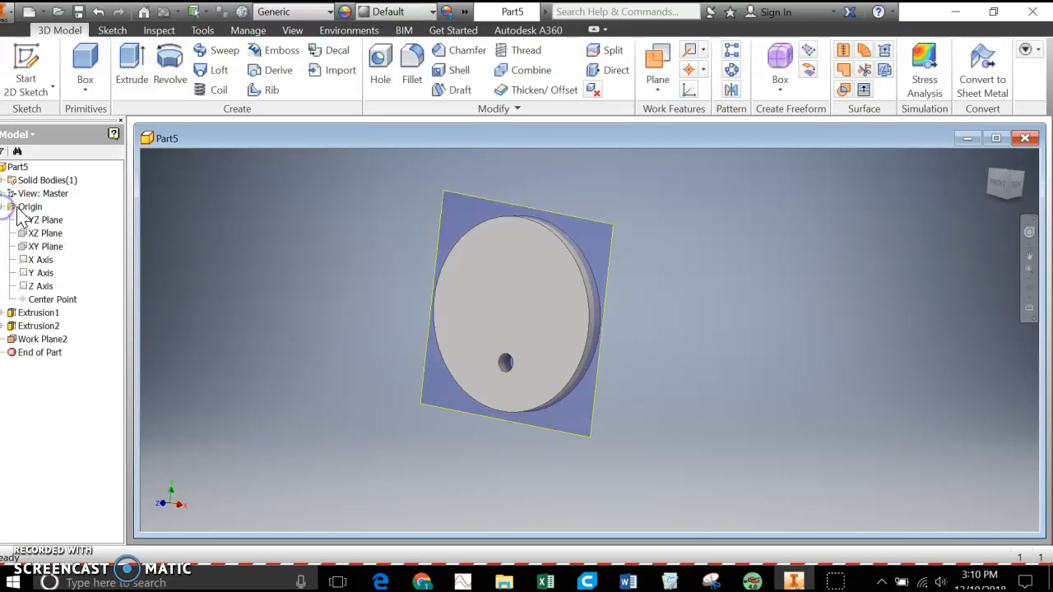
left_click(46, 234)
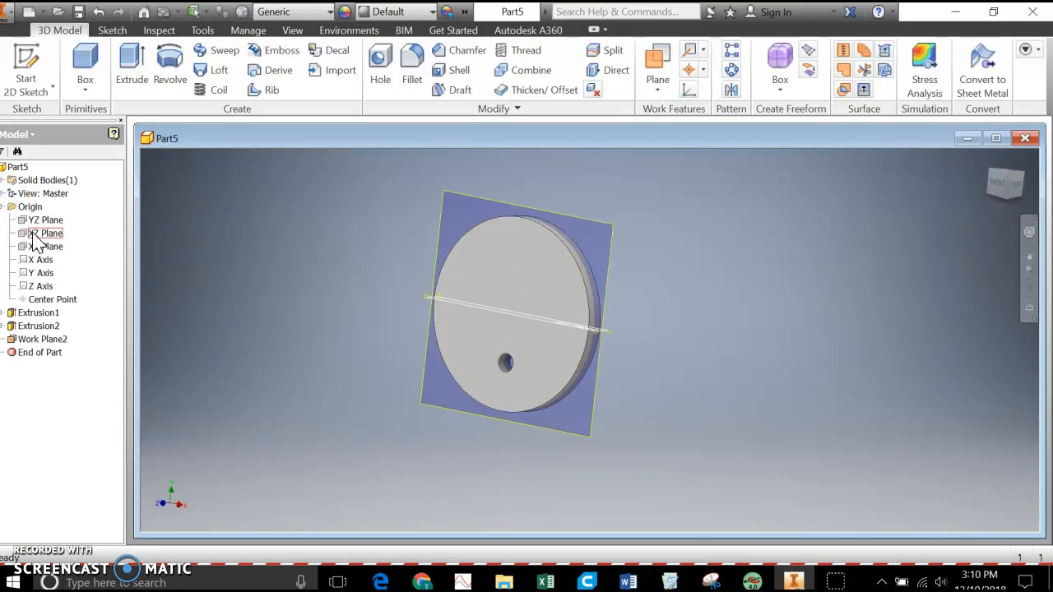
left_click(45, 220)
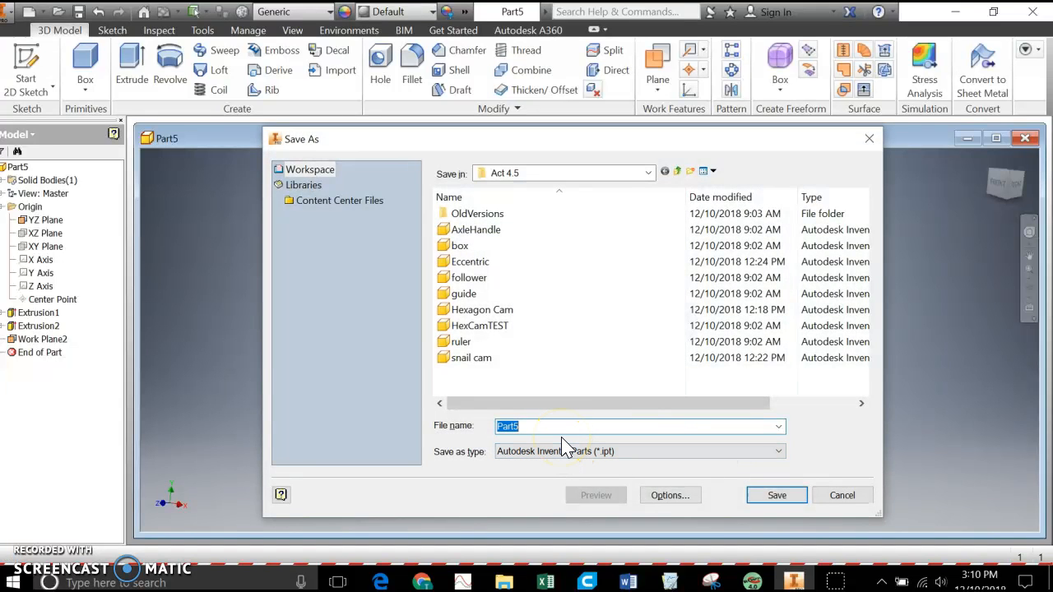
- Save the holed disc part as 'Eccentric 2' in the Act 4.5 folder
type("Eccentric 2")
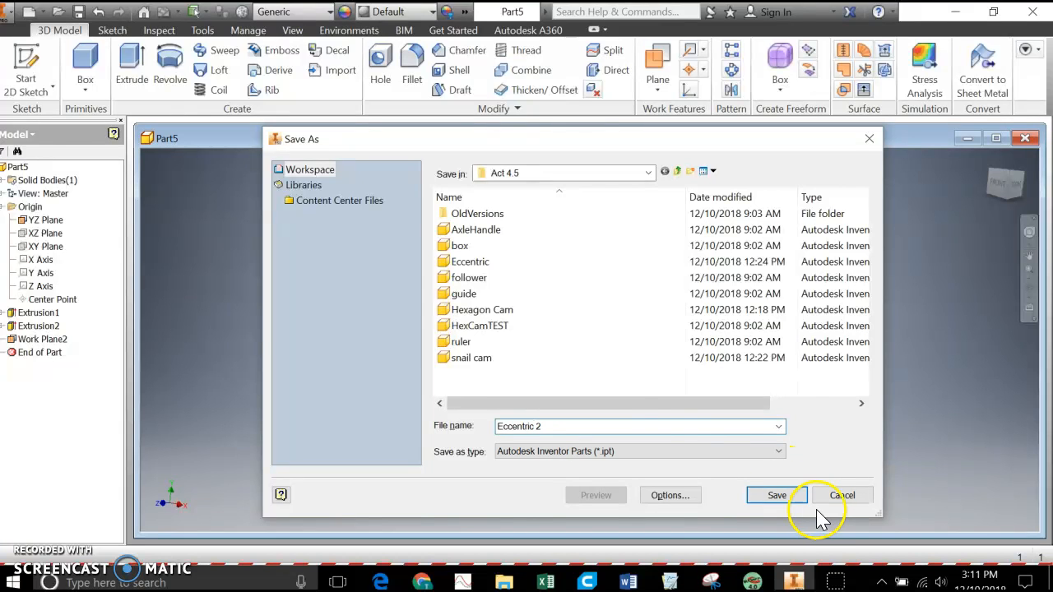
left_click(777, 494)
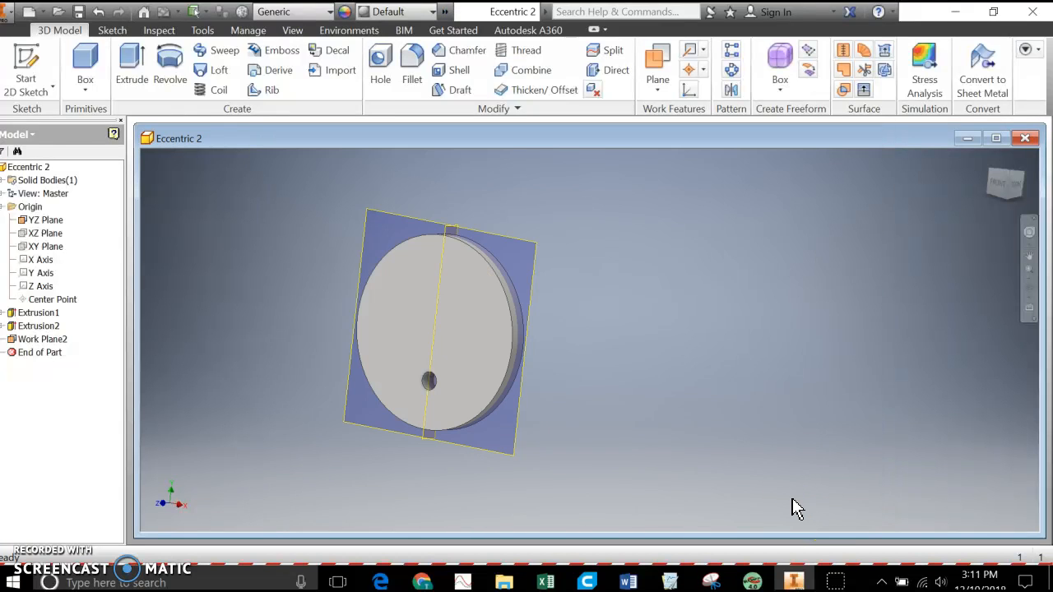
mouse_move(191, 495)
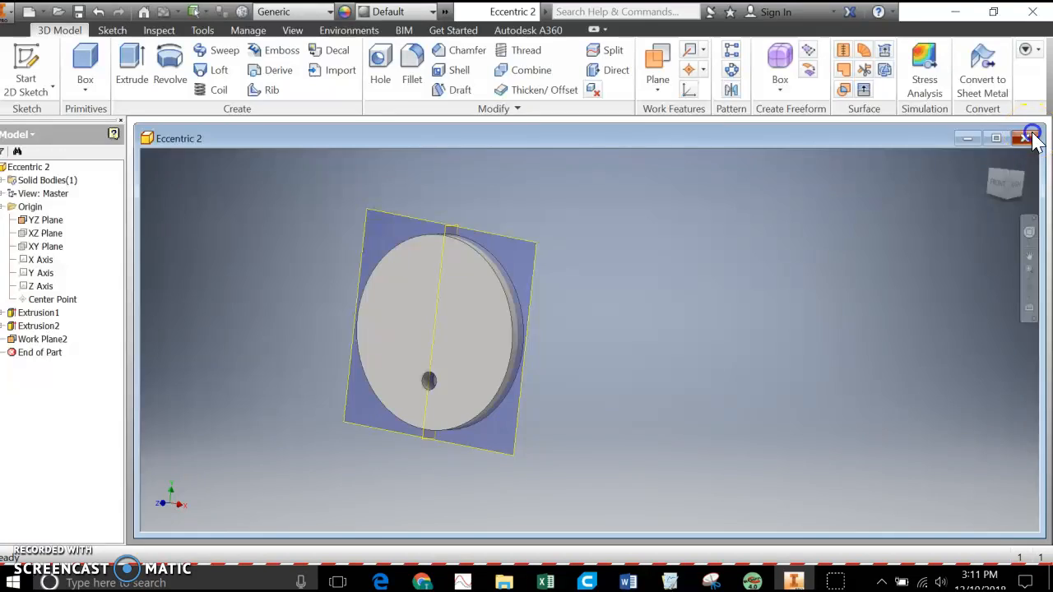
- Close Eccentric 2, create a new Standard.ipt part and begin a 2D sketch on an origin plane
left_click(1033, 138)
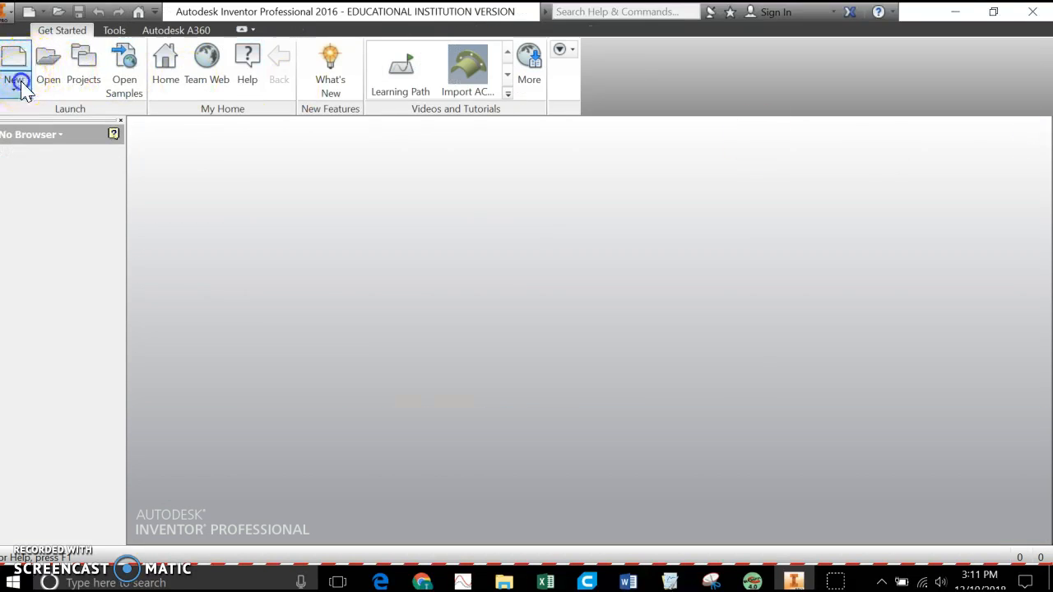
left_click(13, 69)
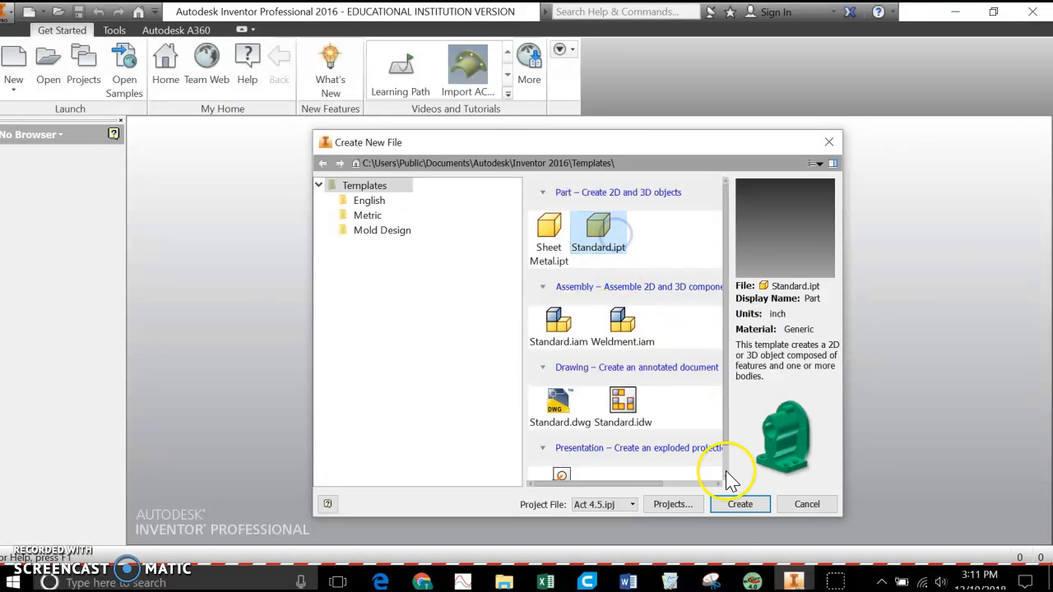
left_click(739, 503)
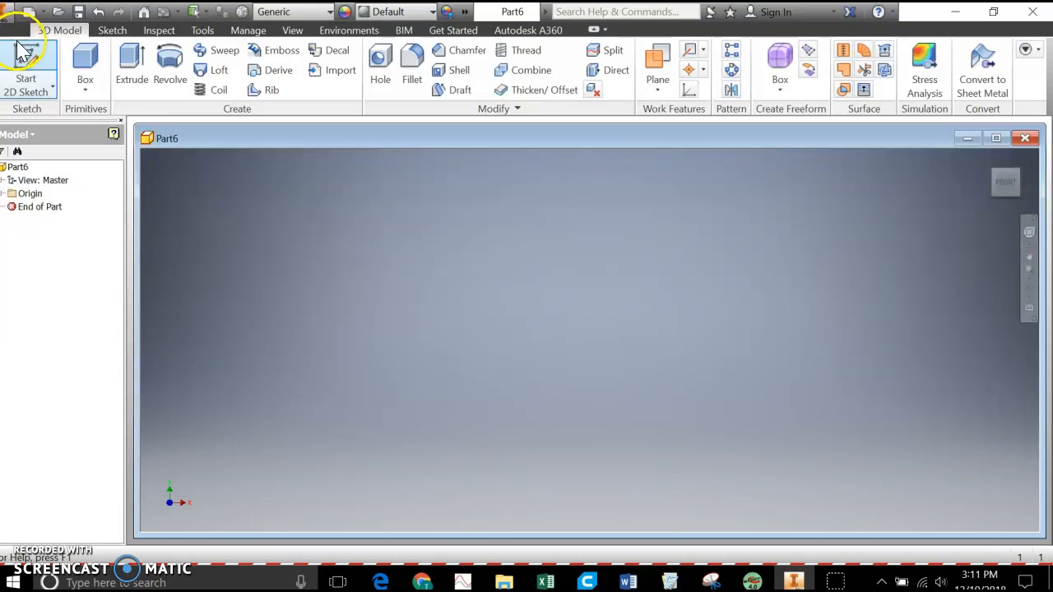
left_click(27, 69)
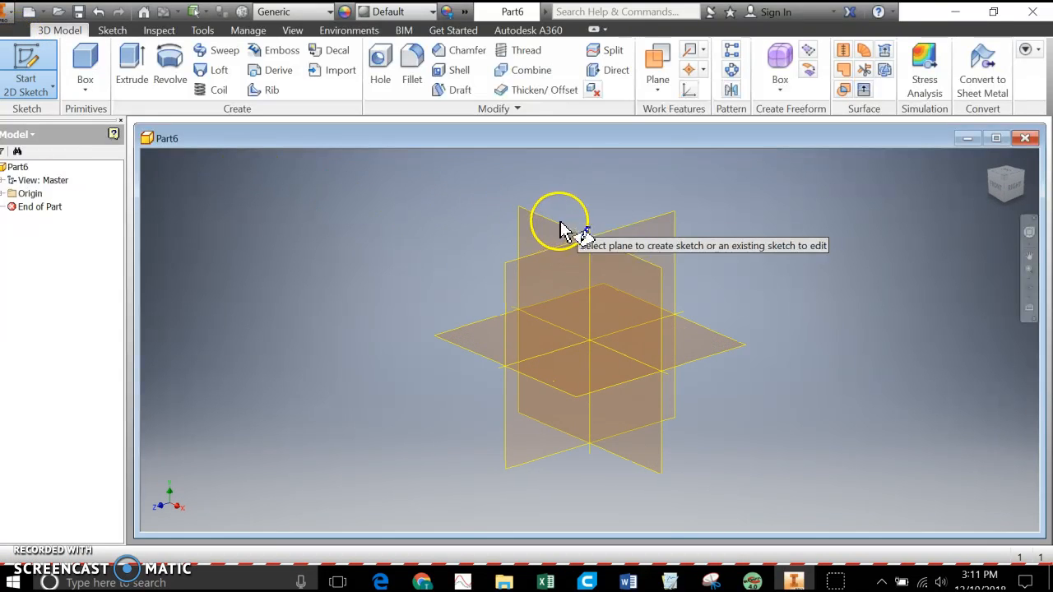
left_click(562, 227)
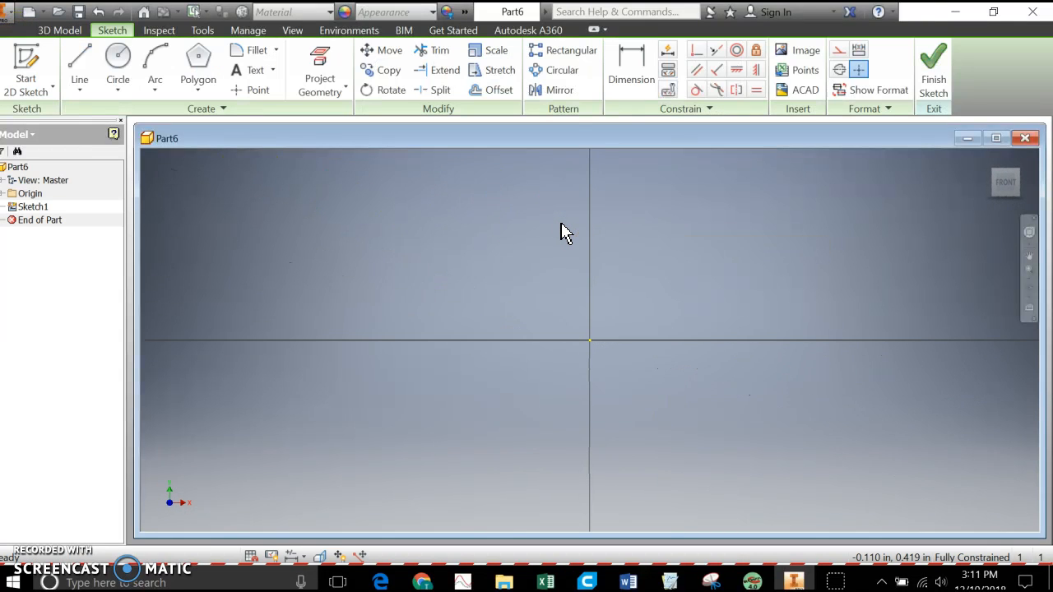
mouse_move(467, 223)
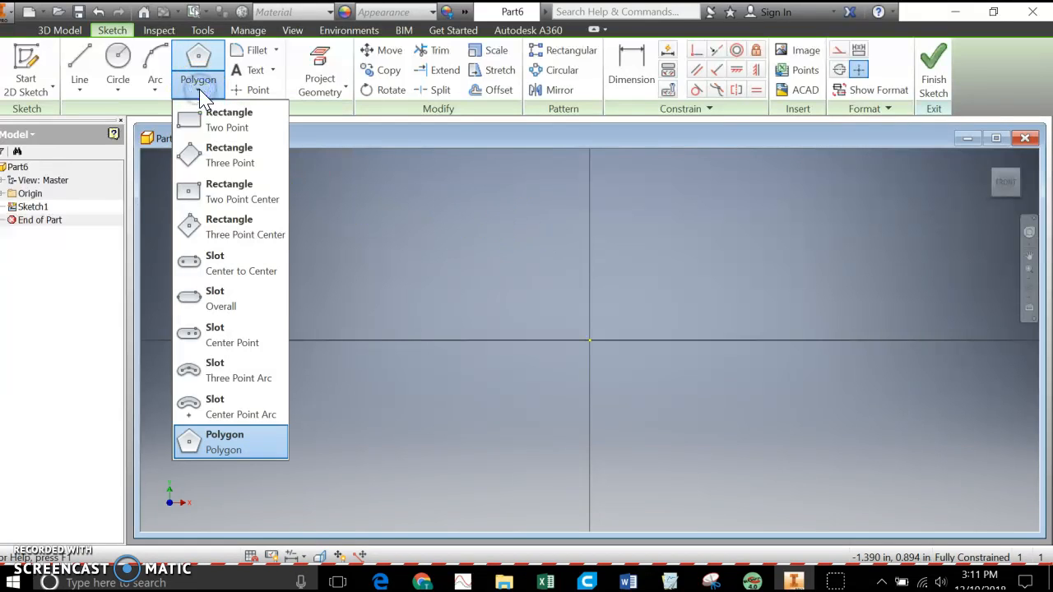
- Set the Polygon tool to six sides
left_click(224, 441)
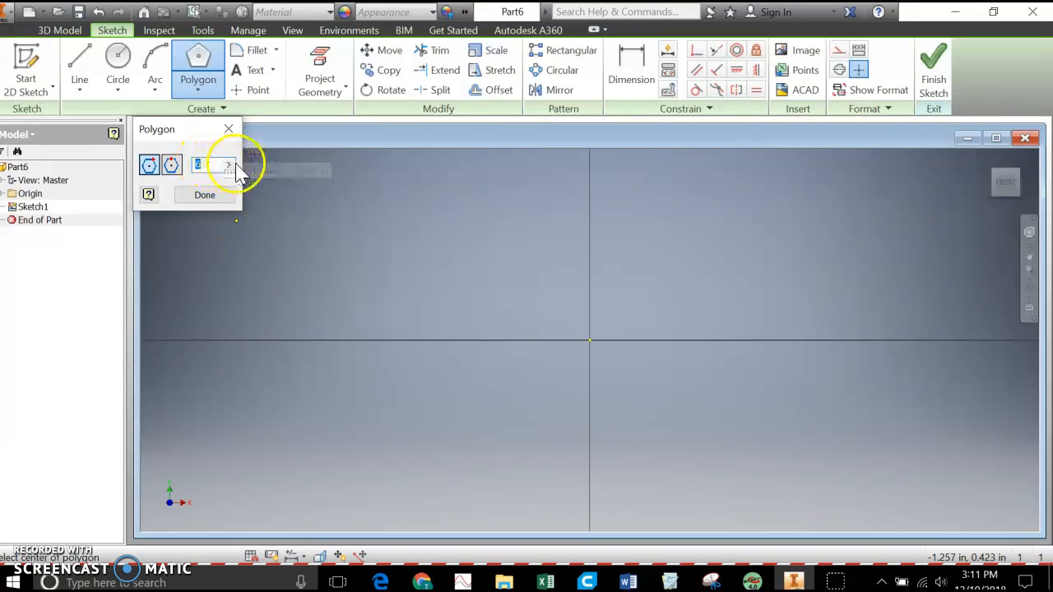
left_click(227, 164)
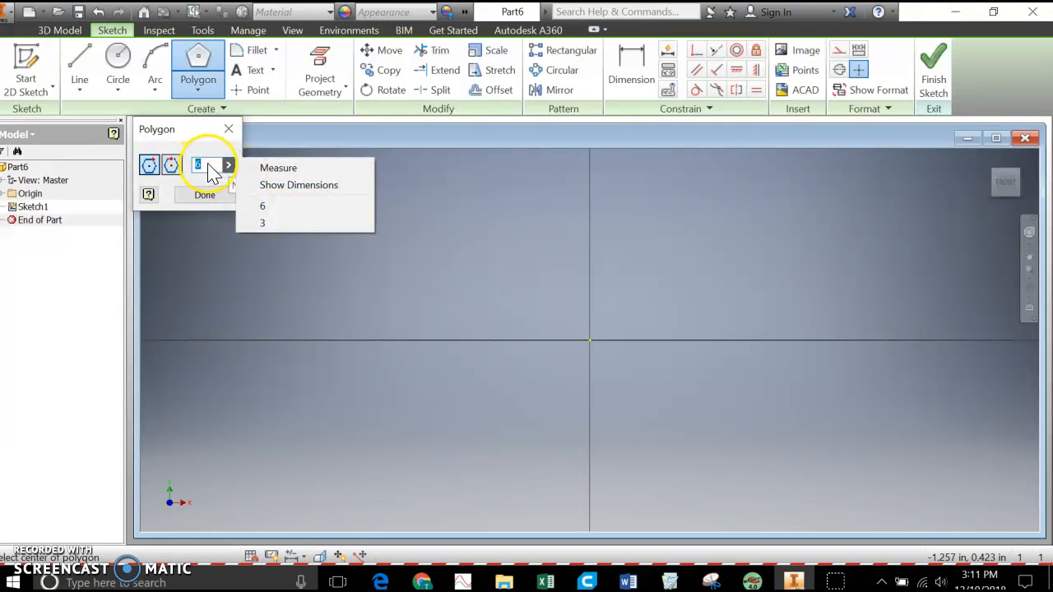
left_click(262, 206)
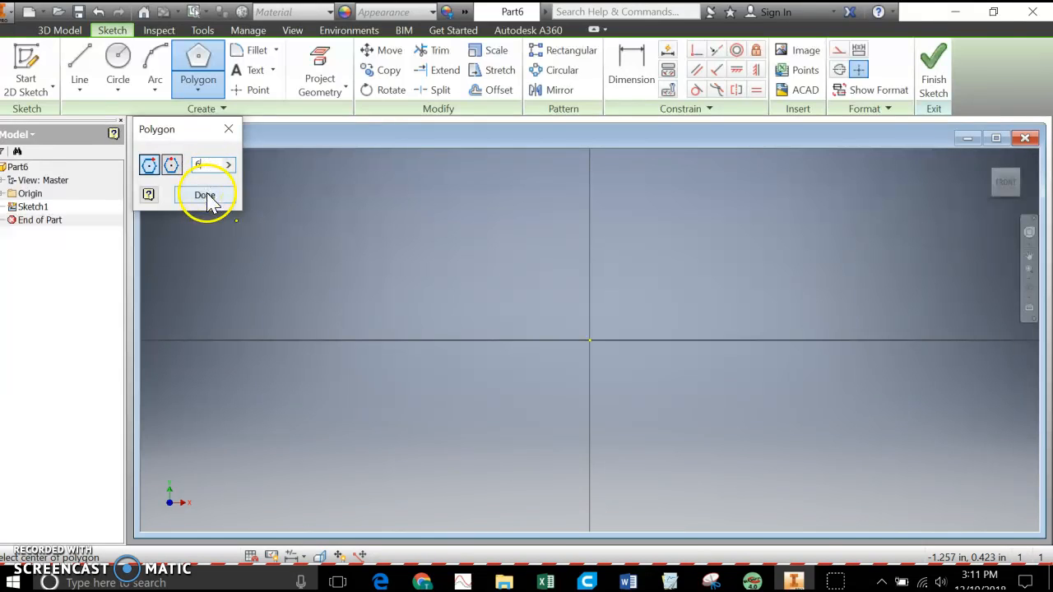
left_click(204, 194)
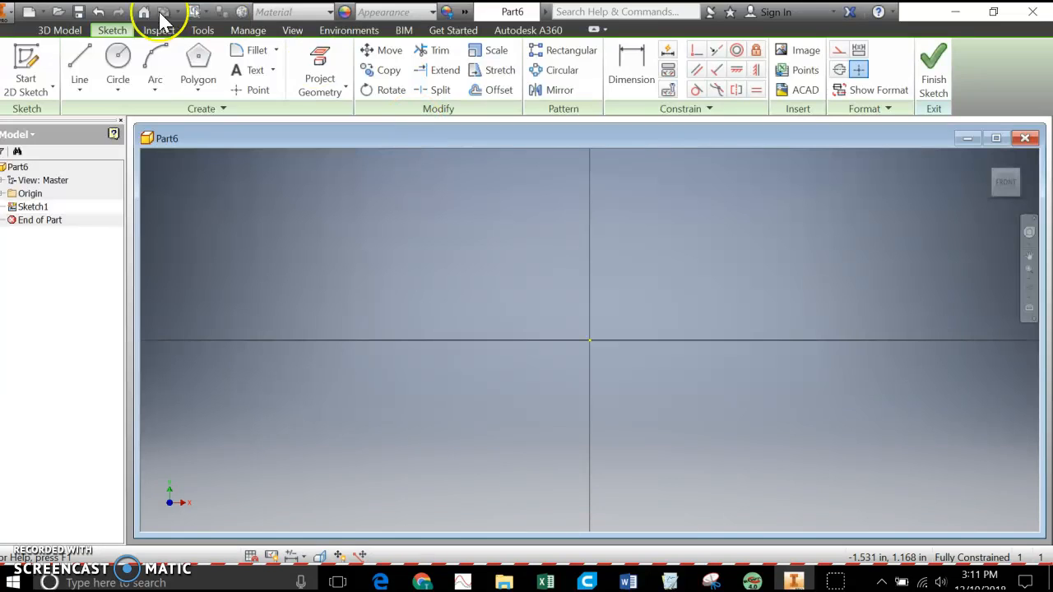
- Sketch a hexagon centred on the origin, placing a corner to size it
left_click(197, 69)
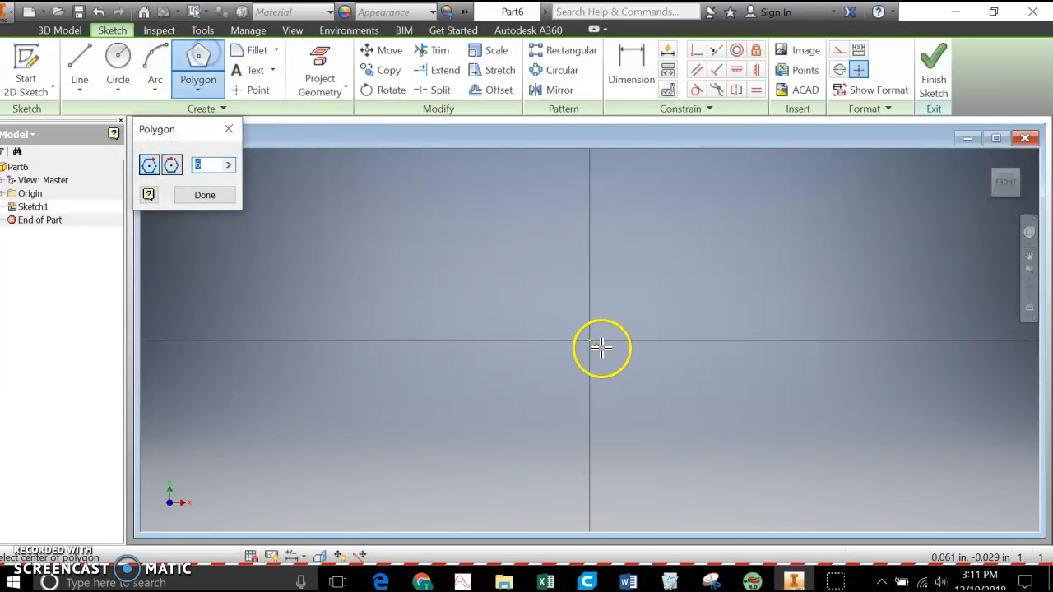
left_click(601, 345)
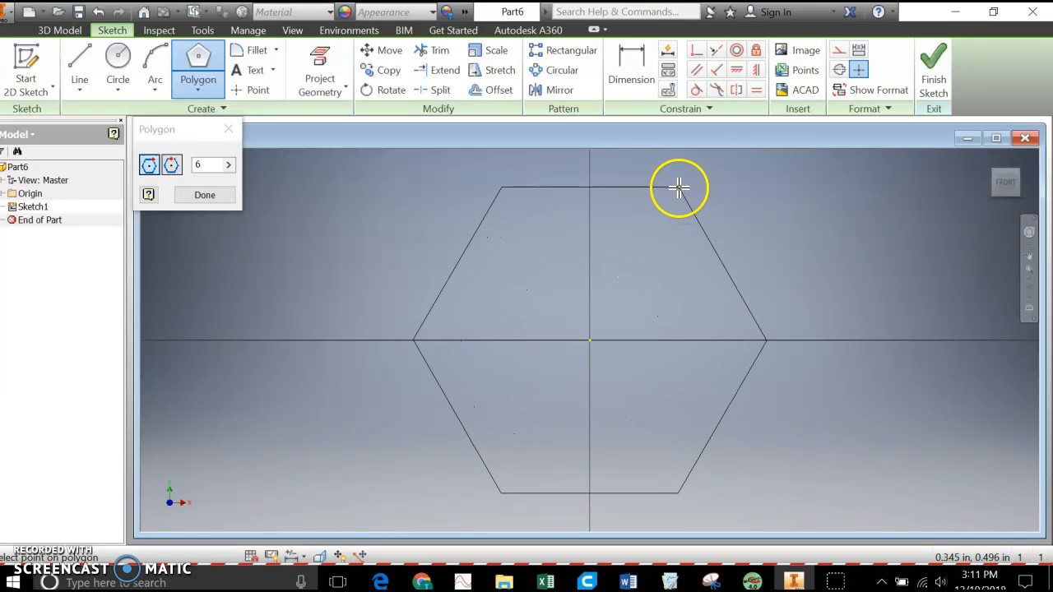
mouse_move(678, 184)
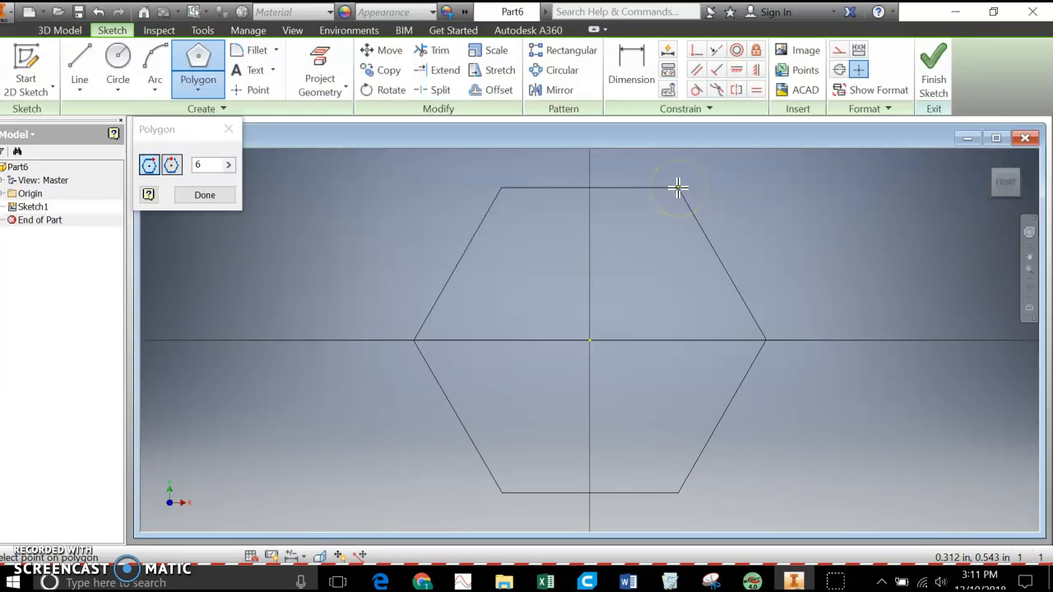
left_click(678, 188)
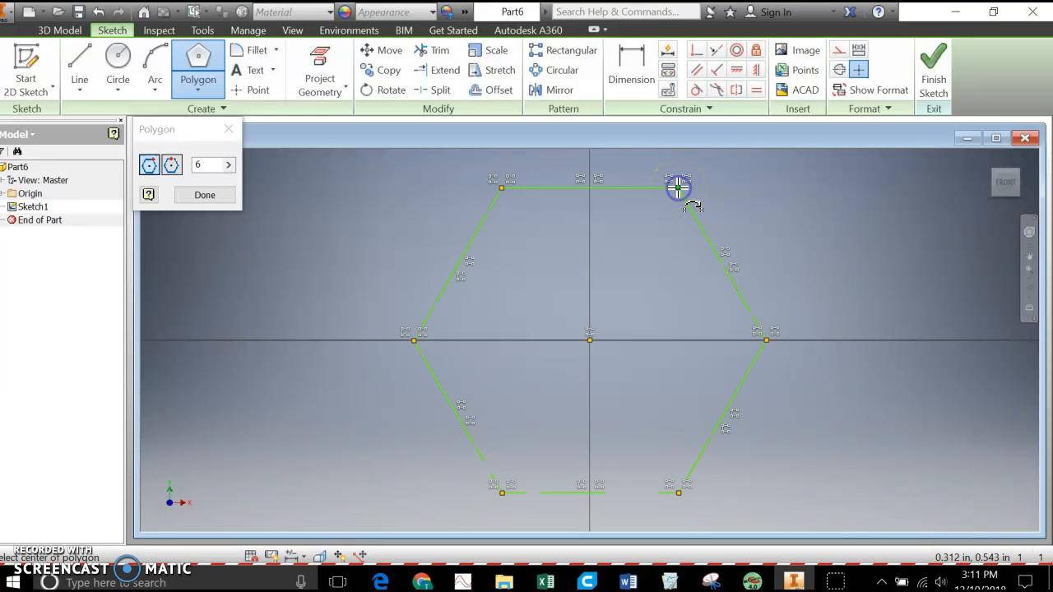
left_click(204, 194)
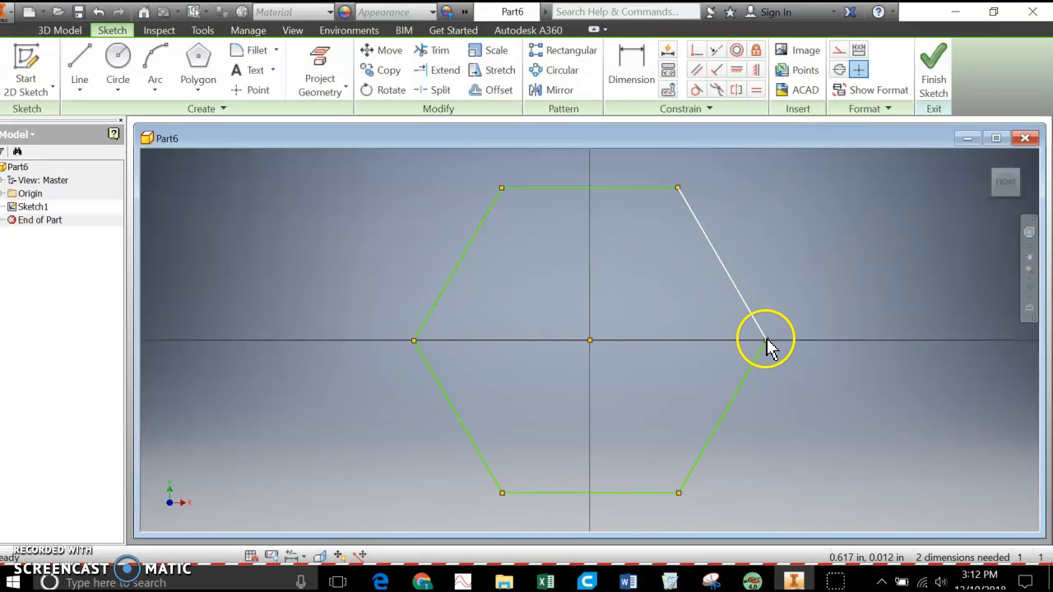
- Dimension the hexagon 2.000 in across its corners and finish the sketch
left_click(757, 337)
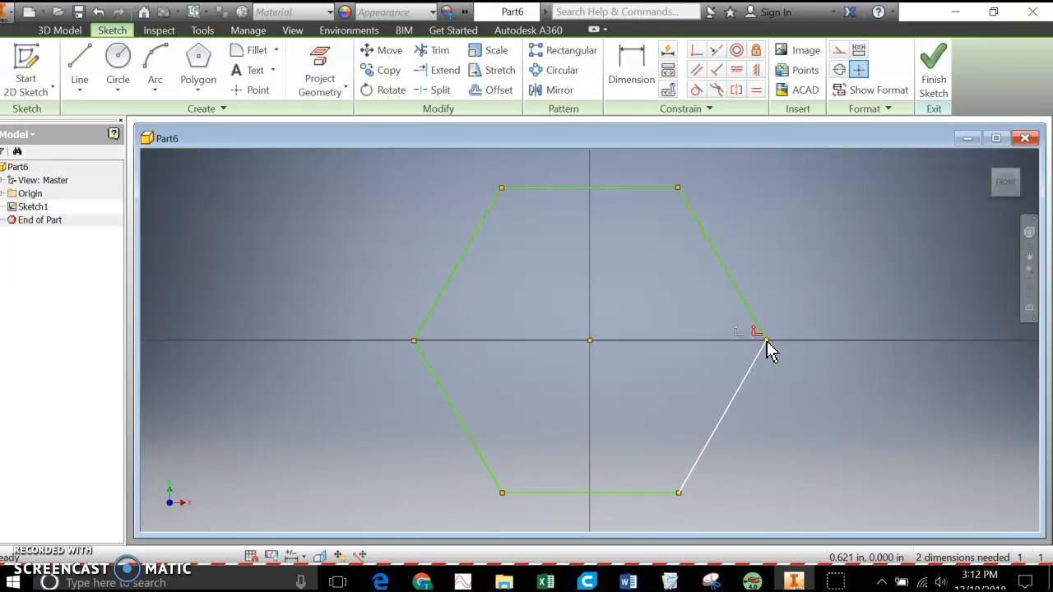
left_click(631, 66)
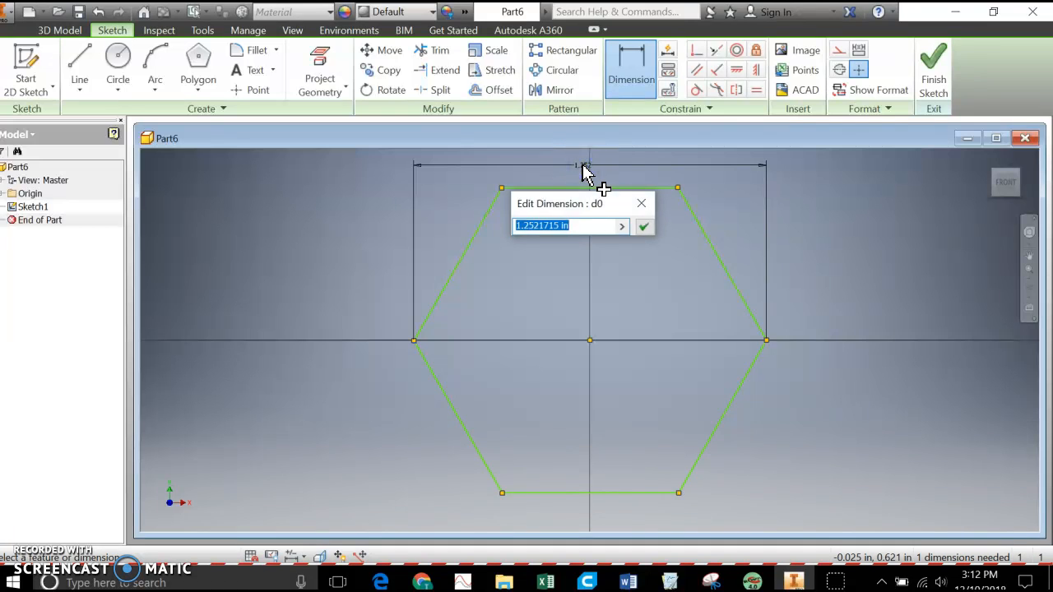
left_click(644, 225)
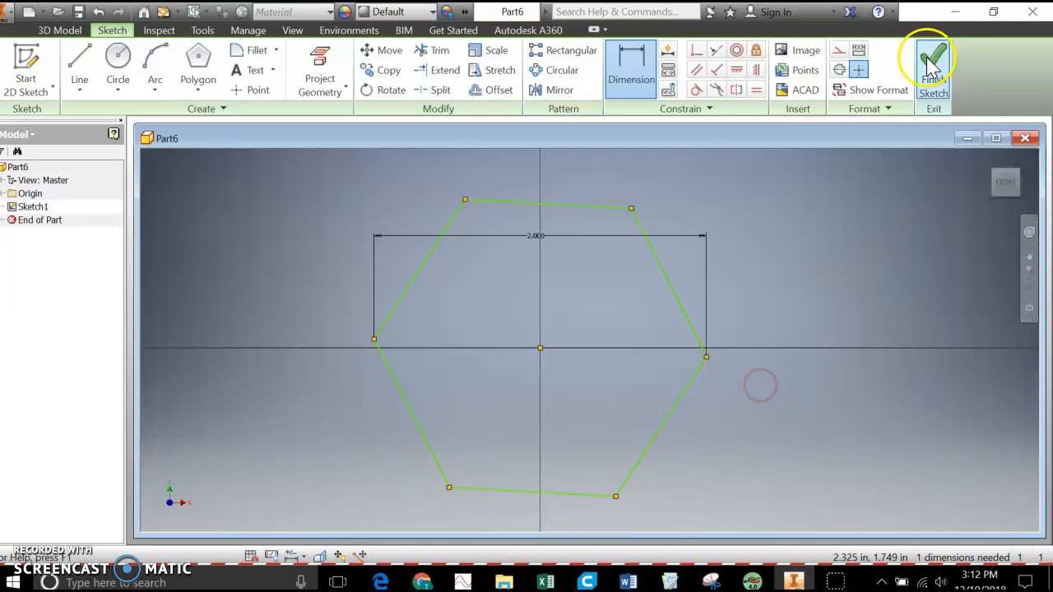
left_click(933, 69)
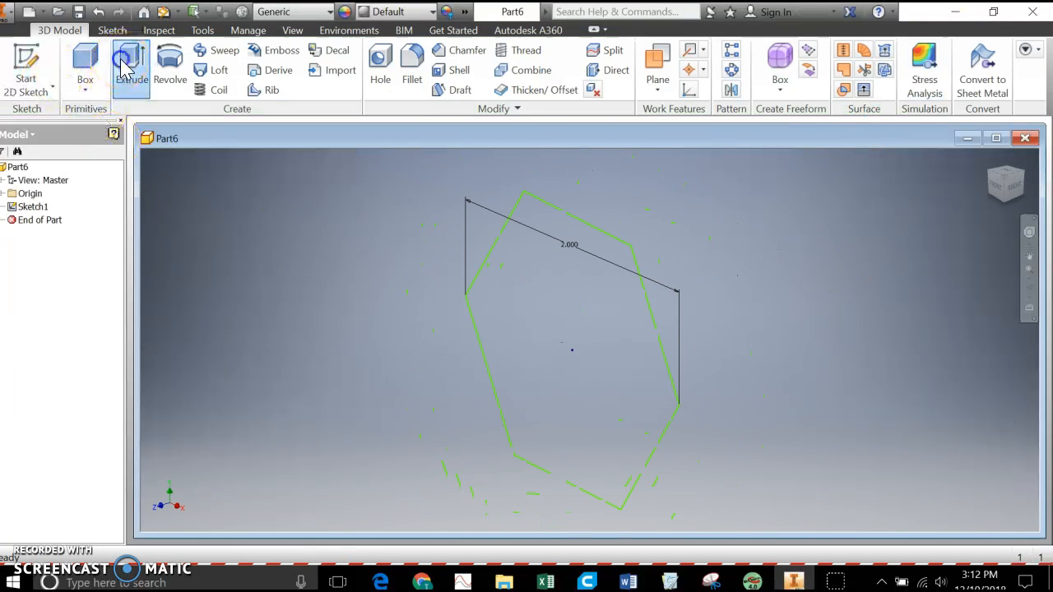
- Extrude the hexagon 3/16 in symmetrically into a thin plate (Extrusion1)
left_click(132, 66)
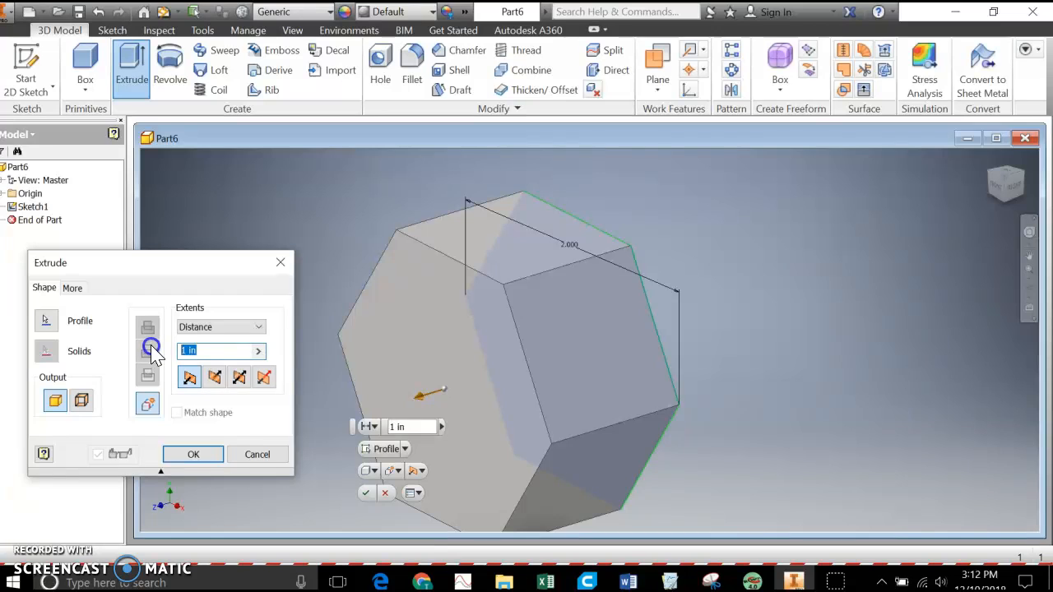
type("3/16")
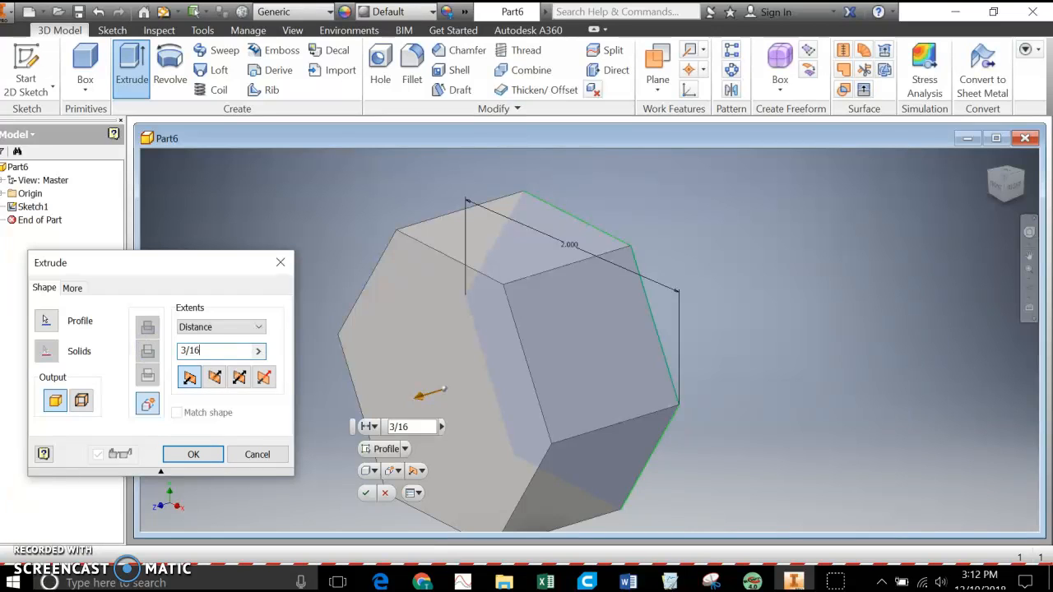
left_click(241, 376)
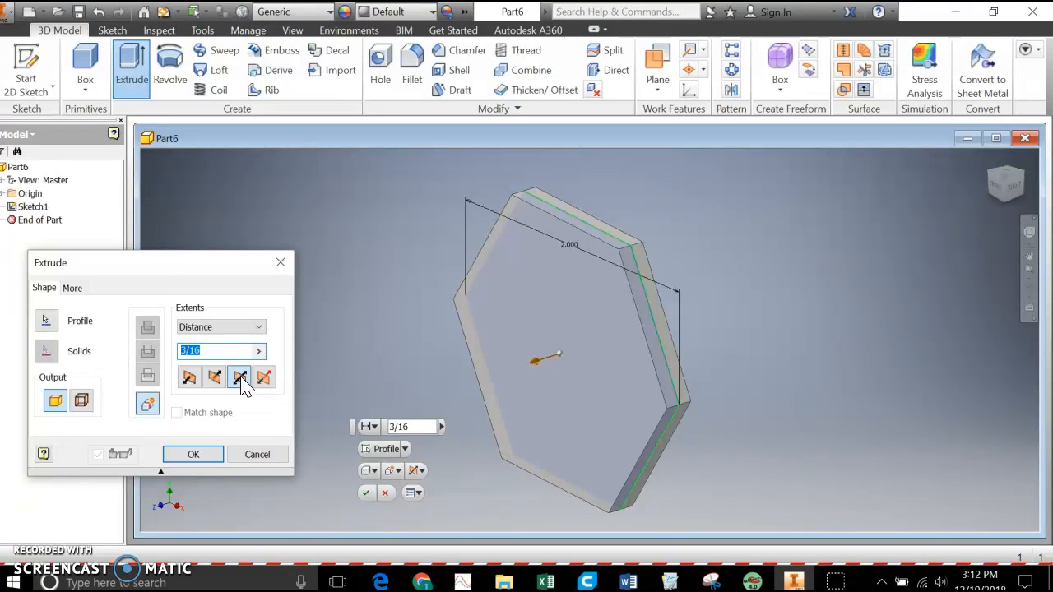
left_click(192, 454)
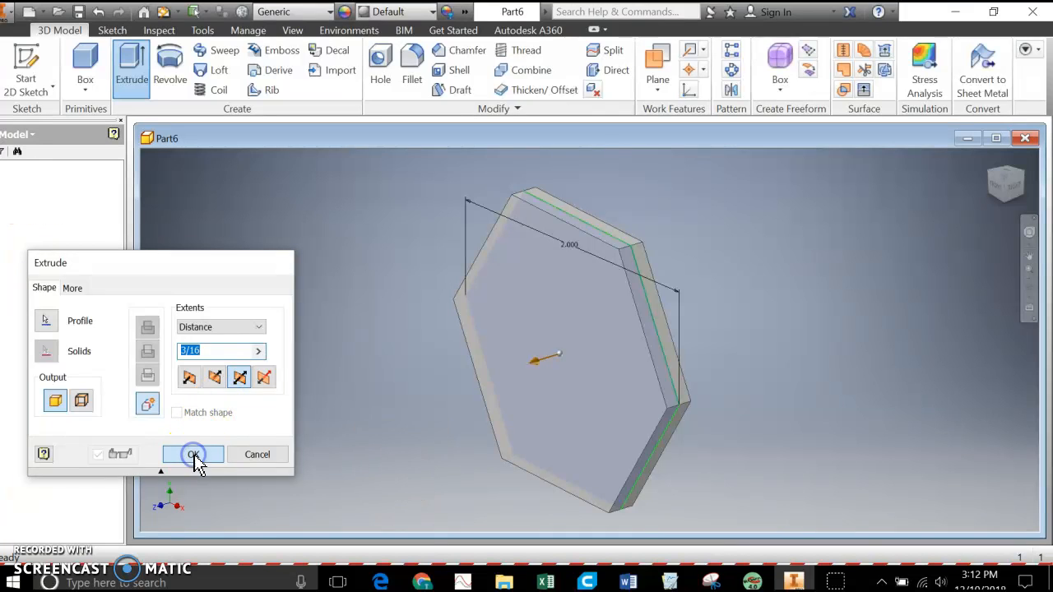
left_click(194, 453)
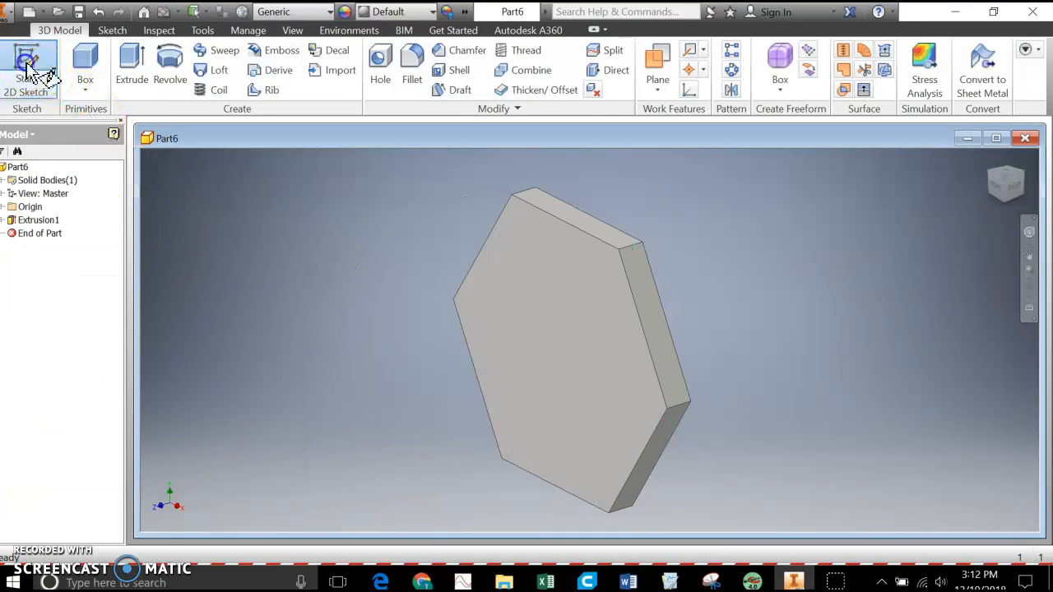
- Sketch a small circle centred on the plate's origin for the hole
left_click(30, 69)
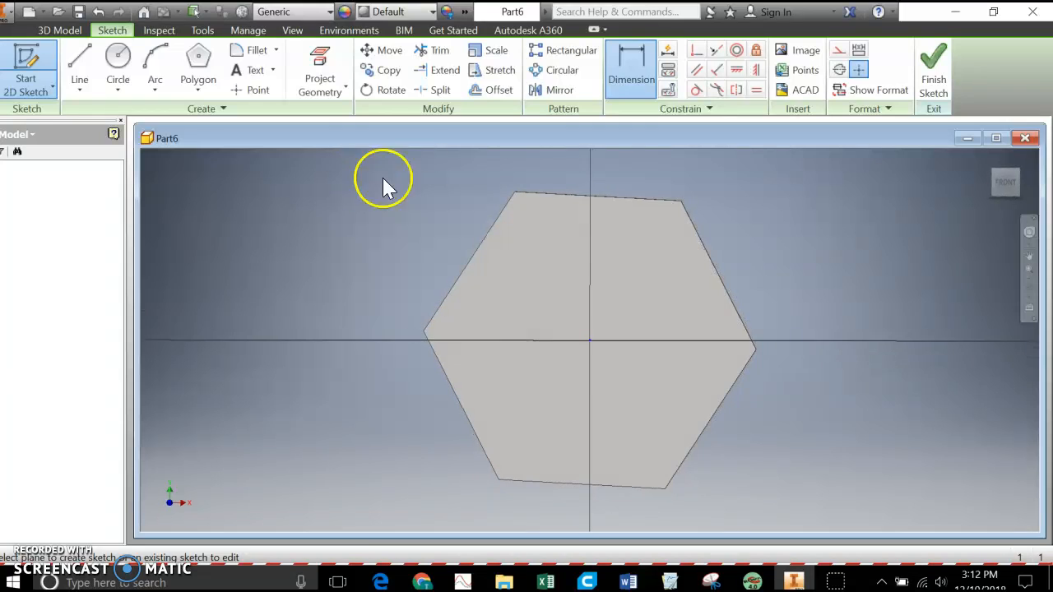
left_click(119, 62)
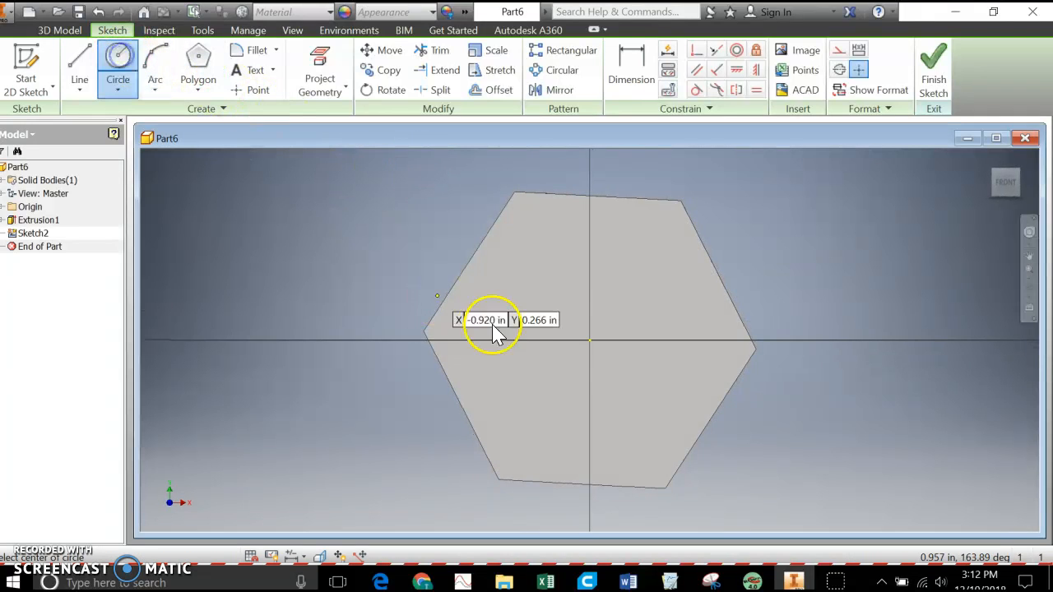
left_click(588, 340)
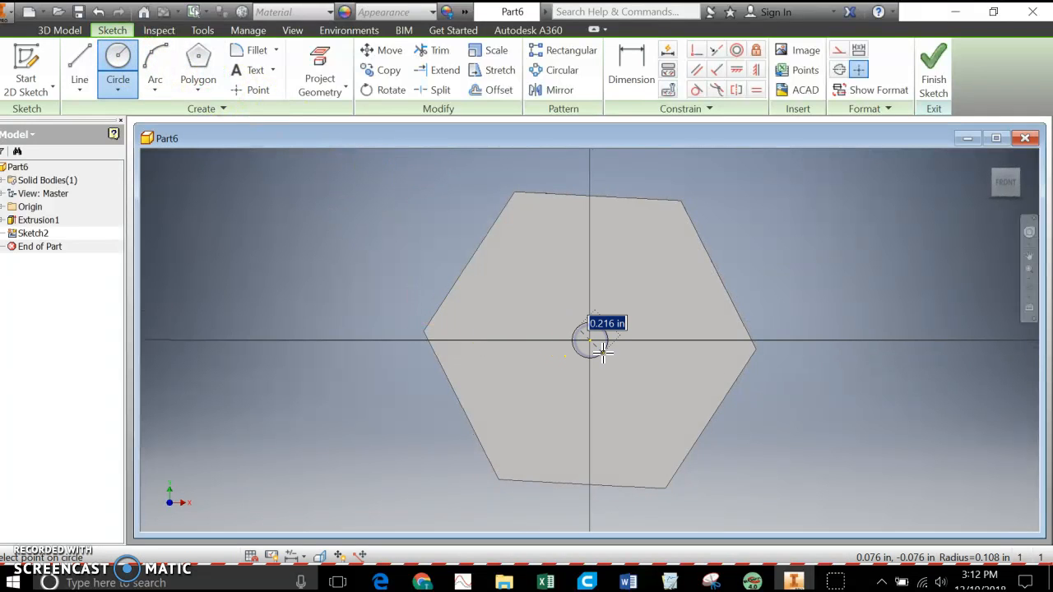
type("3/")
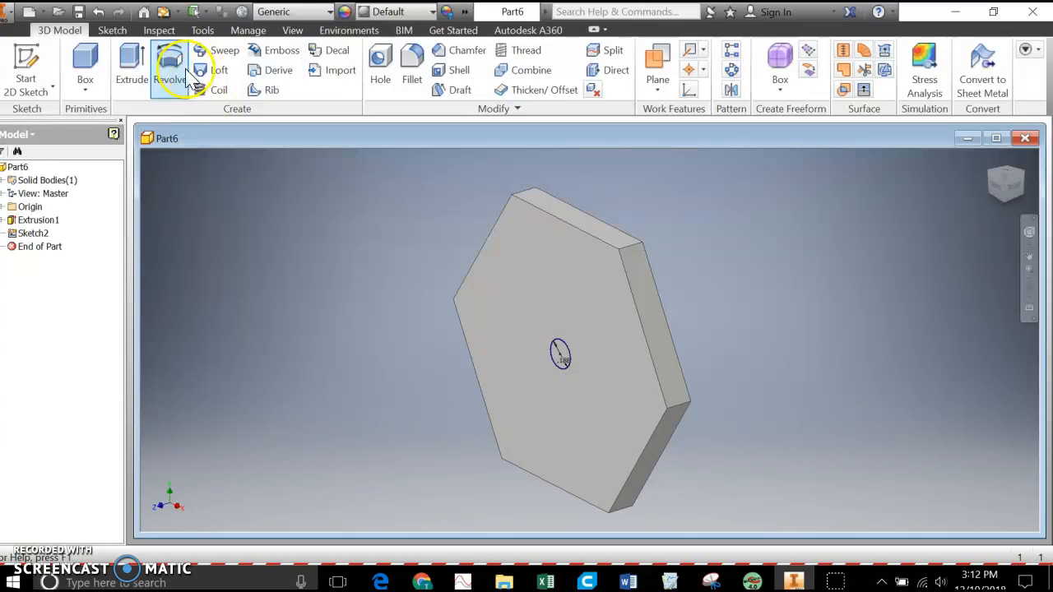
- Extrude the circle as a cut through the plate (Extrusion2)
left_click(132, 65)
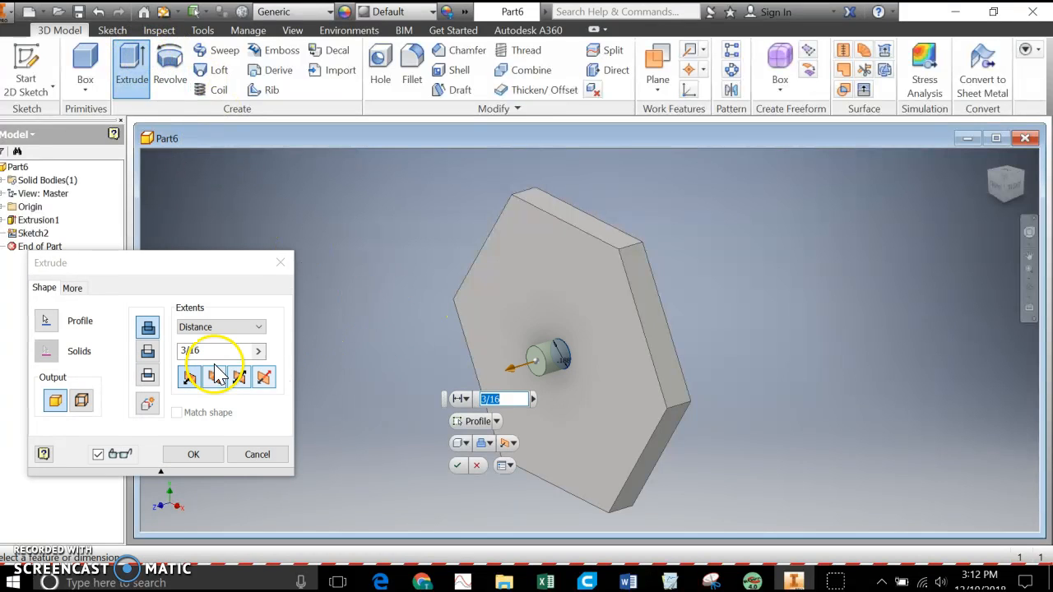
left_click(192, 454)
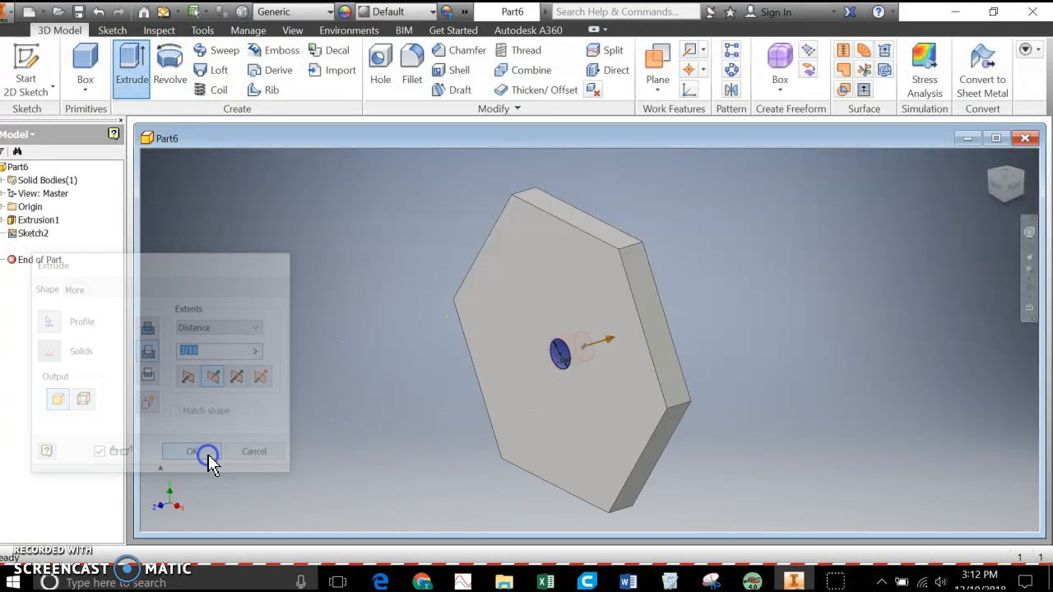
left_click(192, 450)
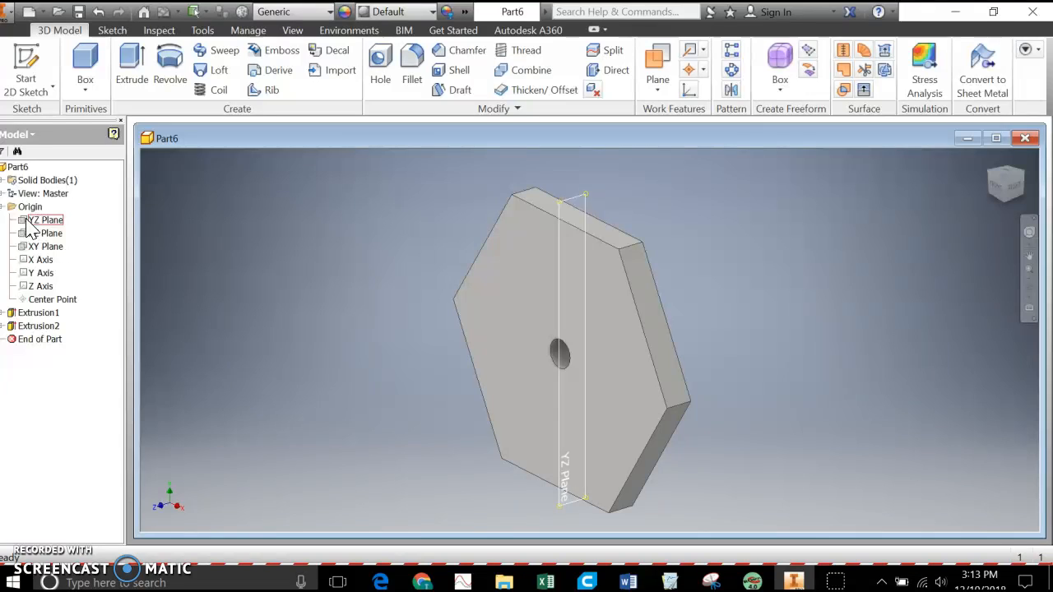
- Turn on visibility of the YZ and XY origin planes around the hexagonal plate
right_click(46, 221)
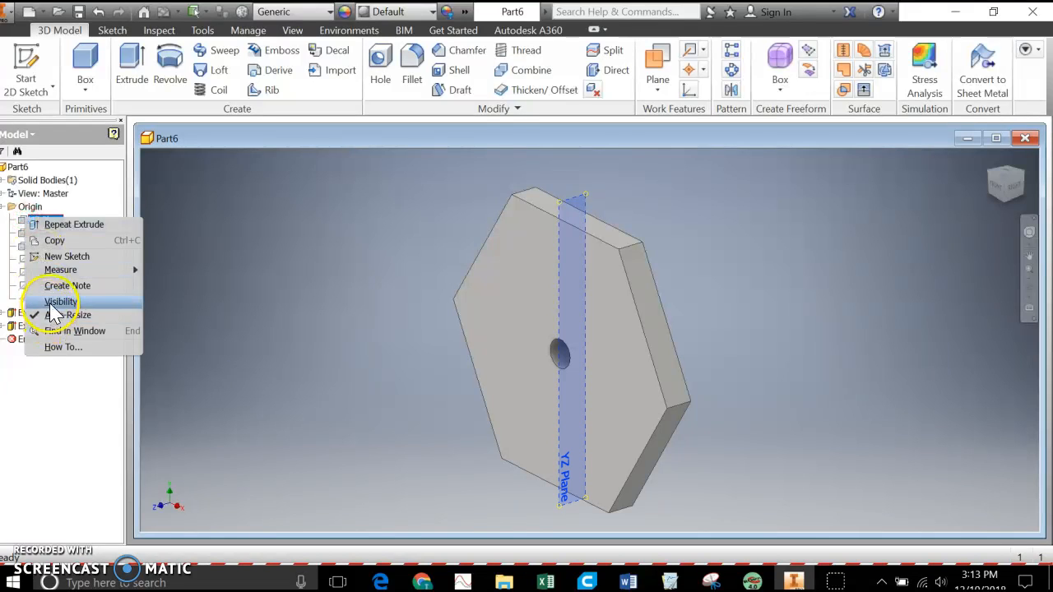
left_click(59, 301)
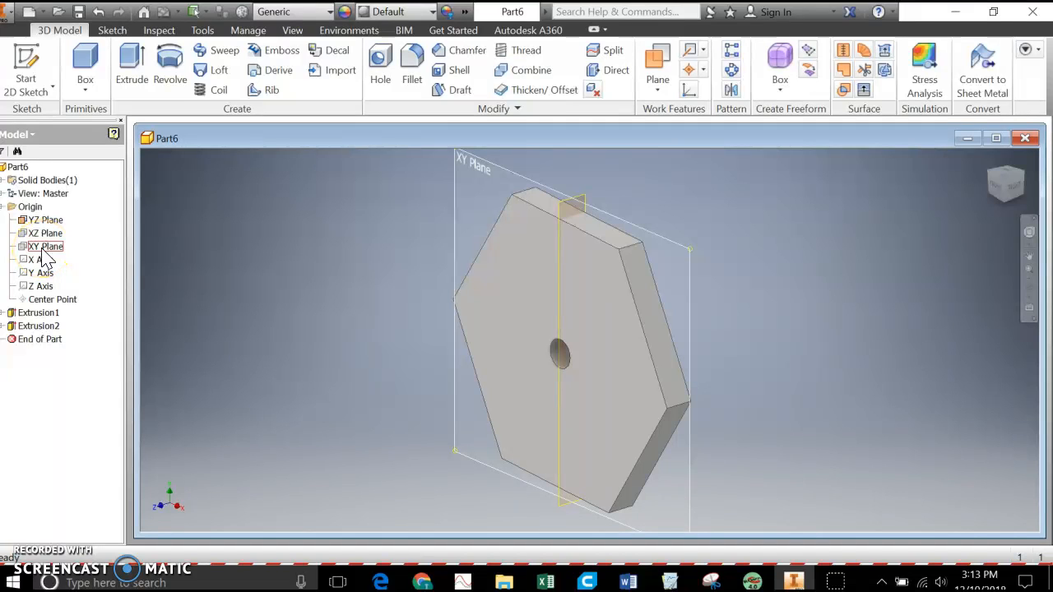
left_click(46, 246)
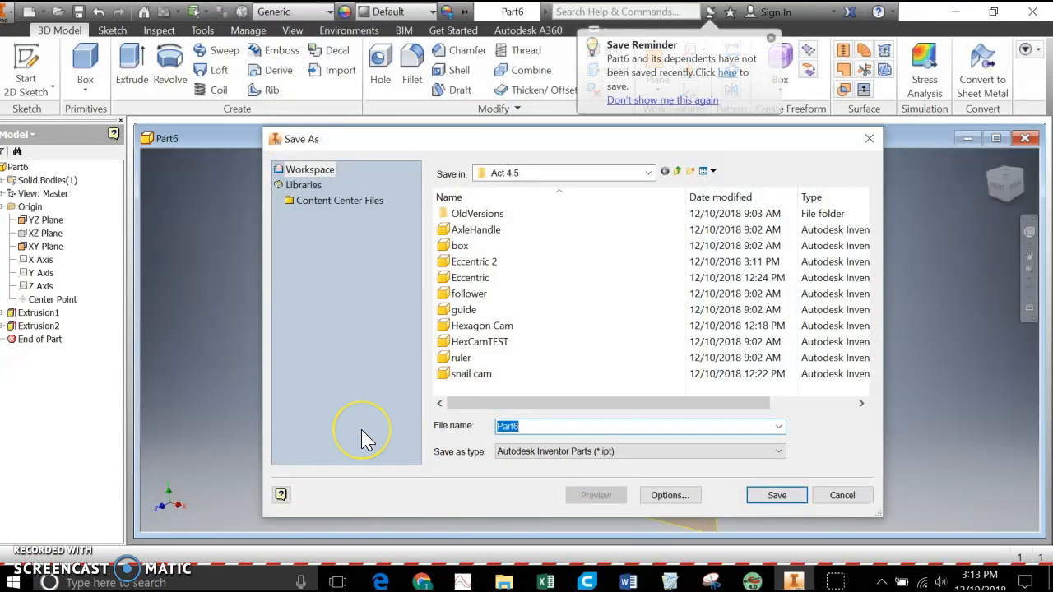
- Save the holed hexagon part as 'hexagon 2' in the Act 4.5 folder
type("hea")
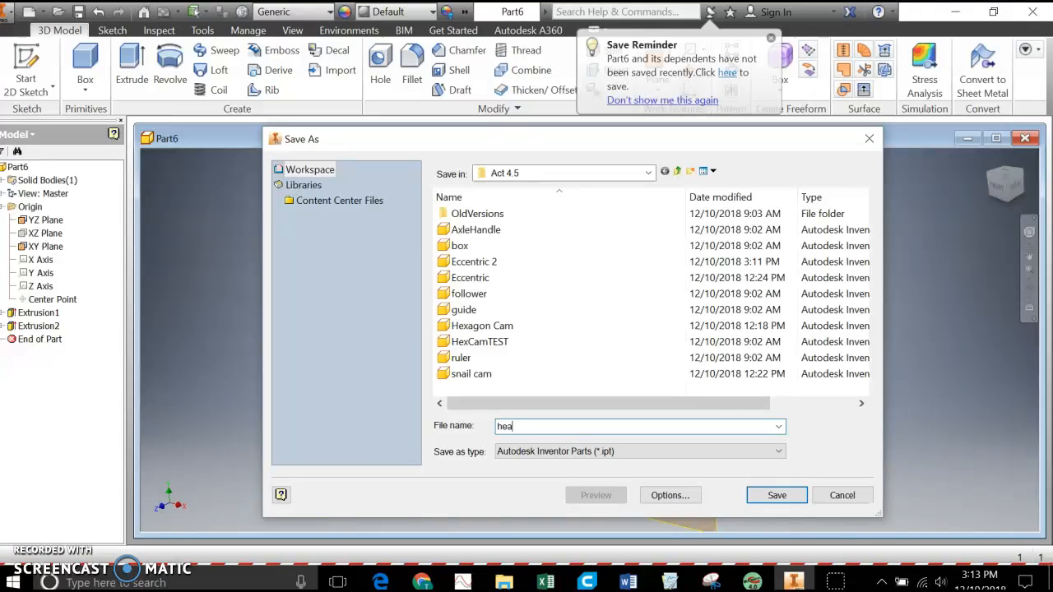
type("xagon 2")
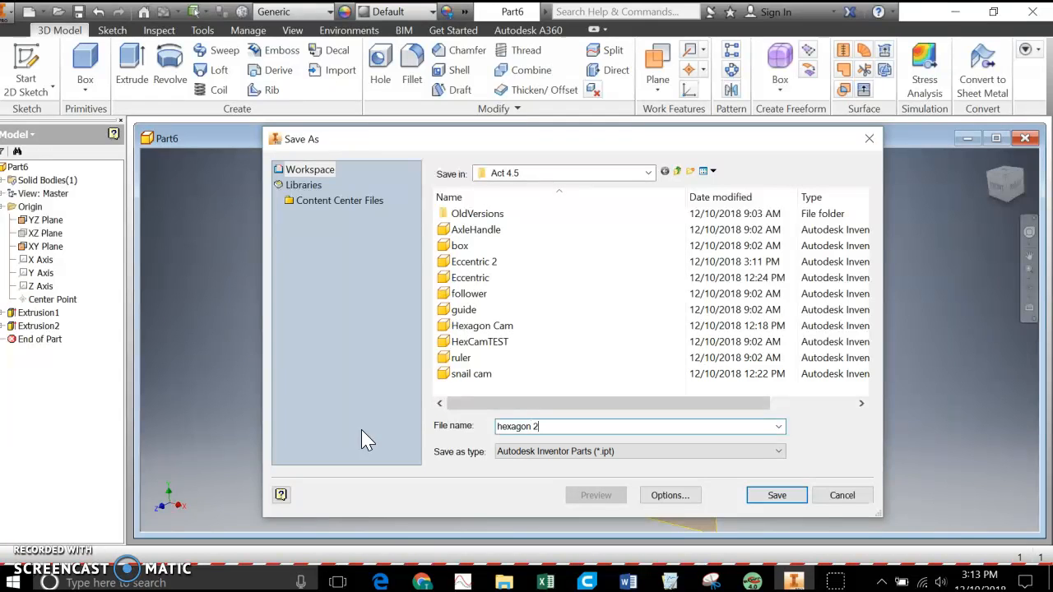
left_click(776, 493)
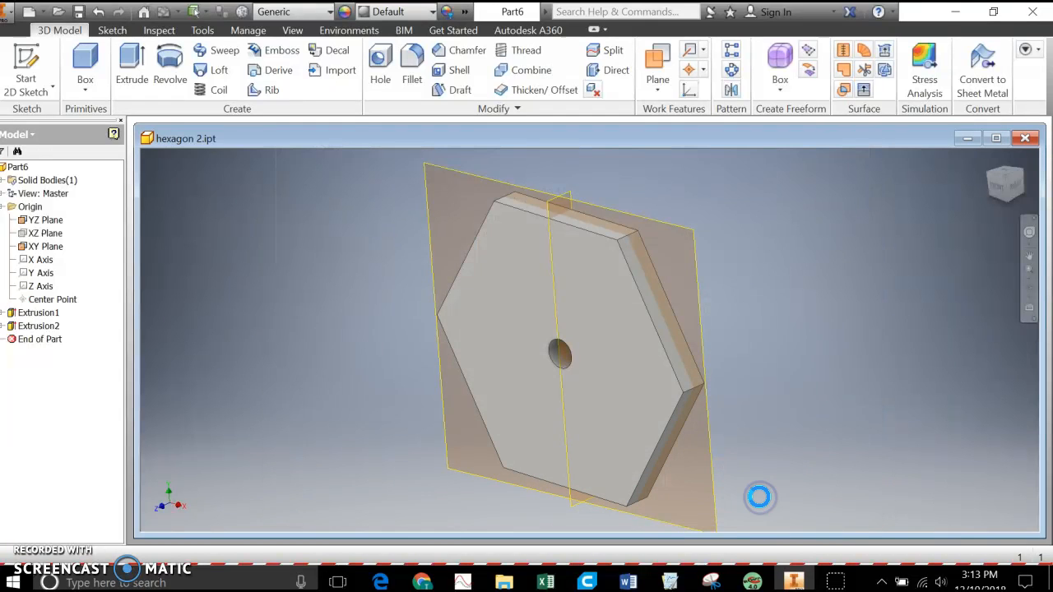